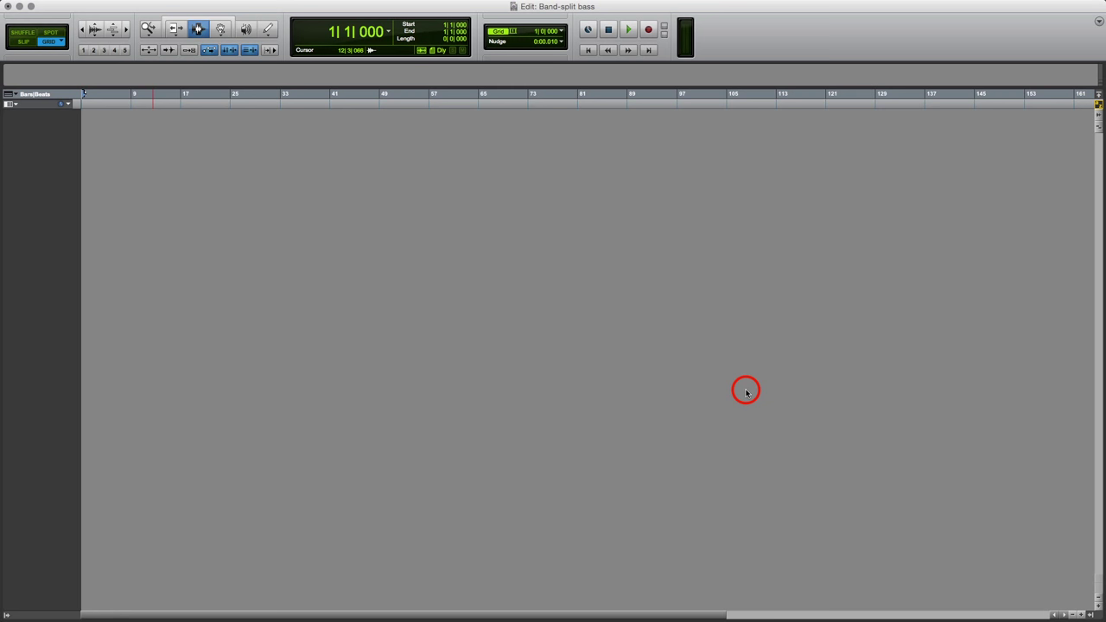
pyautogui.moveTo(746, 391)
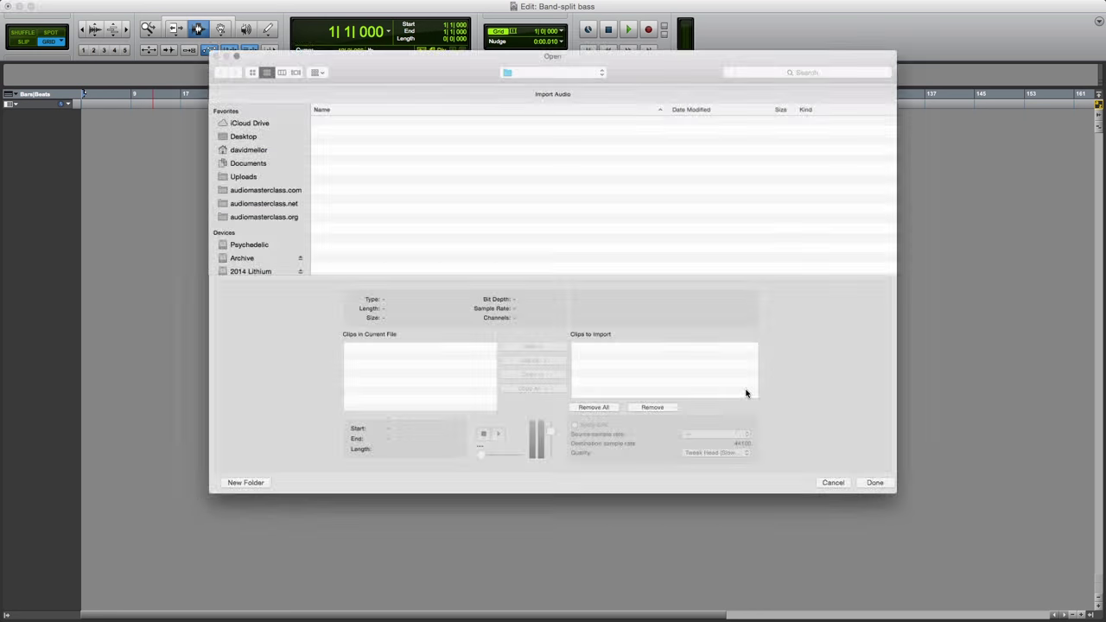
# - Import bass.wav onto its own track and play it back to audition
pyautogui.click(328, 137)
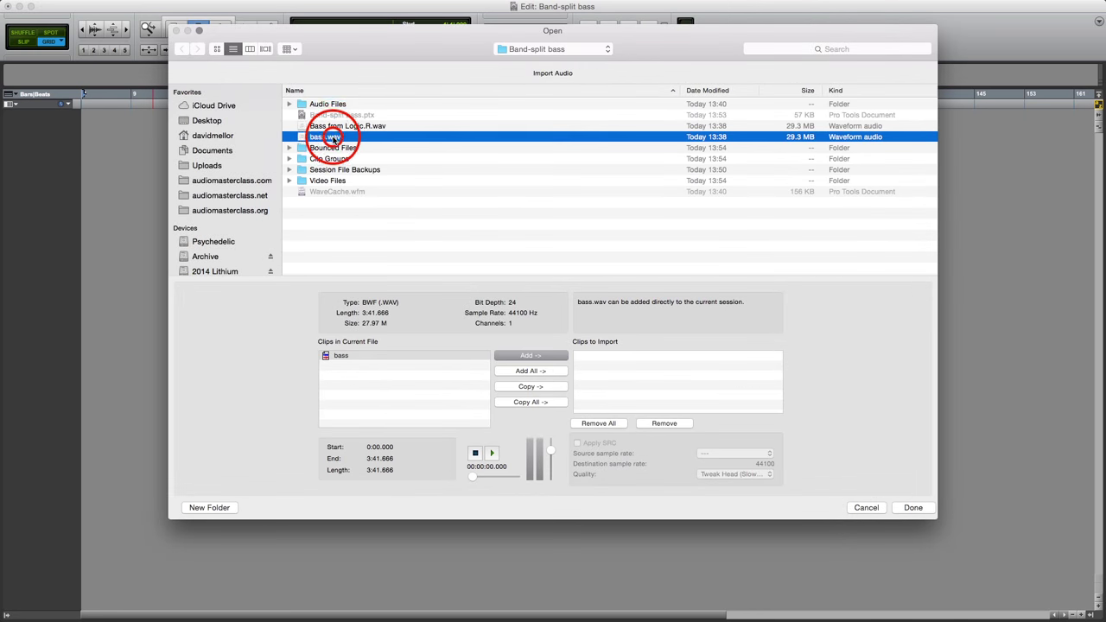
pyautogui.click(530, 355)
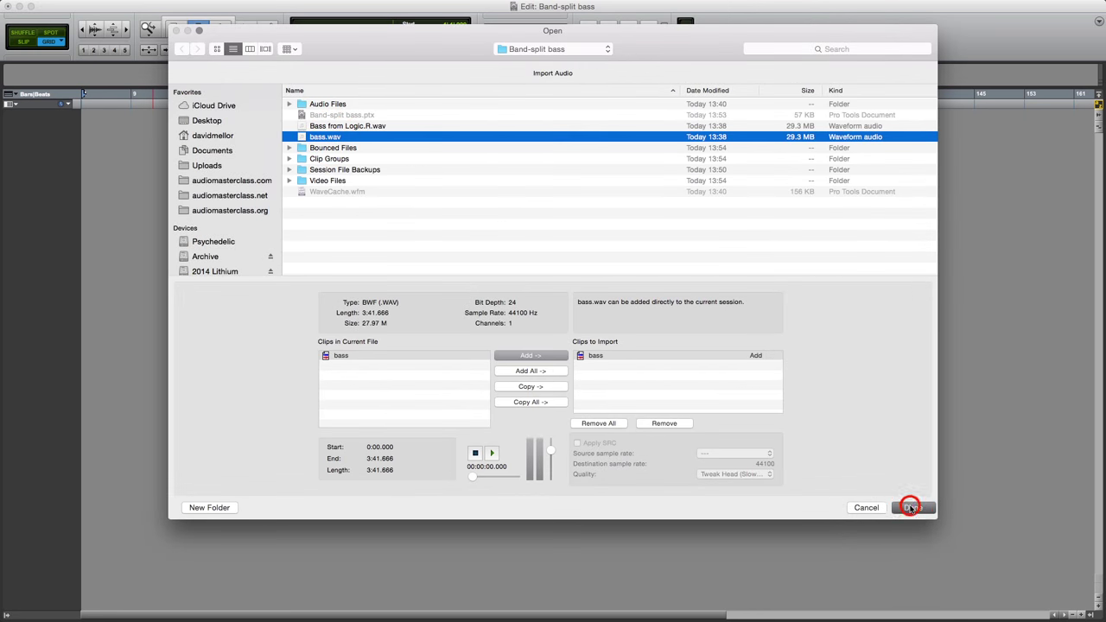
pyautogui.click(912, 507)
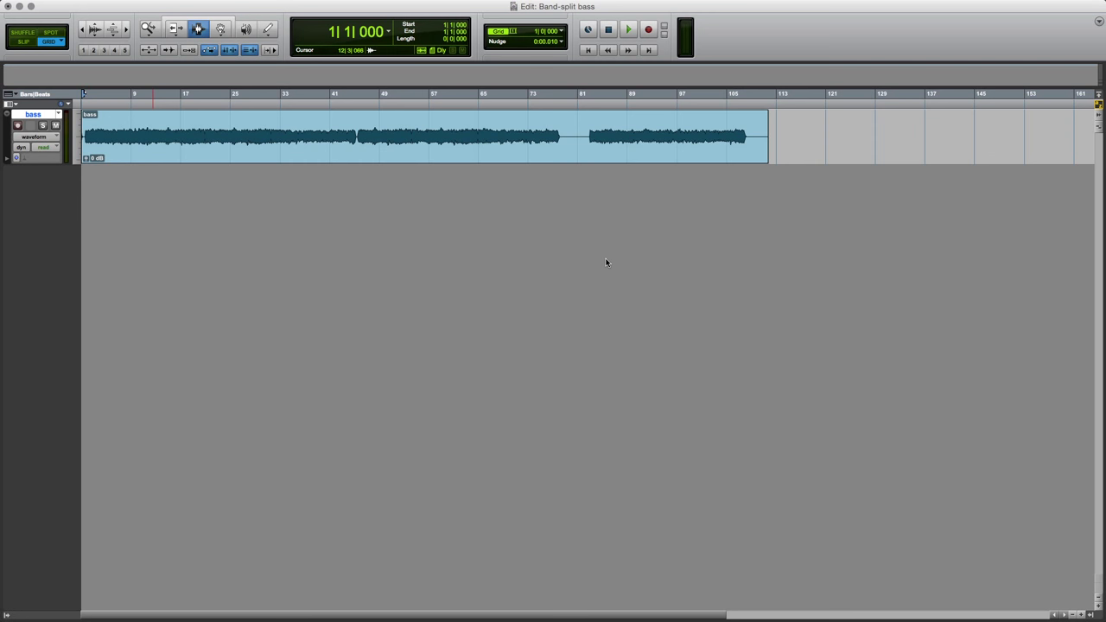
pyautogui.click(629, 29)
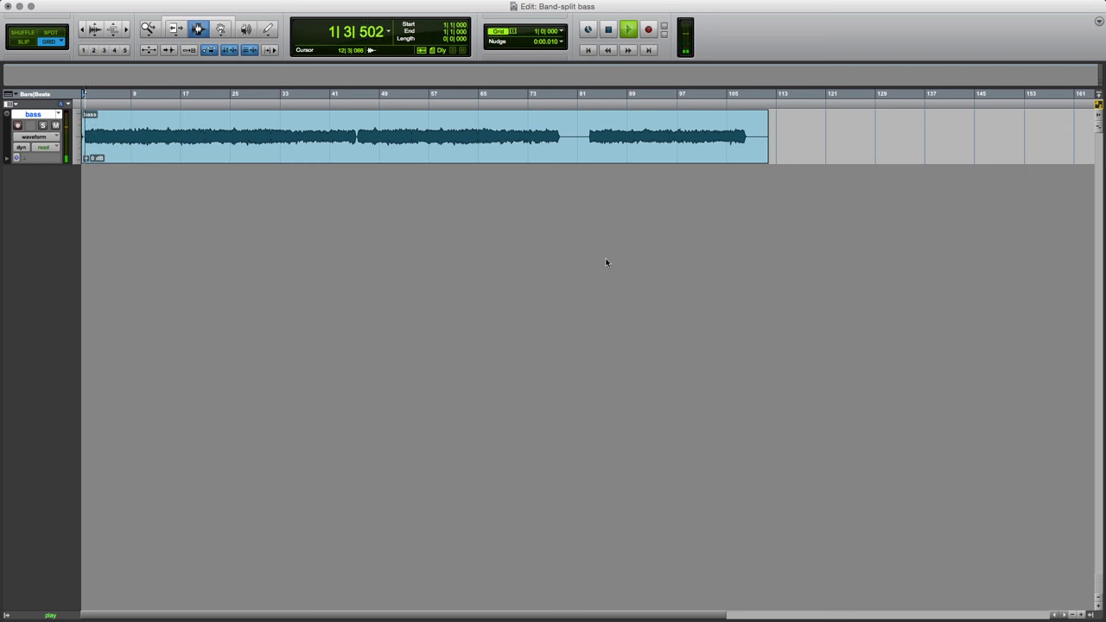
pyautogui.click(629, 28)
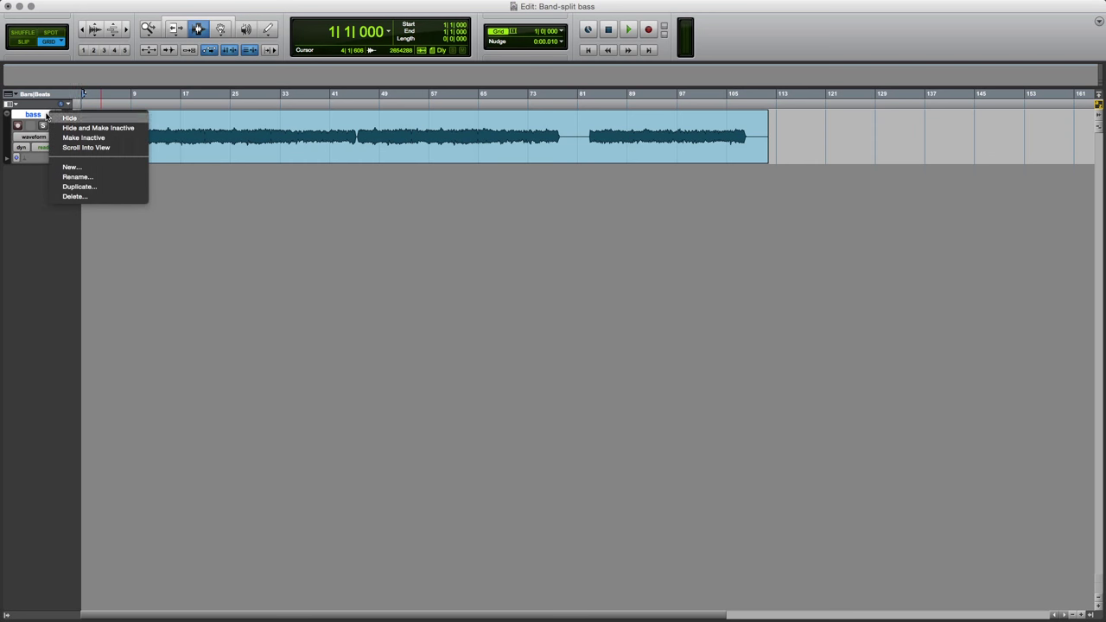
pyautogui.moveTo(77, 178)
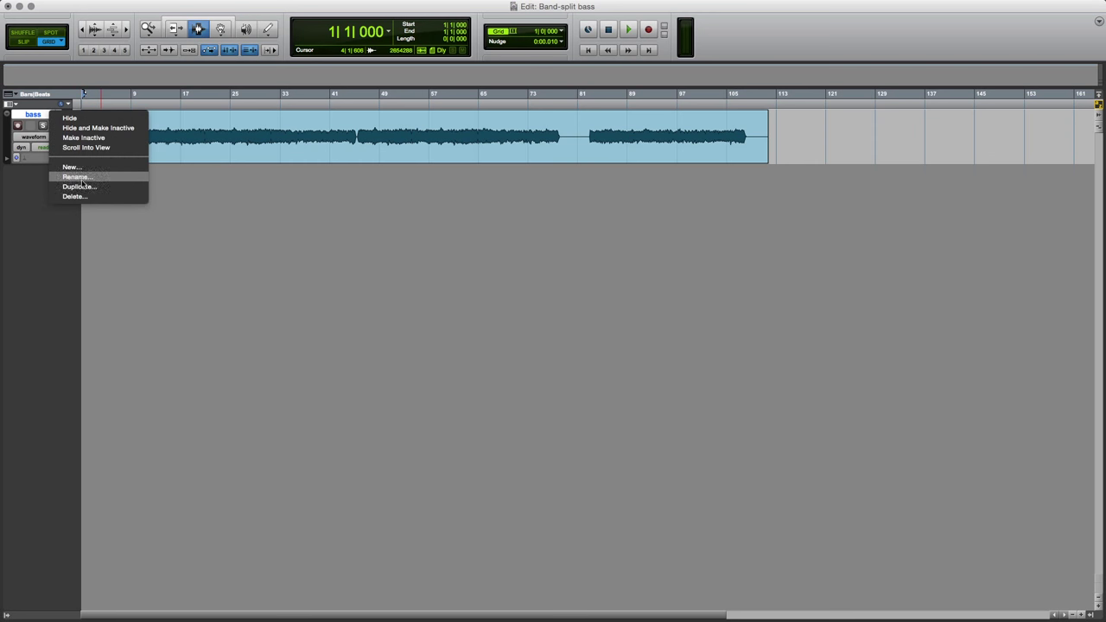
# - Make two duplicates of the bass track, then select bass.dup1 at bar 22
pyautogui.click(79, 187)
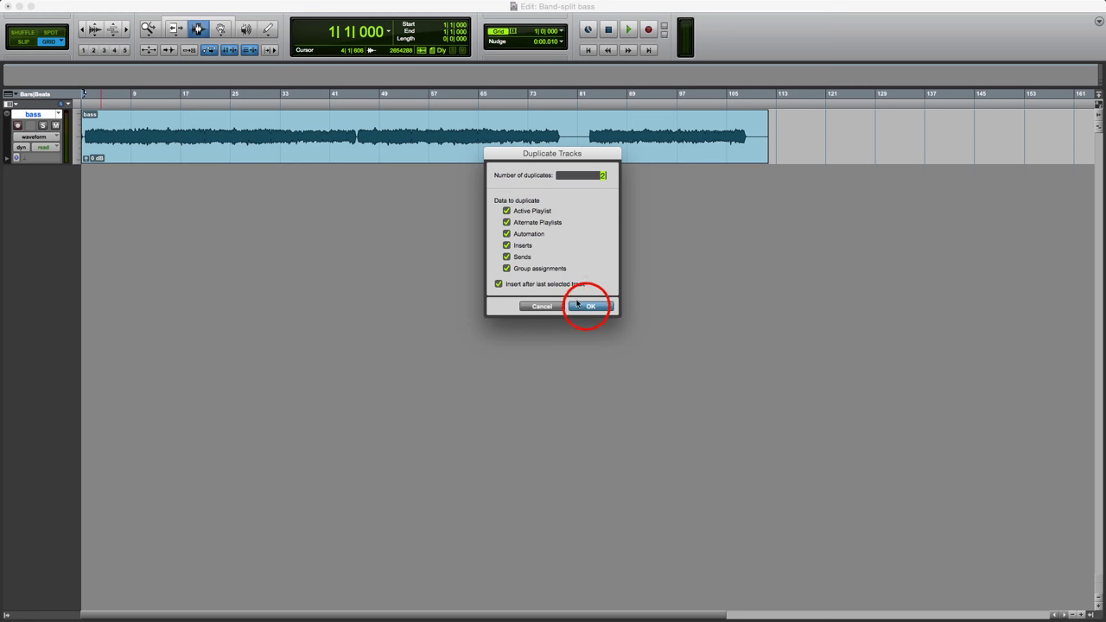
pyautogui.click(591, 306)
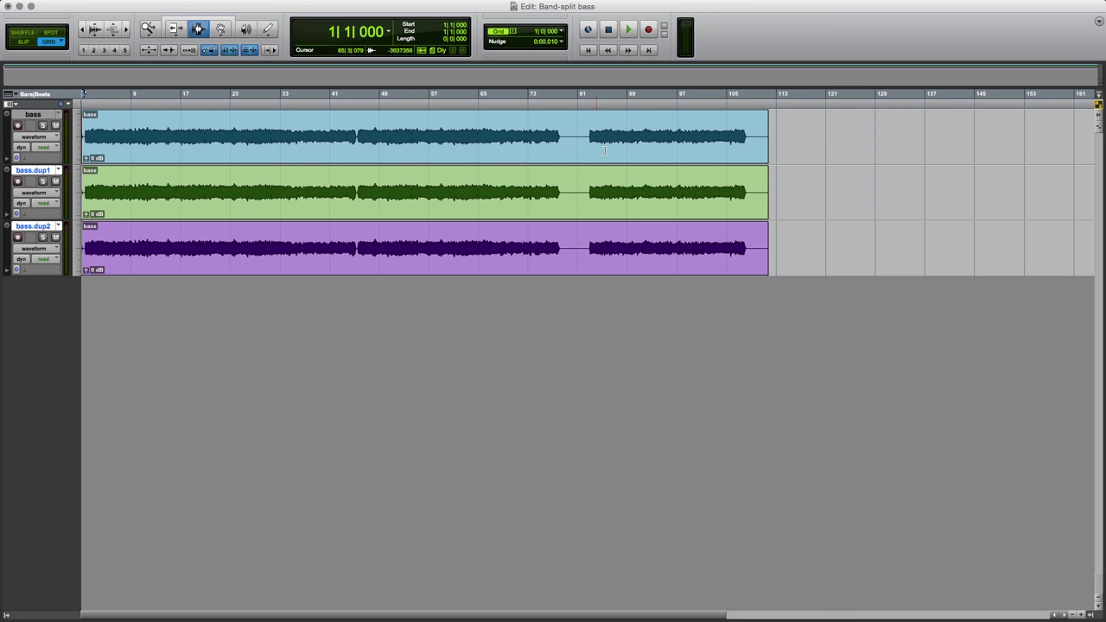
pyautogui.click(209, 189)
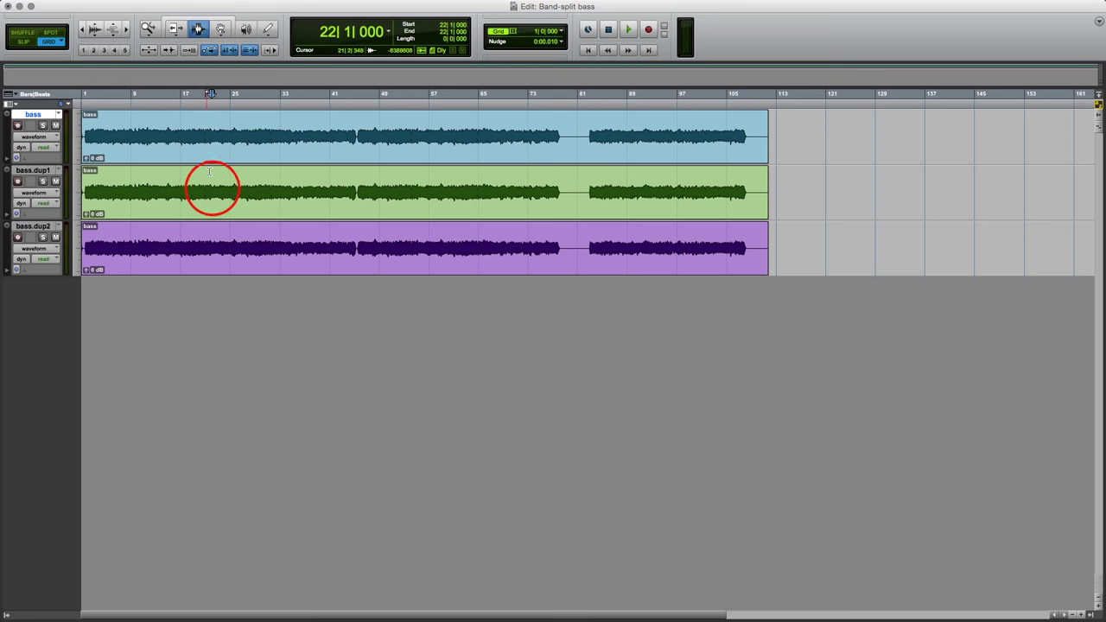
pyautogui.click(216, 242)
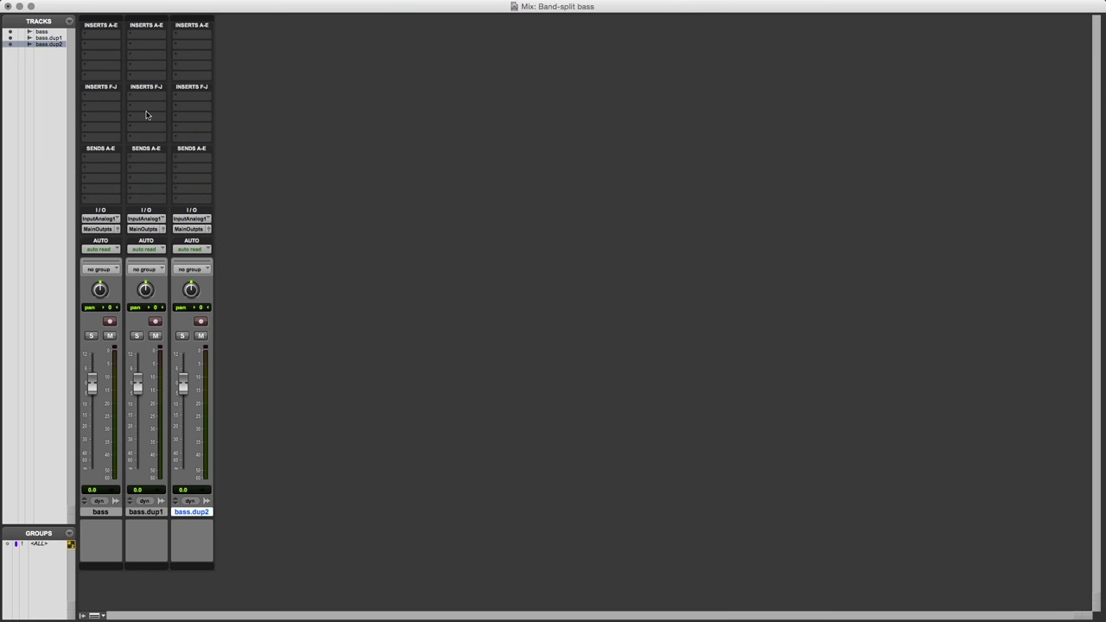
pyautogui.moveTo(143, 80)
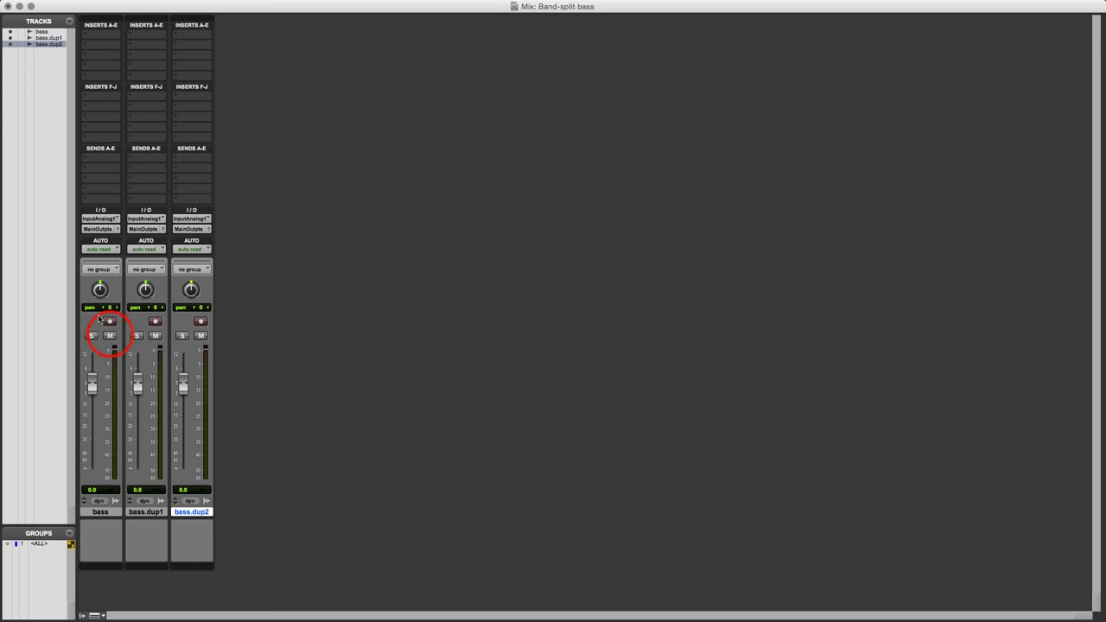
# - Mute the original bass, insert EQ3 7-Band on bass.dup1, and copy it to bass.dup2
pyautogui.click(110, 335)
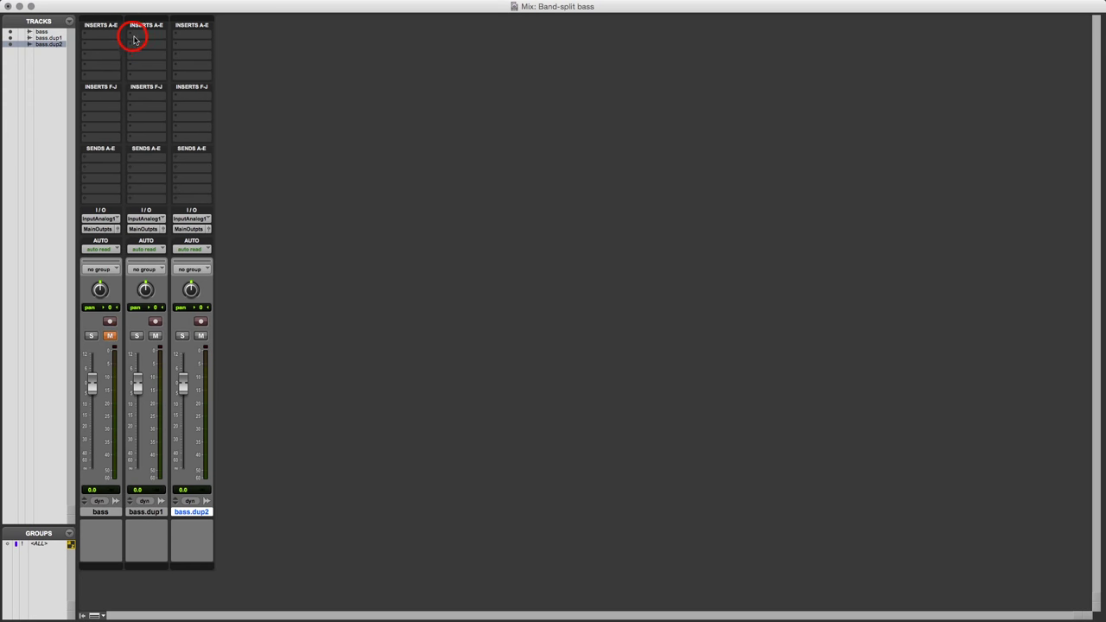
pyautogui.click(145, 37)
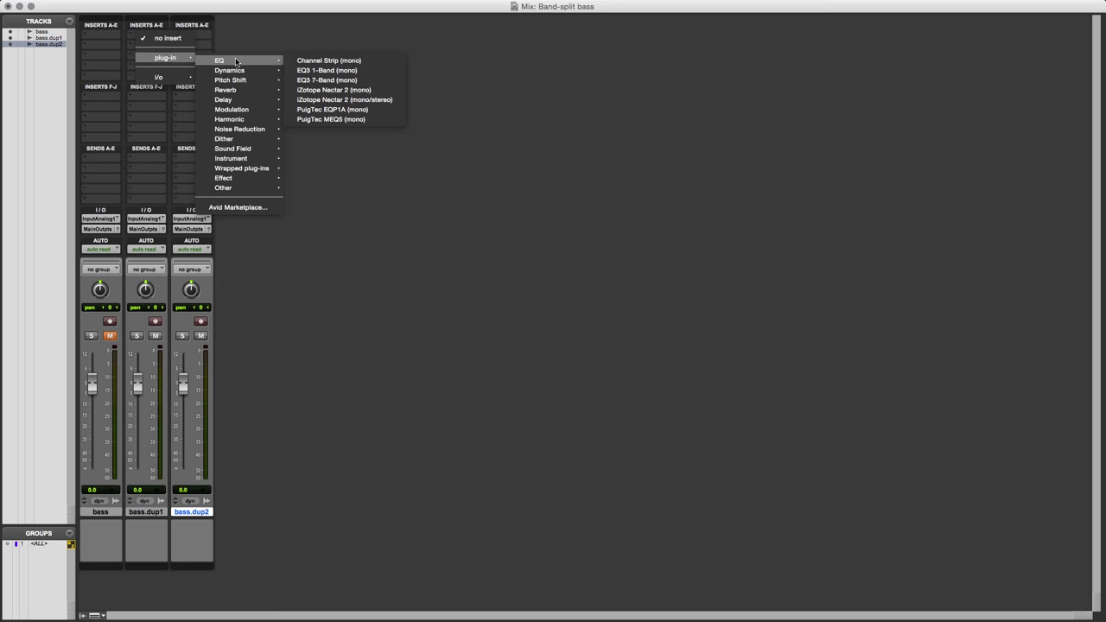
pyautogui.click(327, 79)
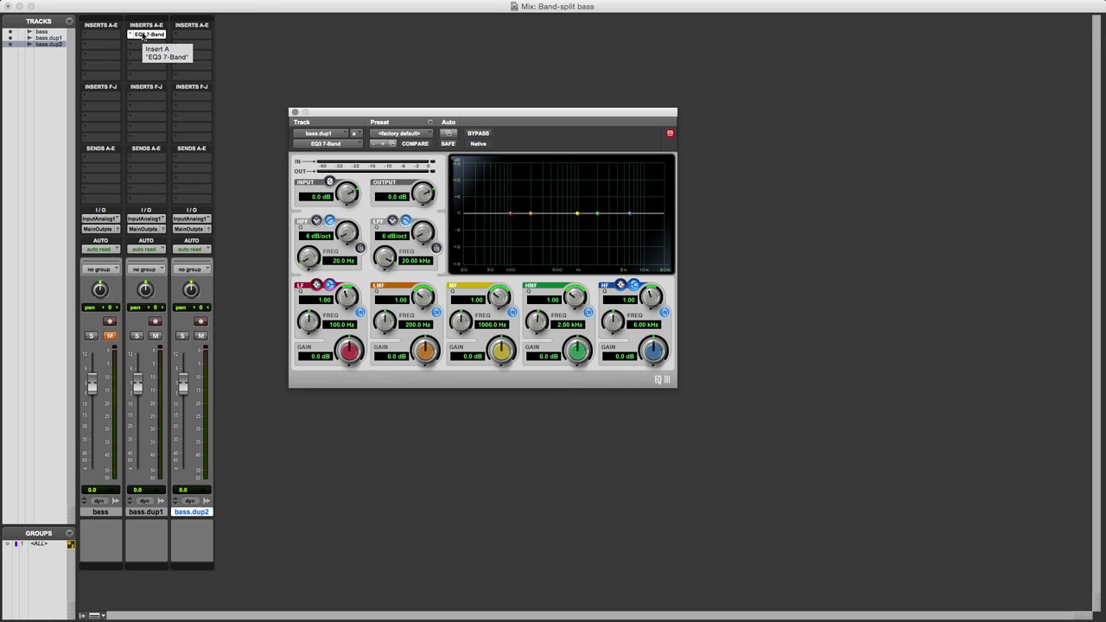
pyautogui.click(192, 35)
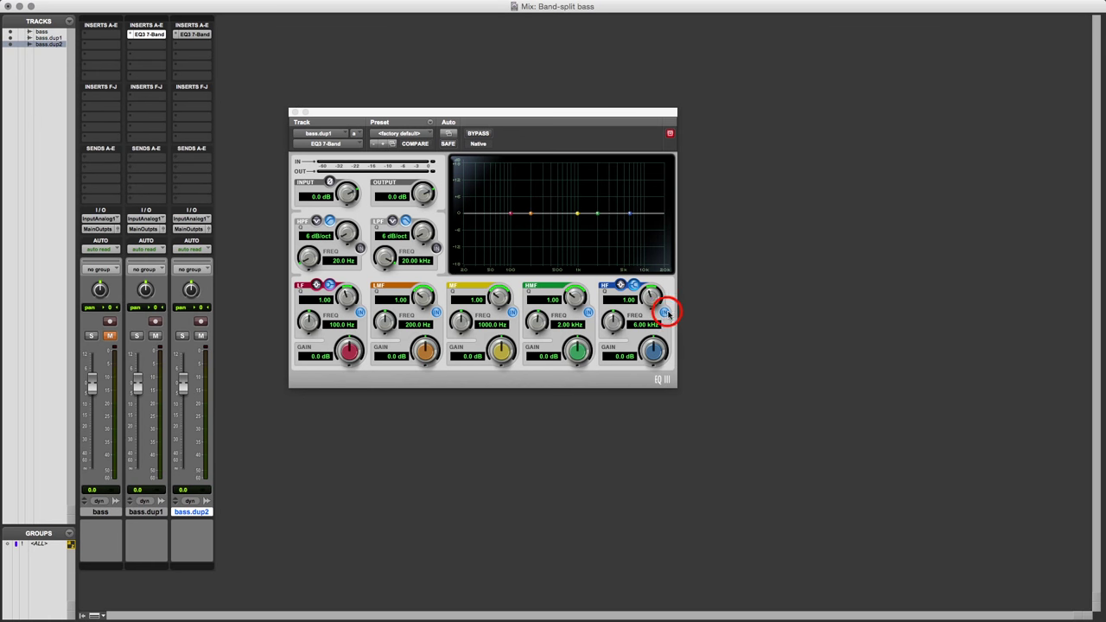
# - Disable the EQ bands and enable a 250 Hz low-pass filter on bass.dup1
pyautogui.click(512, 312)
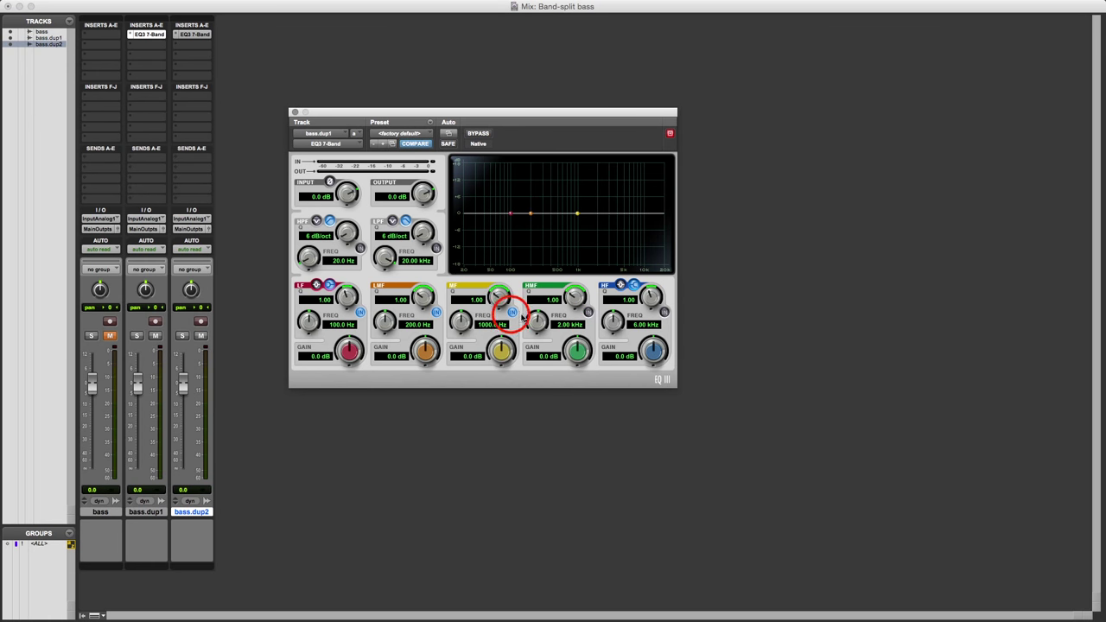
pyautogui.click(354, 311)
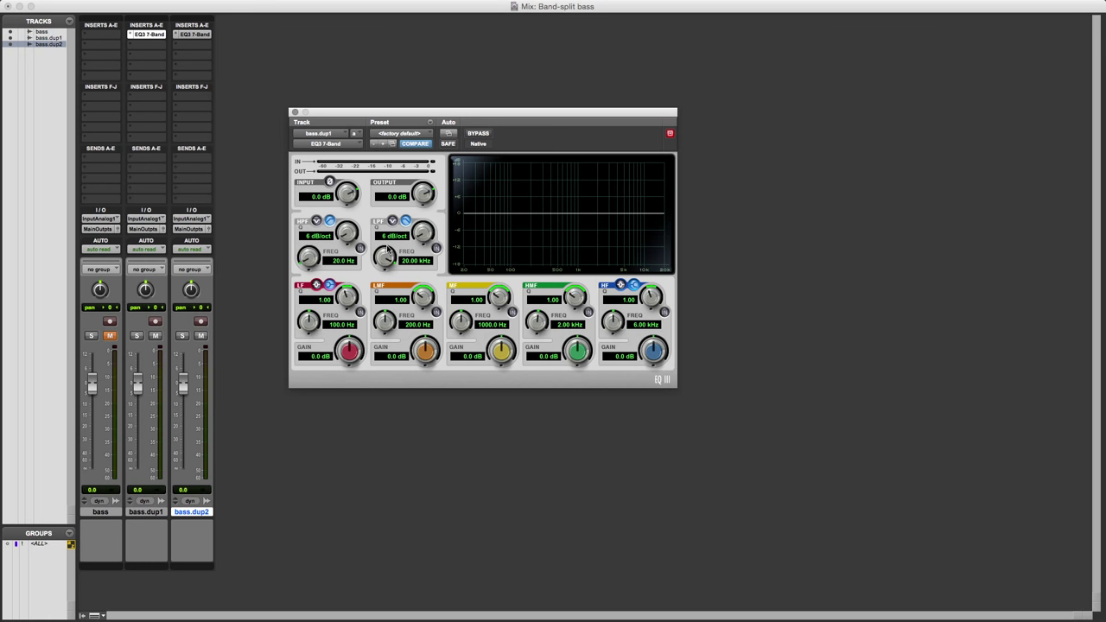
pyautogui.click(423, 236)
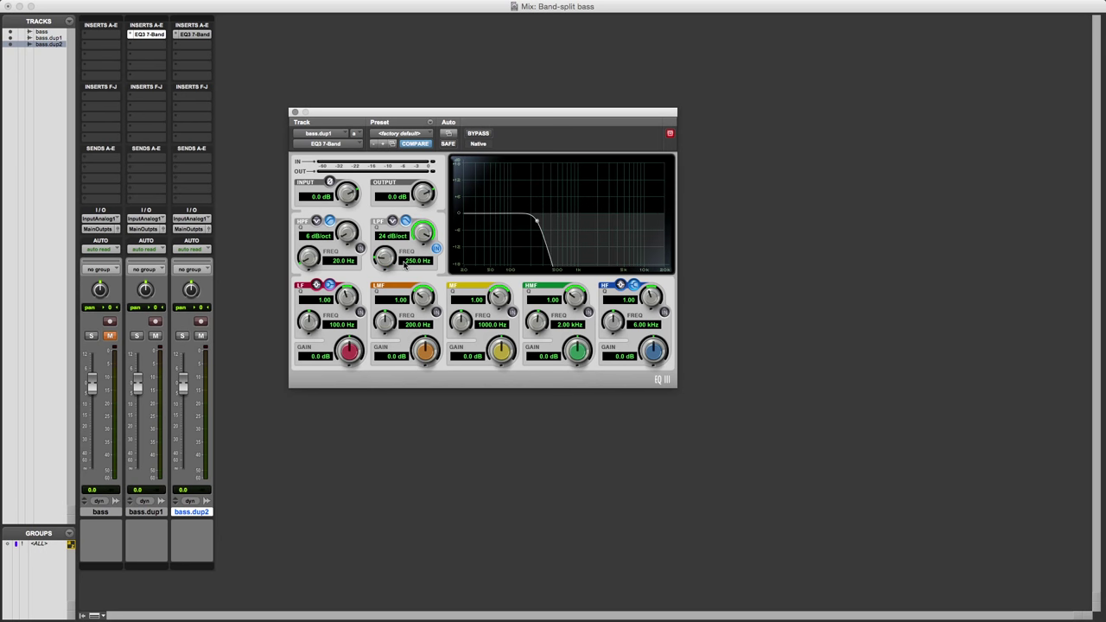
pyautogui.click(135, 335)
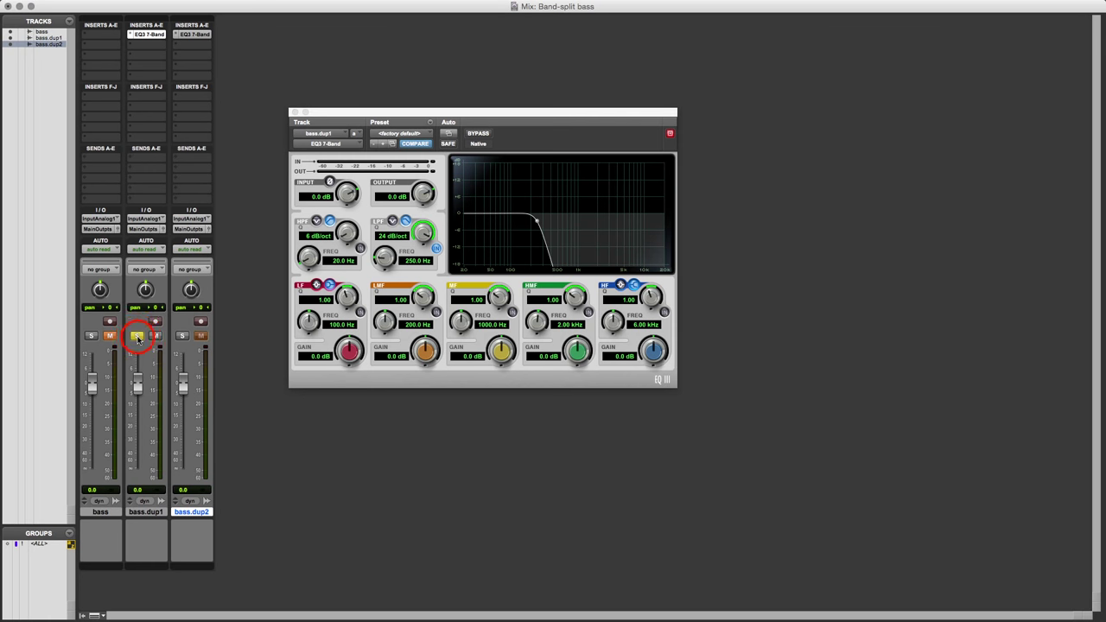
# - Solo bass.dup1 and toggle the EQ bypass to compare the low band
pyautogui.click(137, 335)
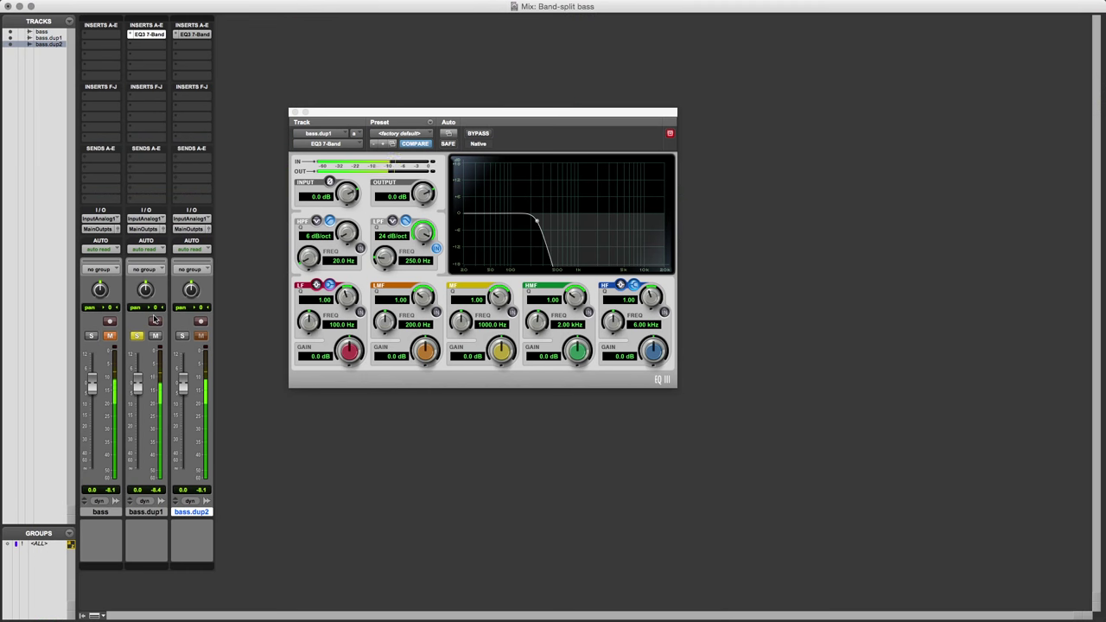
pyautogui.click(478, 133)
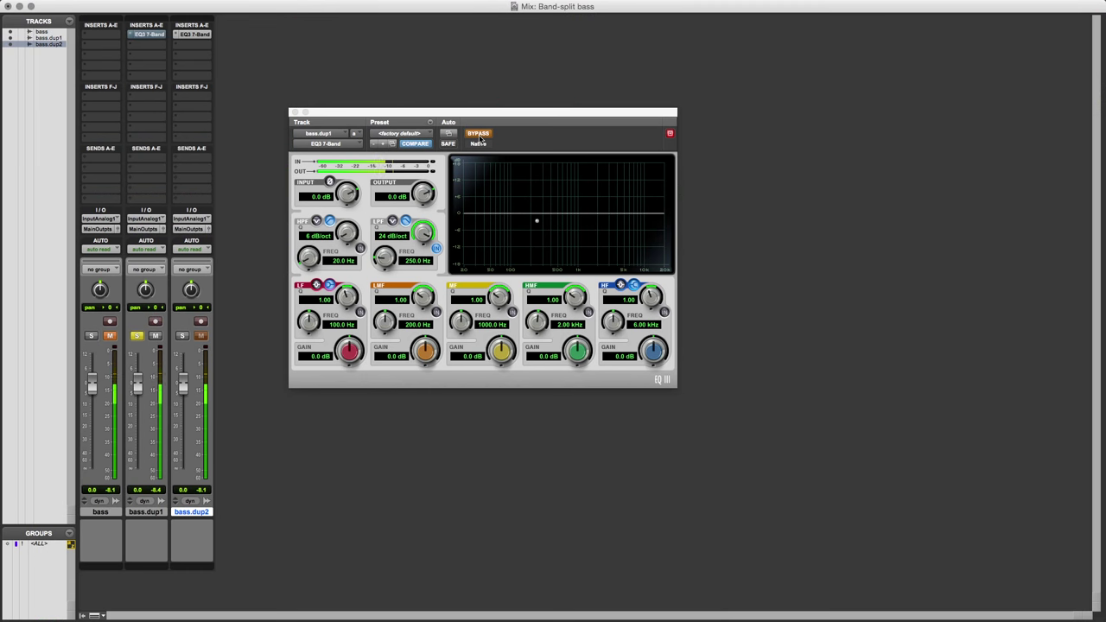
pyautogui.click(478, 134)
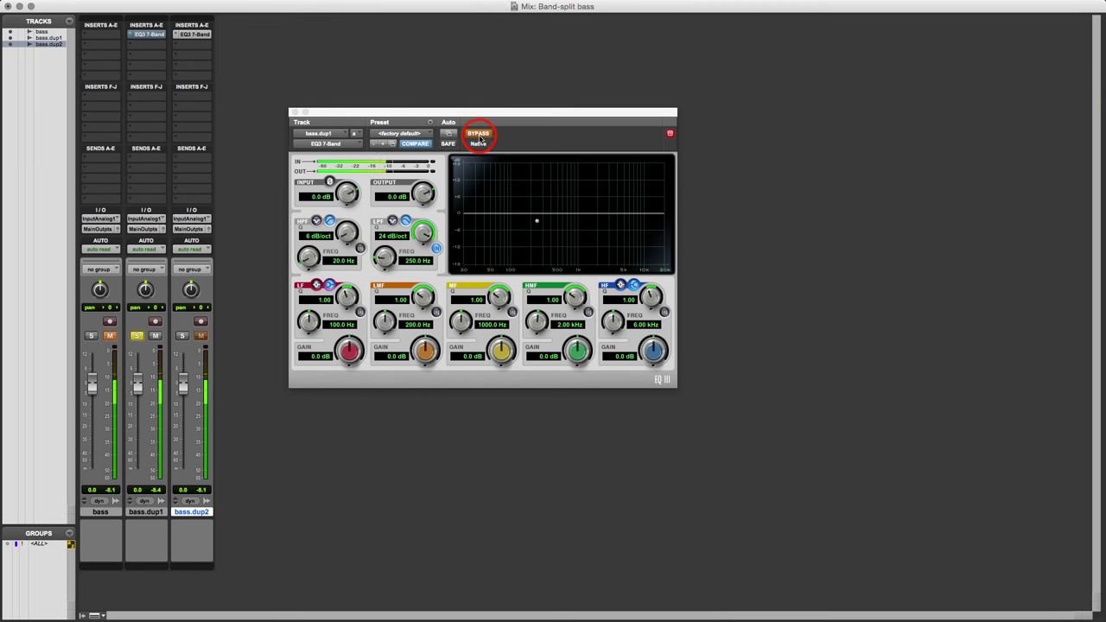
pyautogui.click(478, 134)
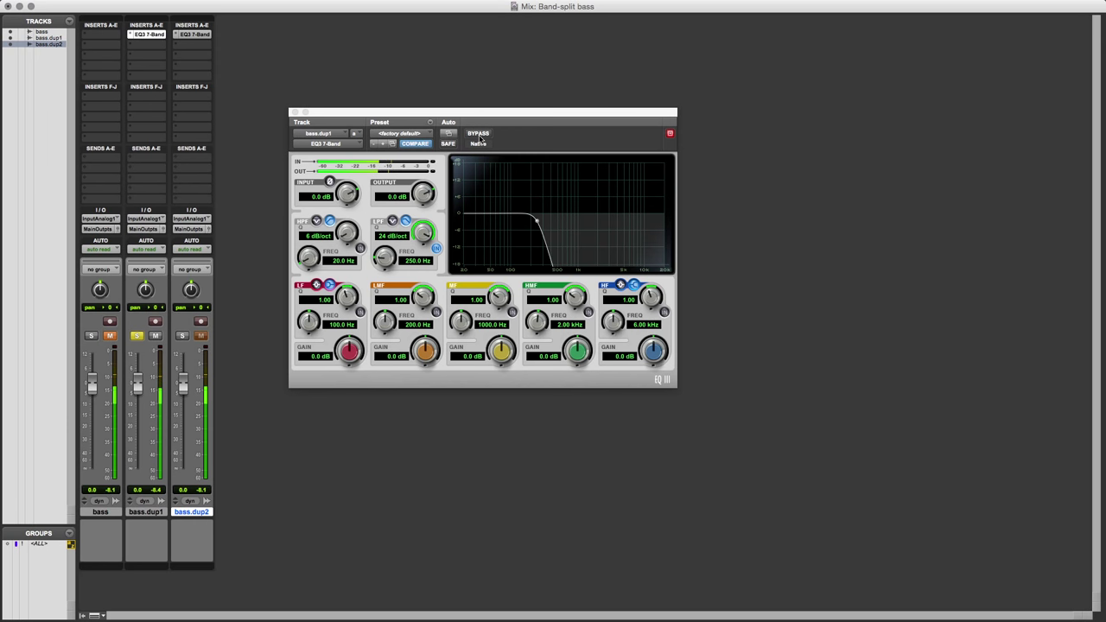
pyautogui.click(183, 336)
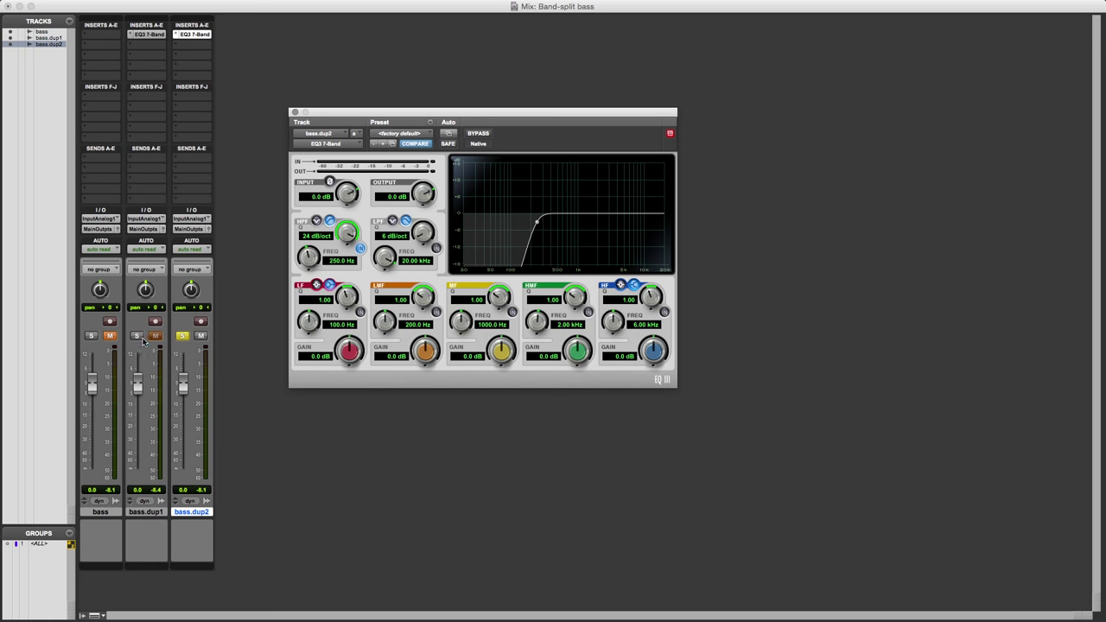
pyautogui.moveTo(136, 335)
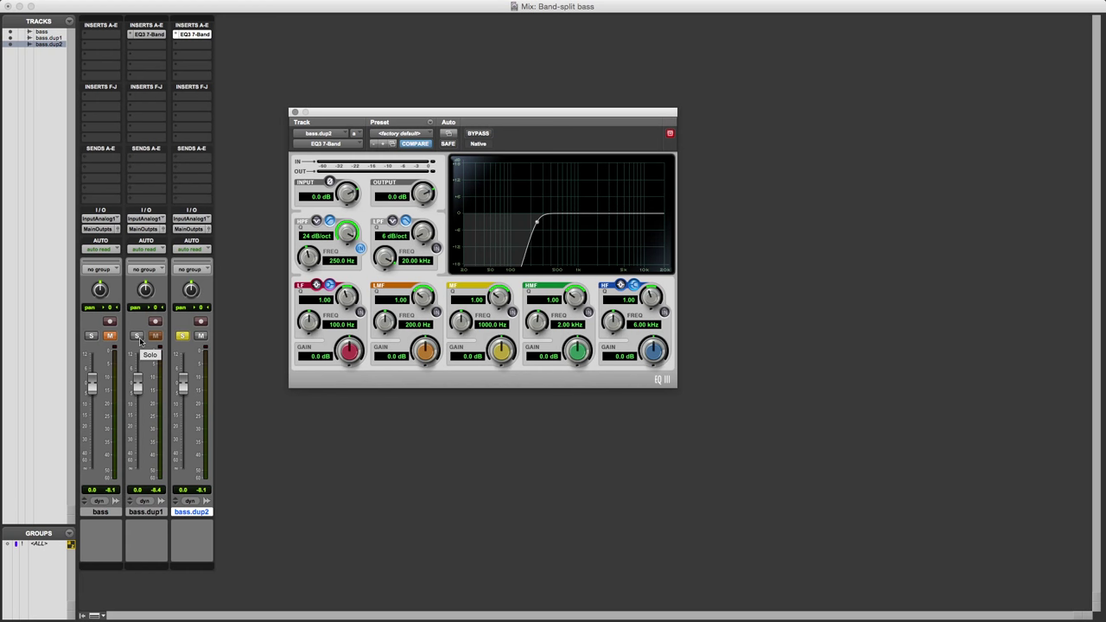
pyautogui.moveTo(148, 513)
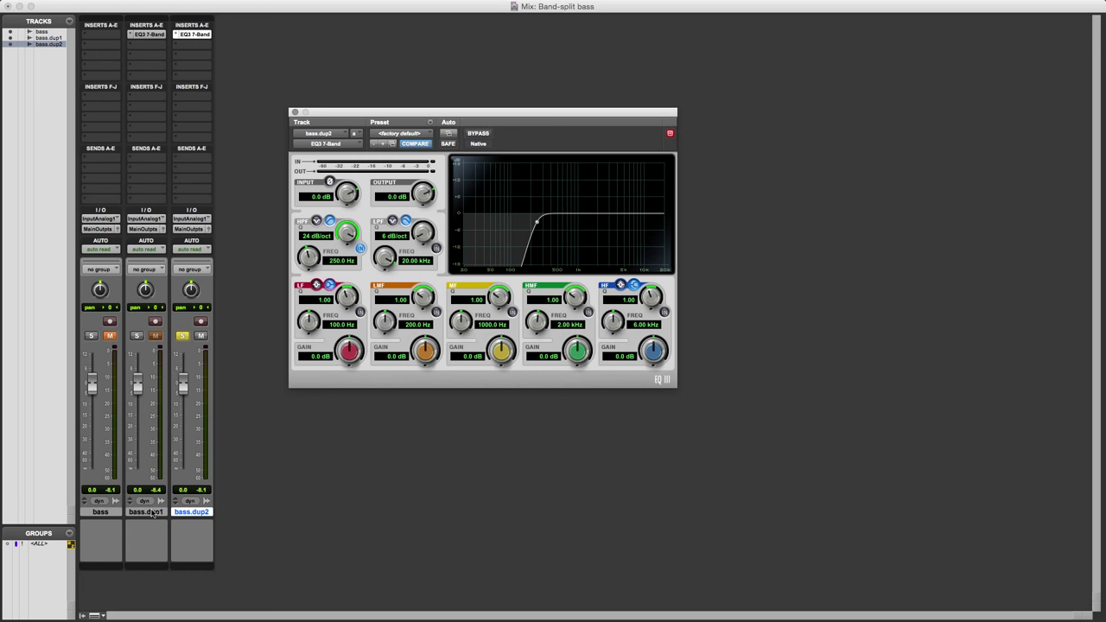
# - Group bass.dup1 and bass.dup2, unmute the tracks, and solo the original bass
pyautogui.rightClick(145, 511)
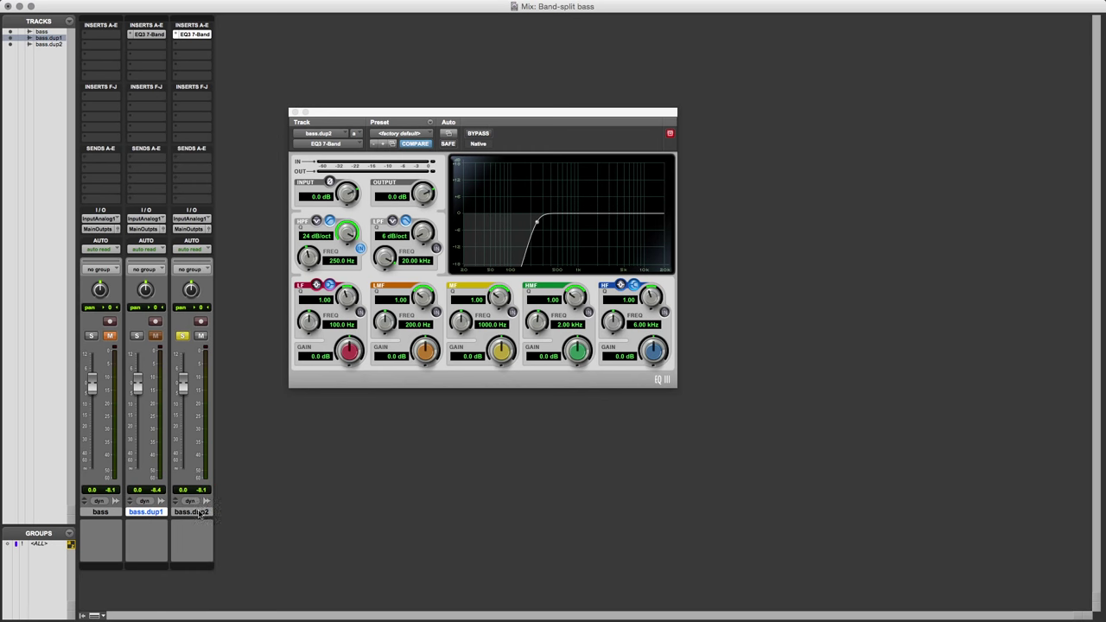
pyautogui.click(191, 512)
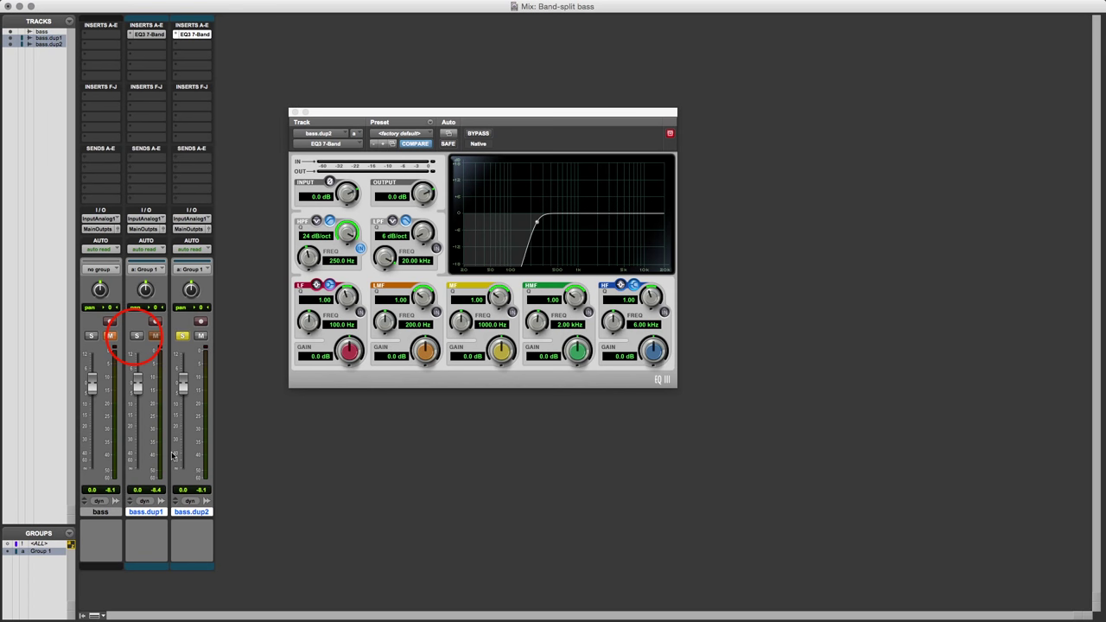
pyautogui.click(136, 336)
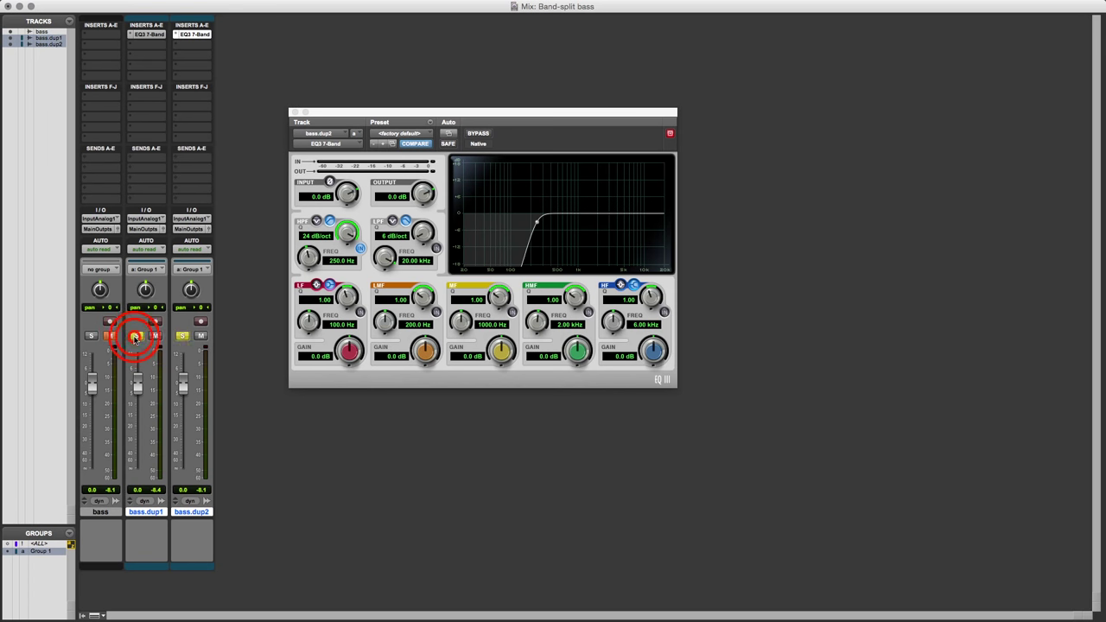
pyautogui.click(110, 336)
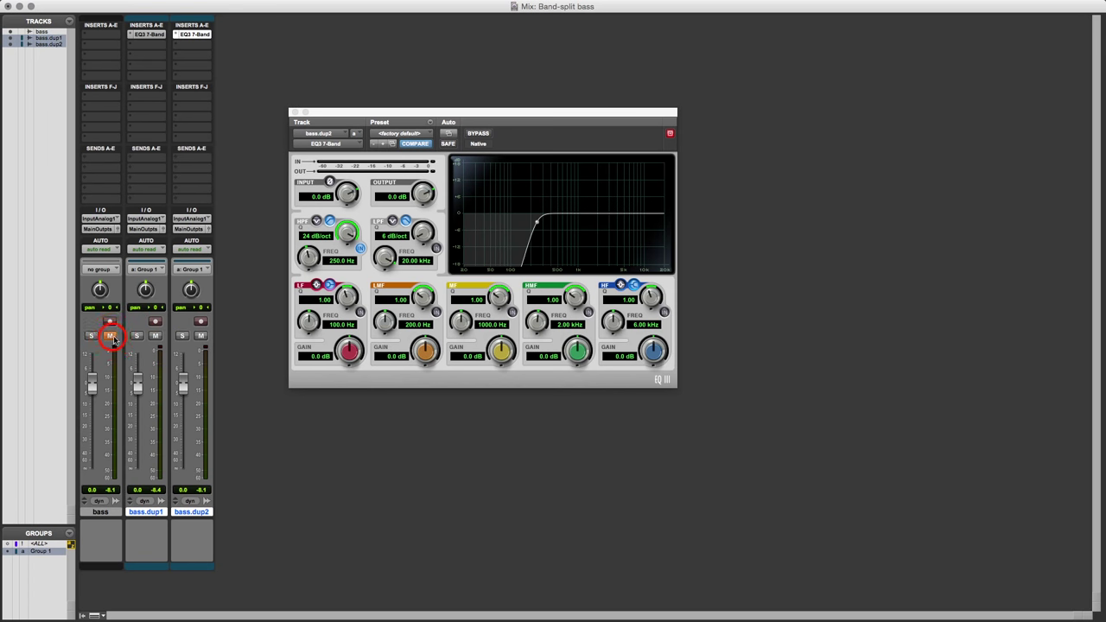
pyautogui.click(110, 335)
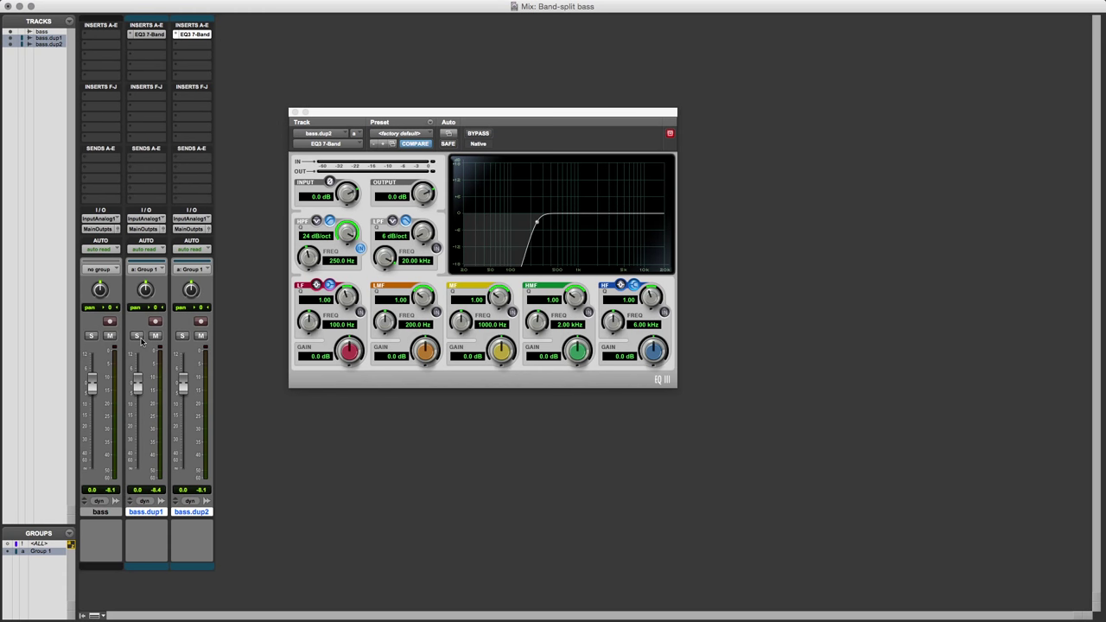
pyautogui.click(91, 336)
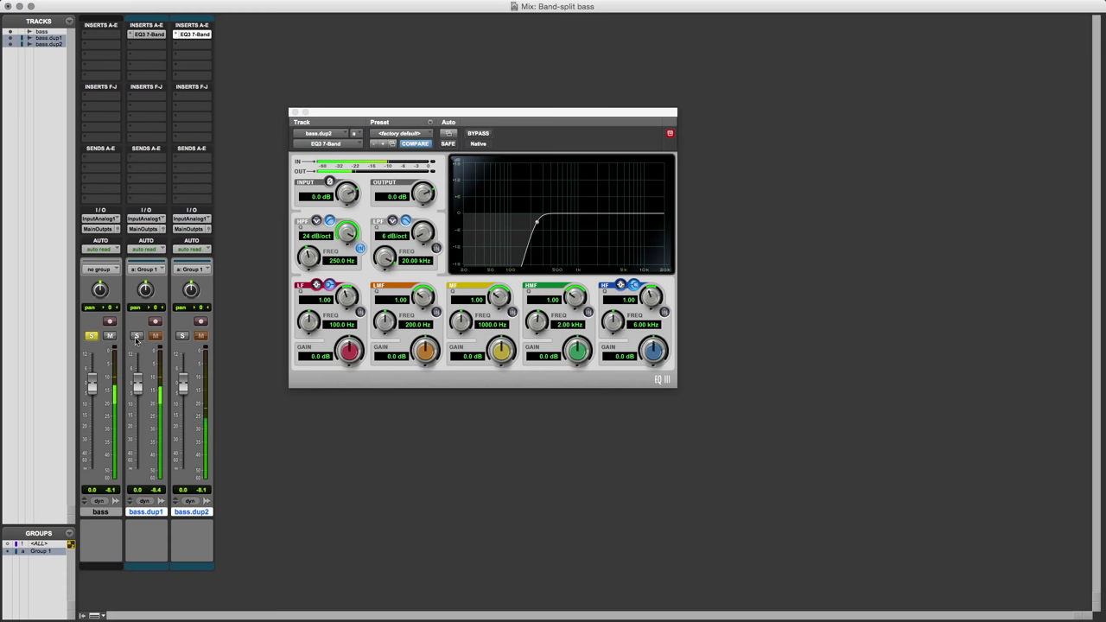
pyautogui.moveTo(136, 336)
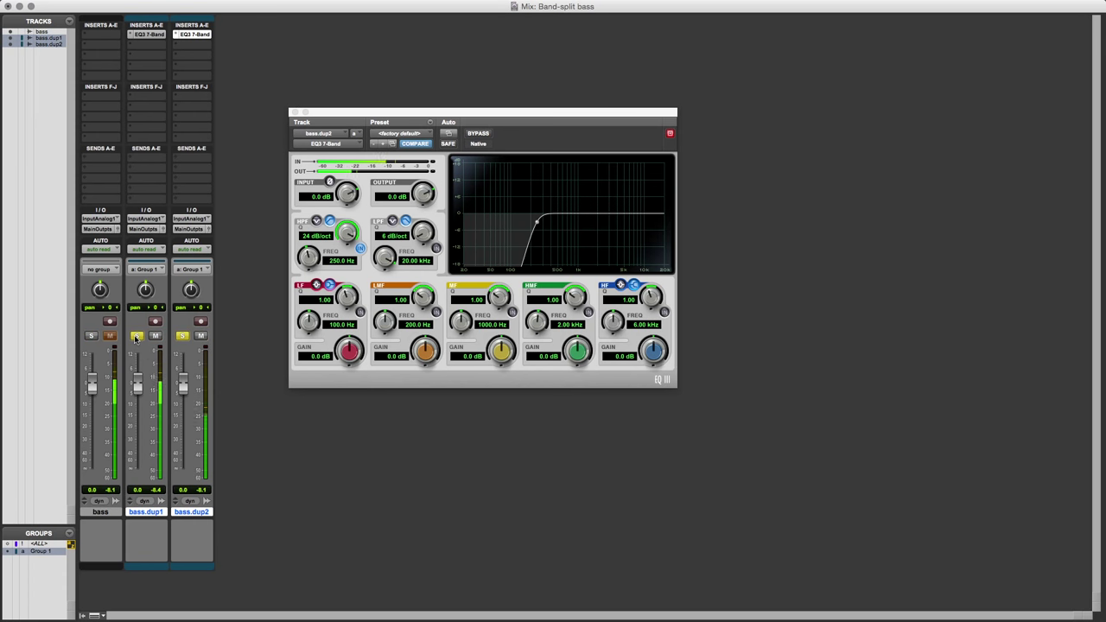
# - A/B the original bass against the grouped duplicates by toggling their solos
pyautogui.click(92, 336)
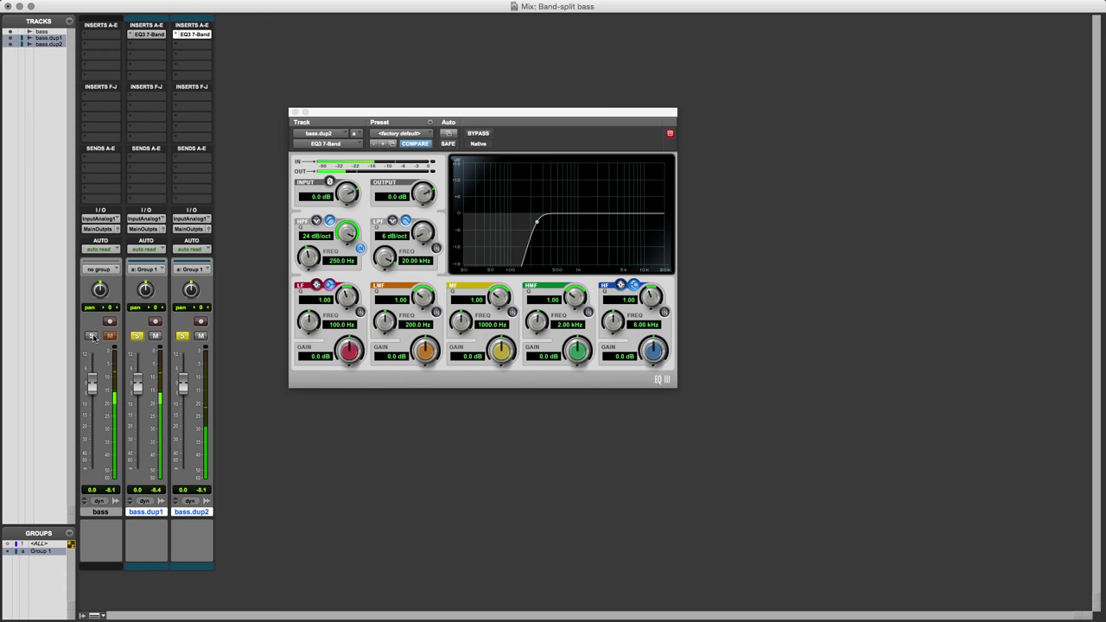
pyautogui.click(92, 336)
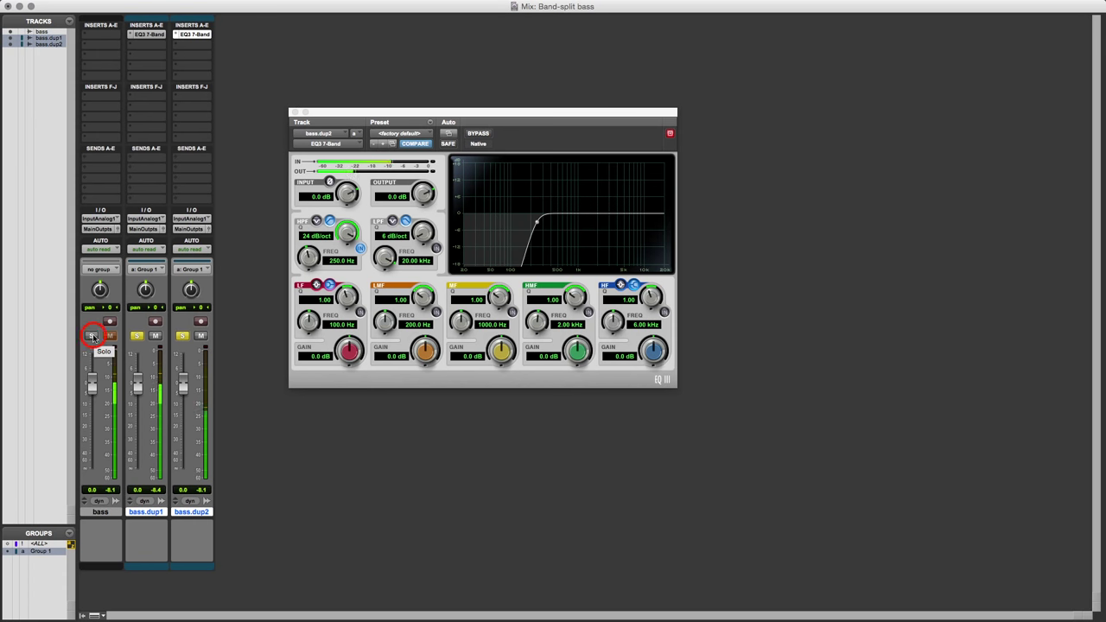
pyautogui.click(93, 336)
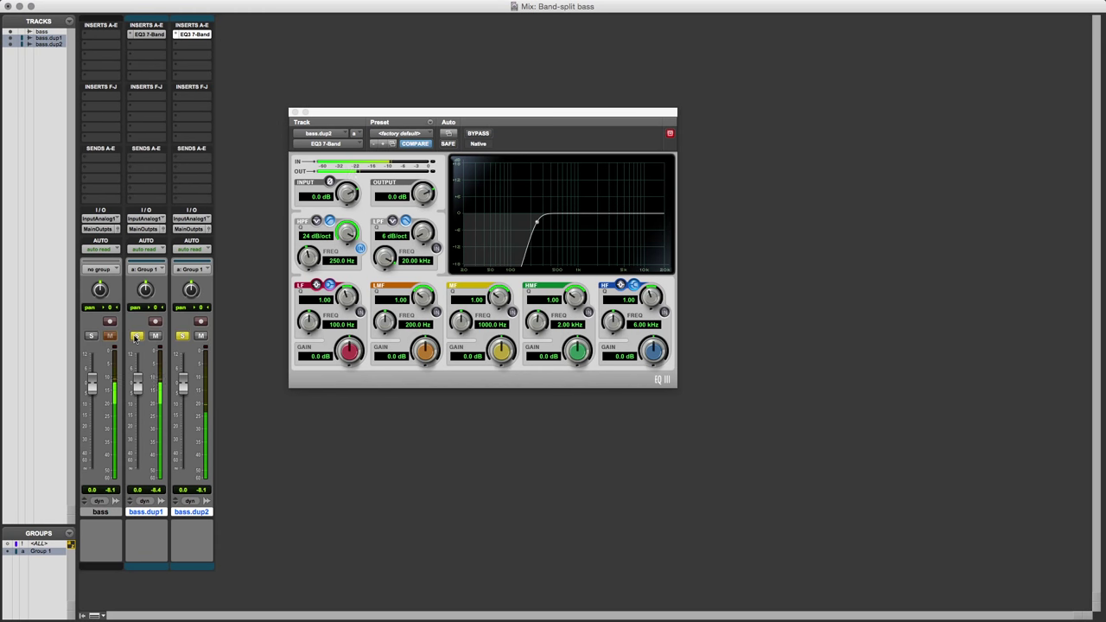
pyautogui.click(92, 336)
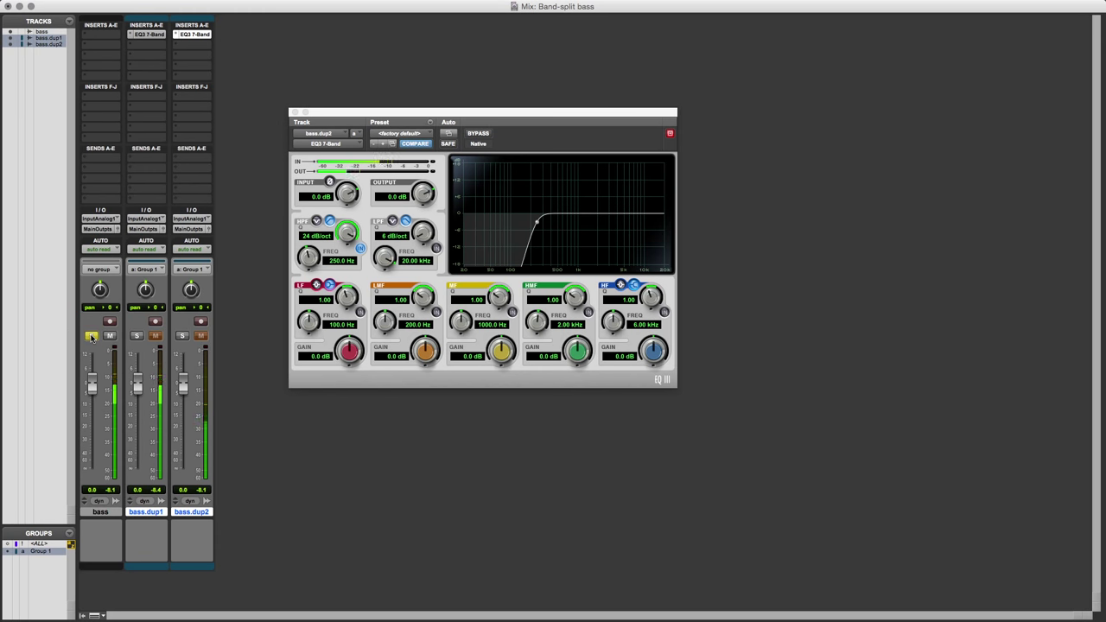
pyautogui.click(136, 335)
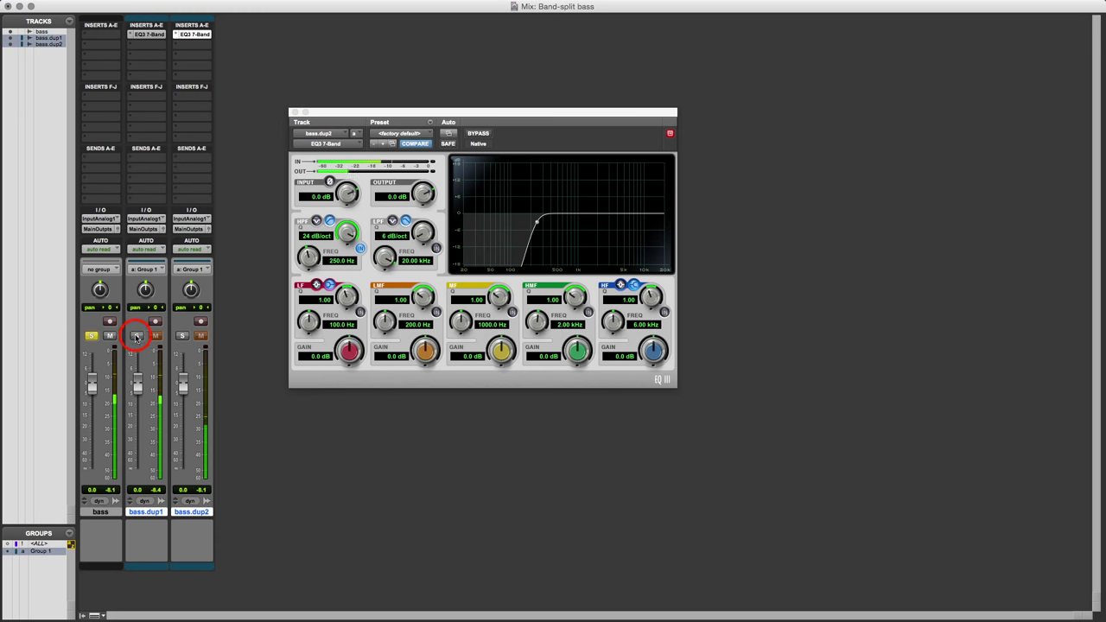
pyautogui.click(135, 336)
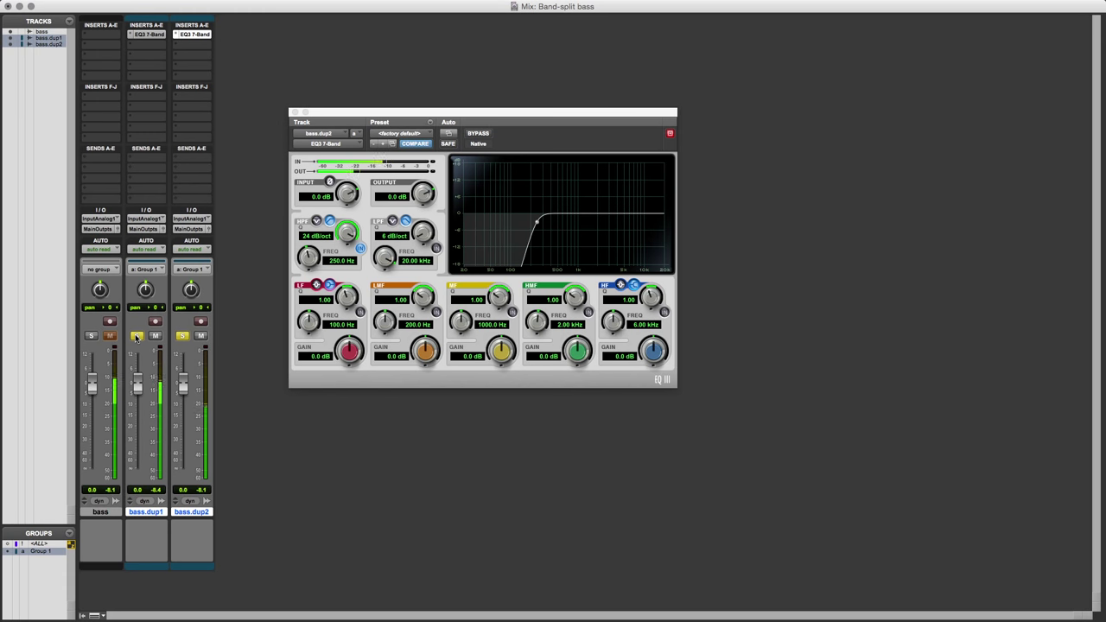
pyautogui.click(137, 336)
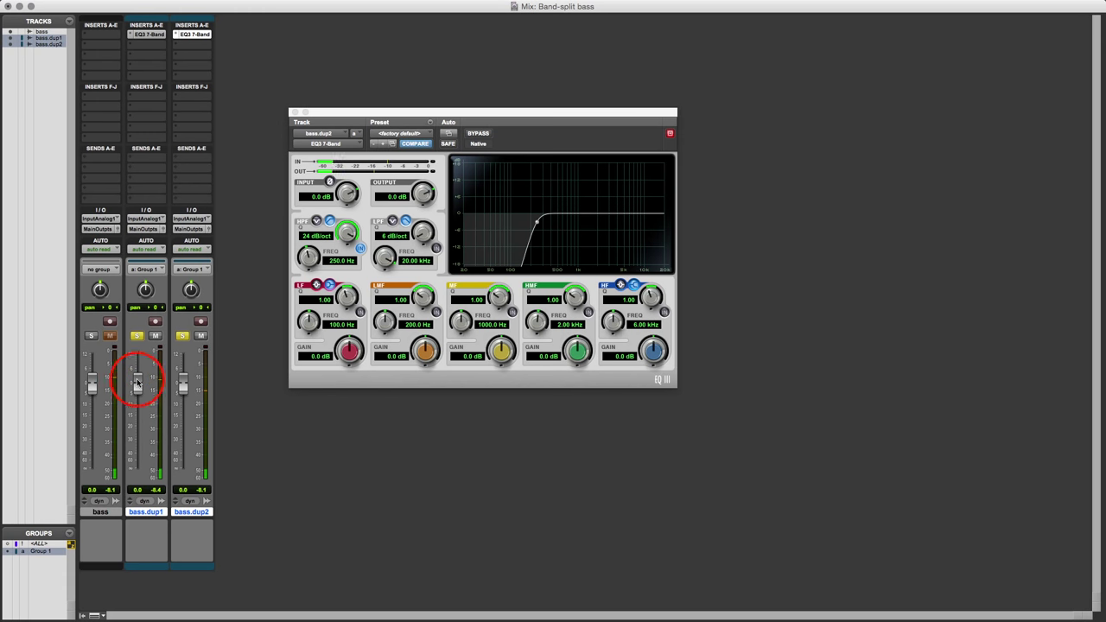
# - Lower the grouped duplicate faders to -2.7 dB and compare with the original bass
pyautogui.moveTo(136, 381); pyautogui.dragTo(136, 390)
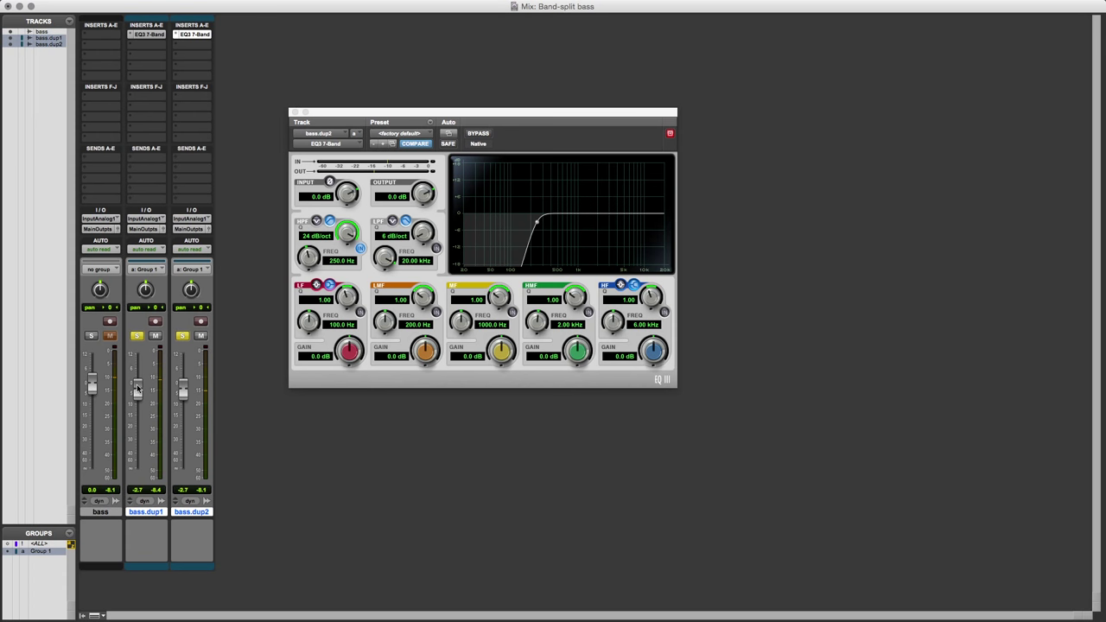
pyautogui.click(92, 336)
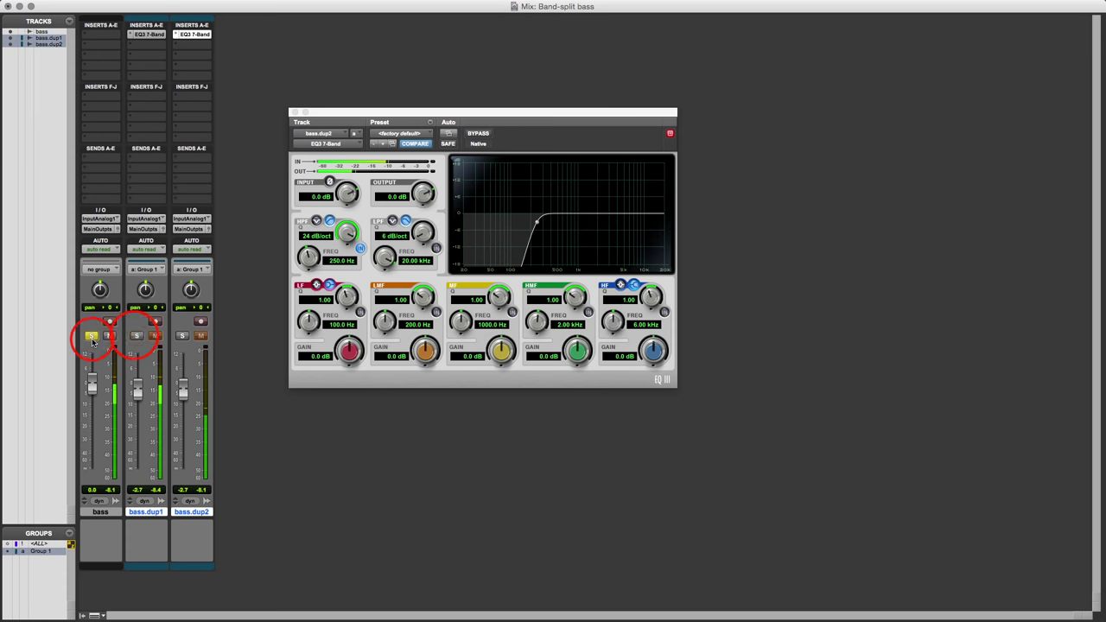
pyautogui.click(91, 336)
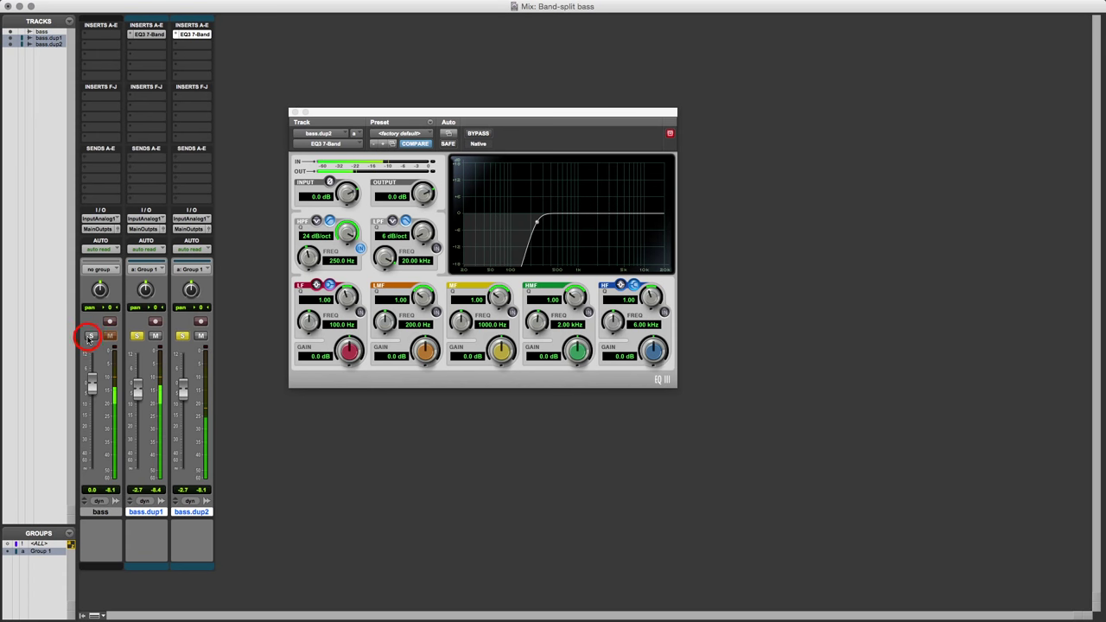
pyautogui.click(90, 335)
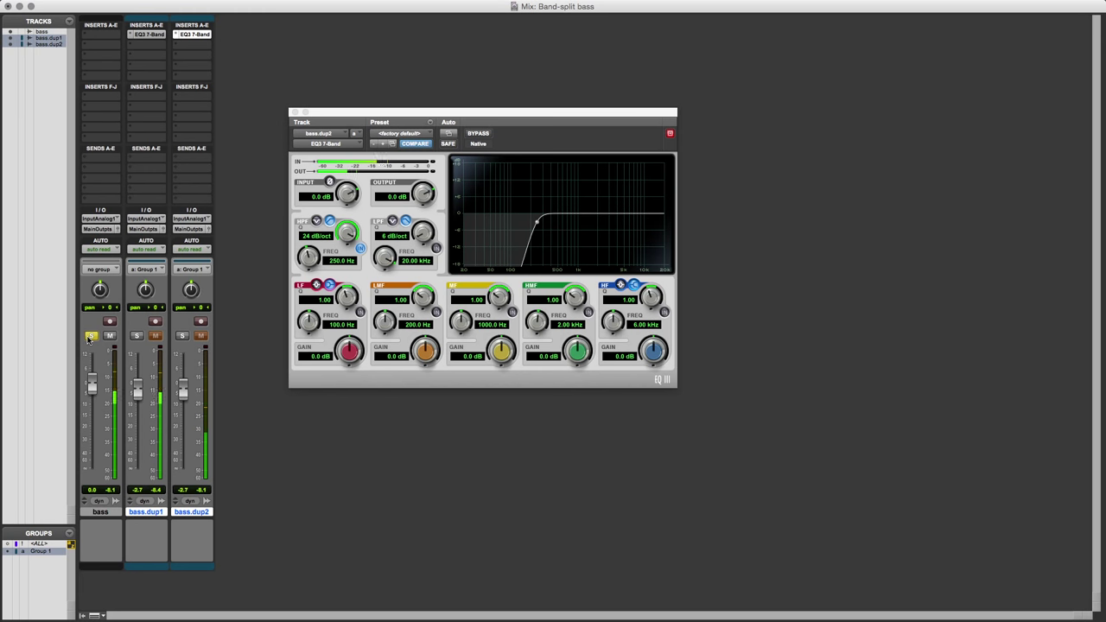
pyautogui.click(90, 335)
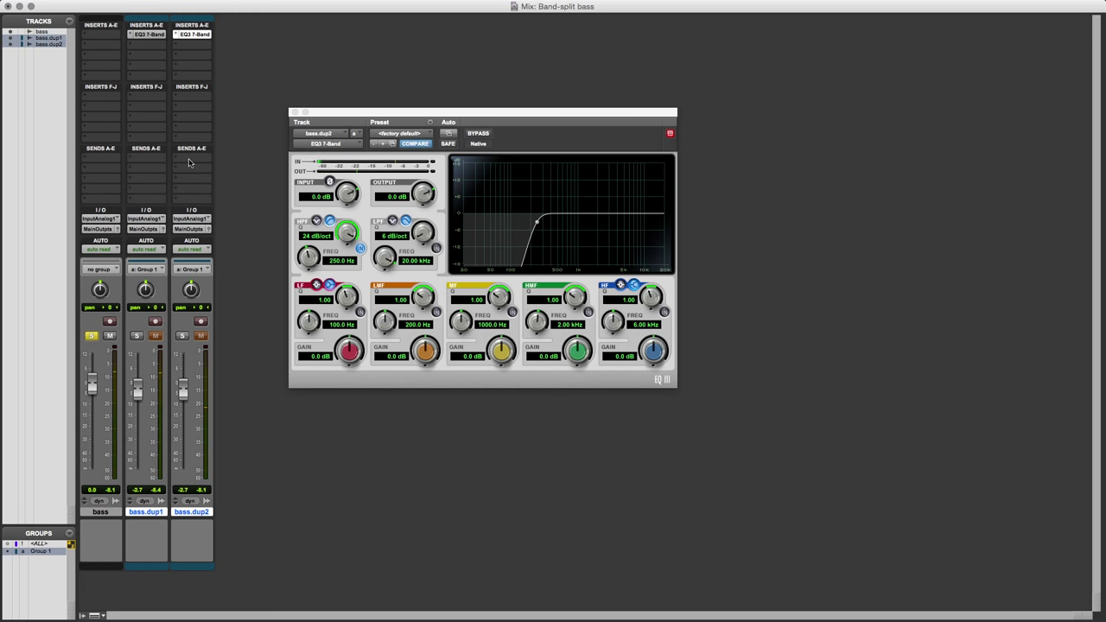
pyautogui.moveTo(191, 46)
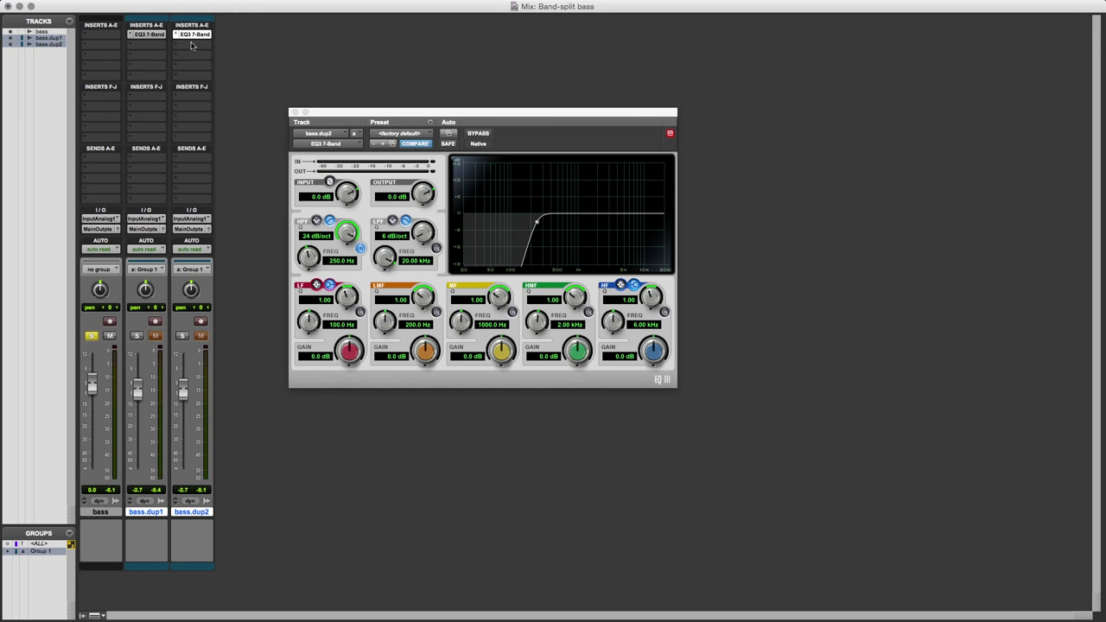
pyautogui.moveTo(181, 163)
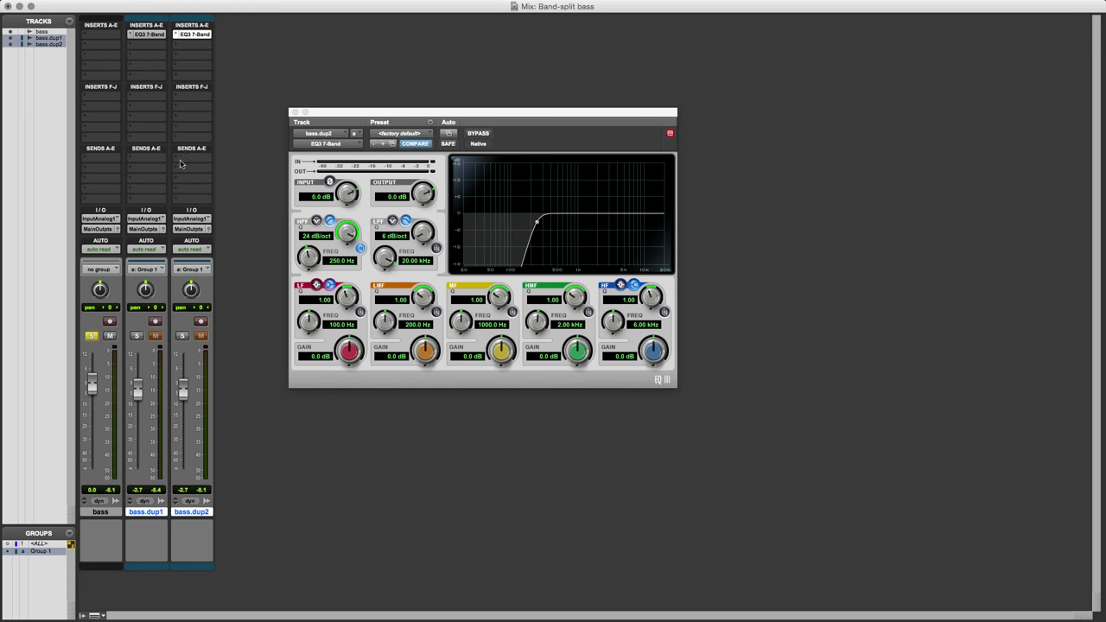
pyautogui.moveTo(175, 51)
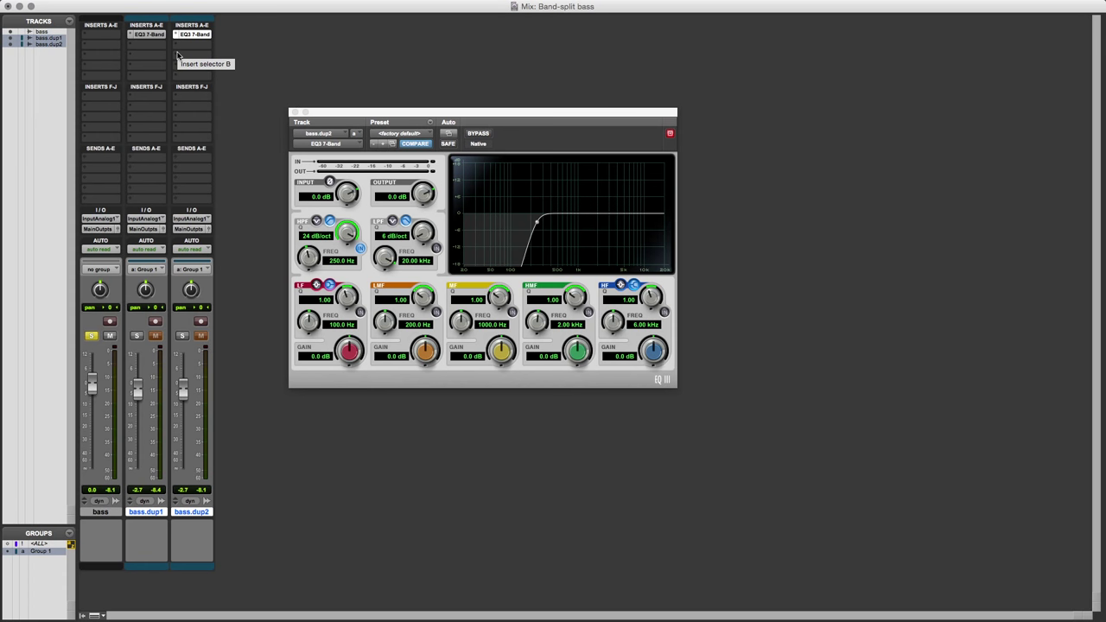
# - Insert CLA-76 on bass.dup2, switch it to the Bluey revision, and solo bass.dup2
pyautogui.click(192, 34)
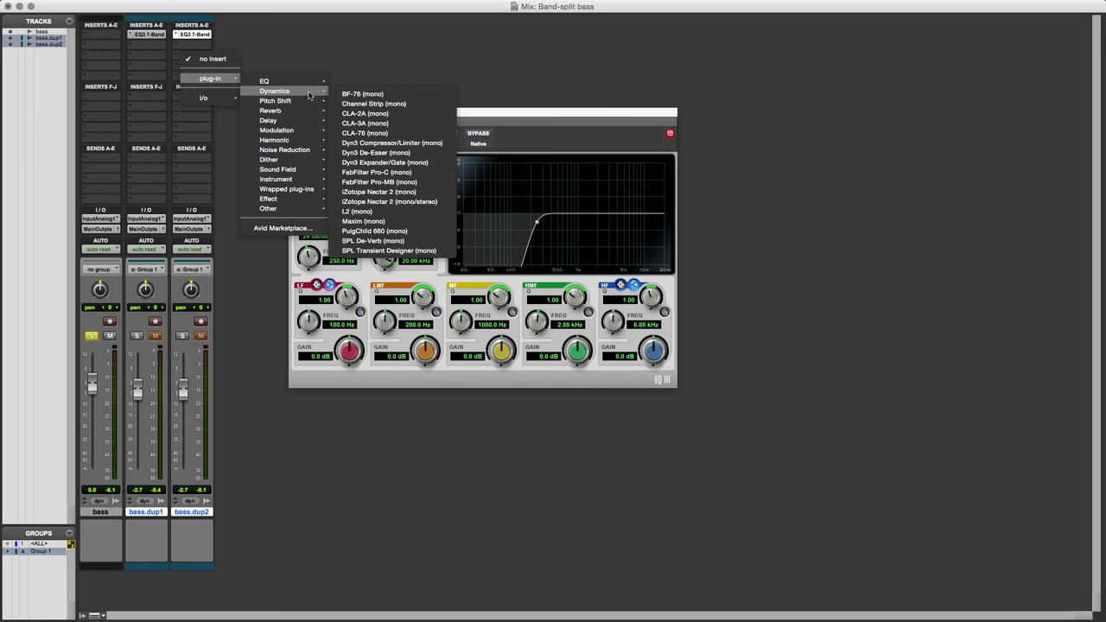
pyautogui.click(364, 132)
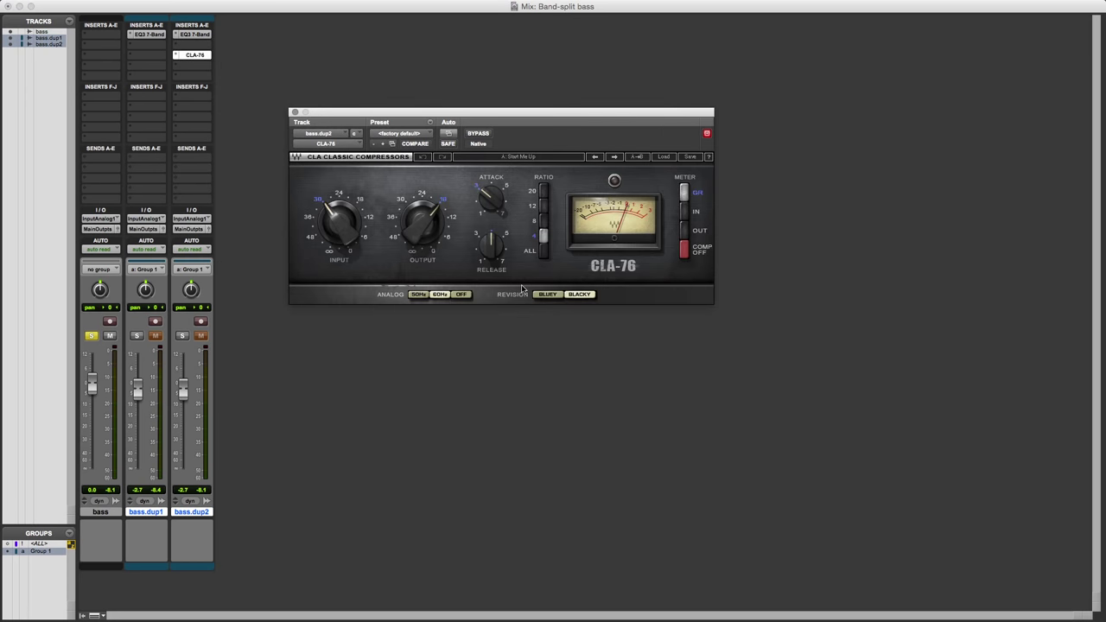
pyautogui.click(547, 294)
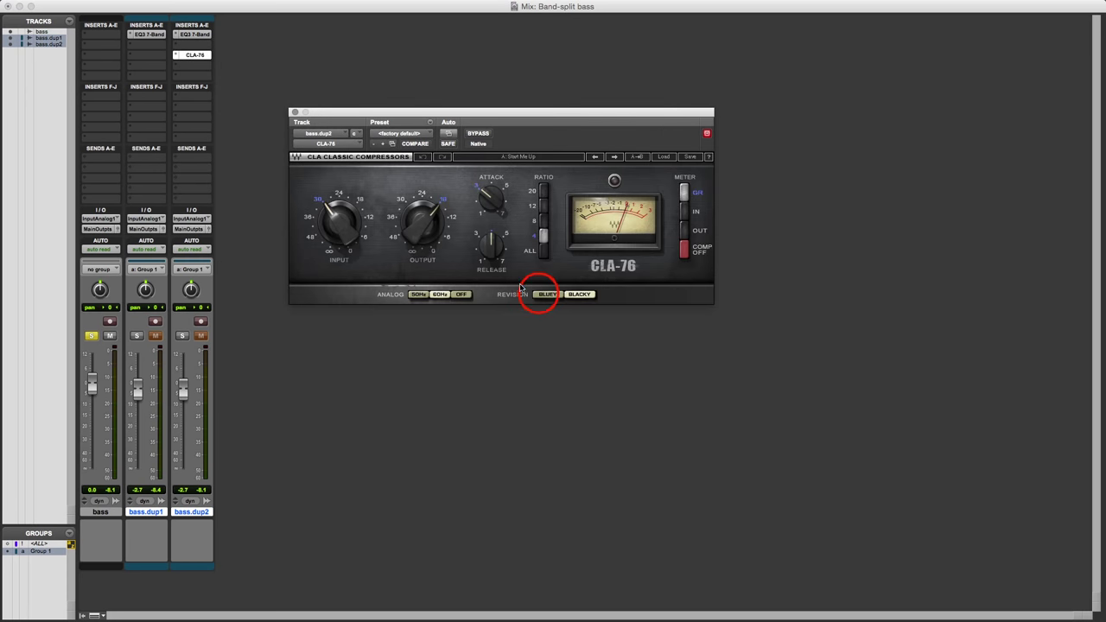
pyautogui.click(547, 294)
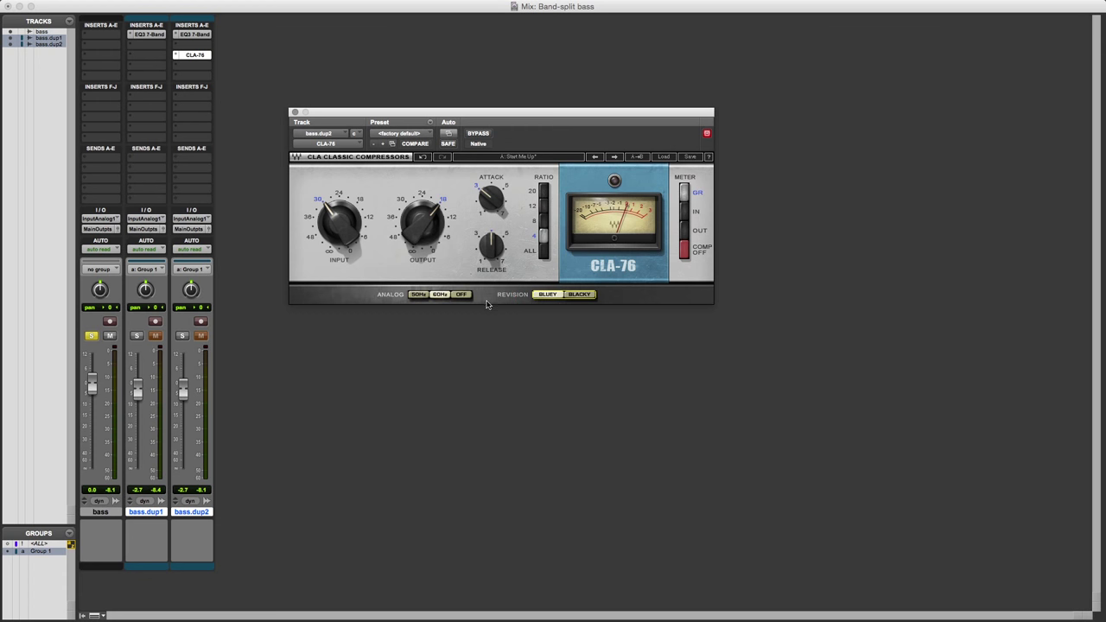
pyautogui.click(460, 294)
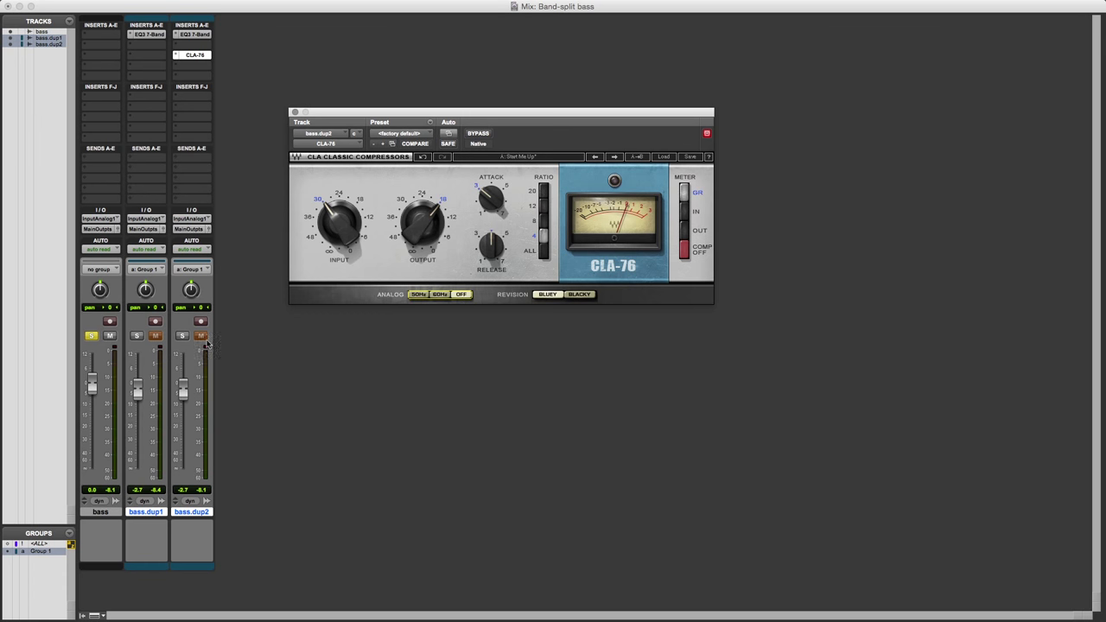
pyautogui.click(182, 335)
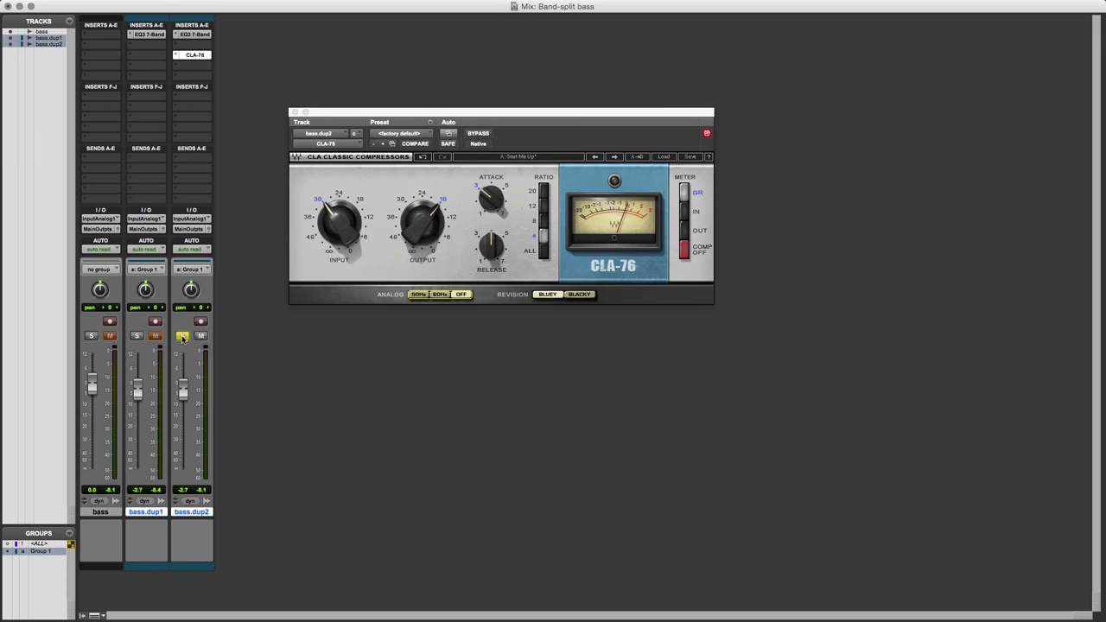
# - Raise the CLA-76 input, set ratio 20, and nudge the duplicate faders back
pyautogui.click(183, 336)
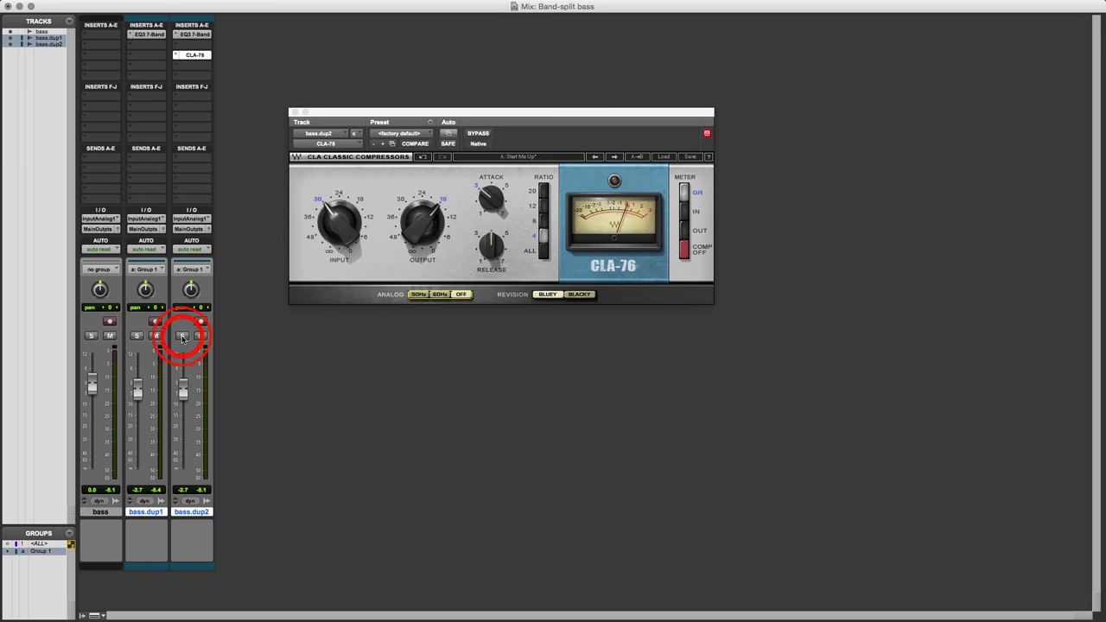
pyautogui.click(183, 336)
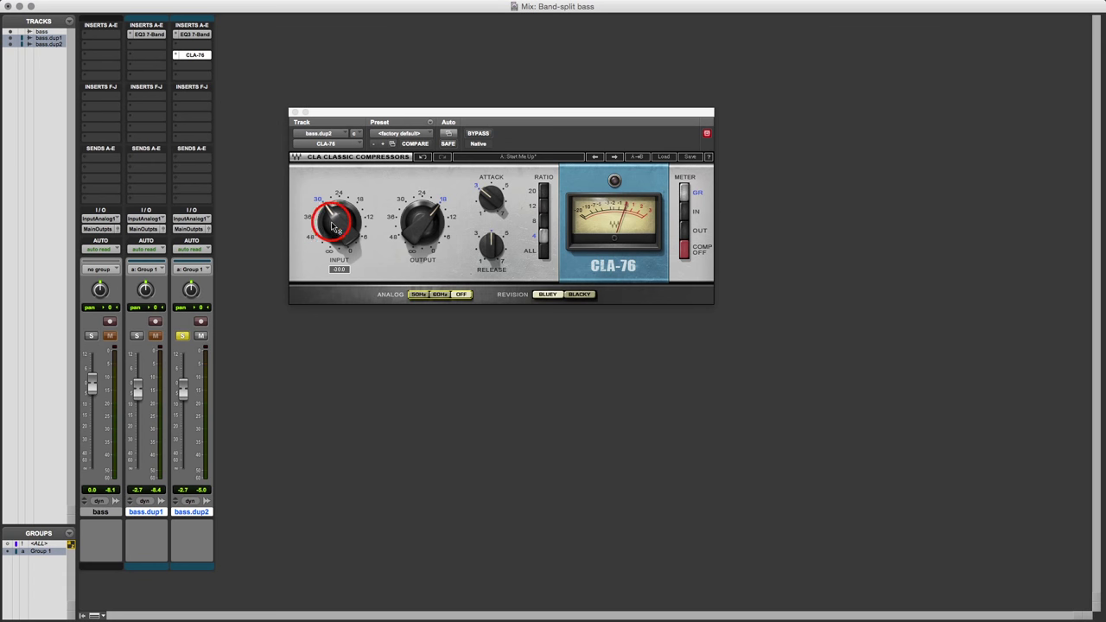
pyautogui.moveTo(335, 221); pyautogui.dragTo(342, 227)
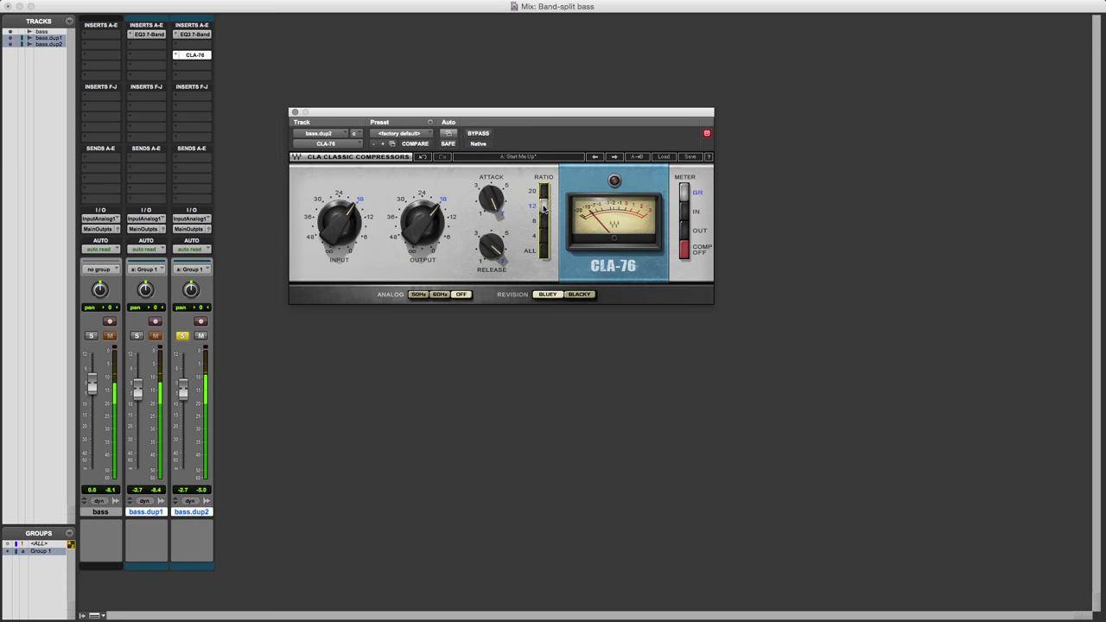
pyautogui.moveTo(543, 207); pyautogui.dragTo(543, 191)
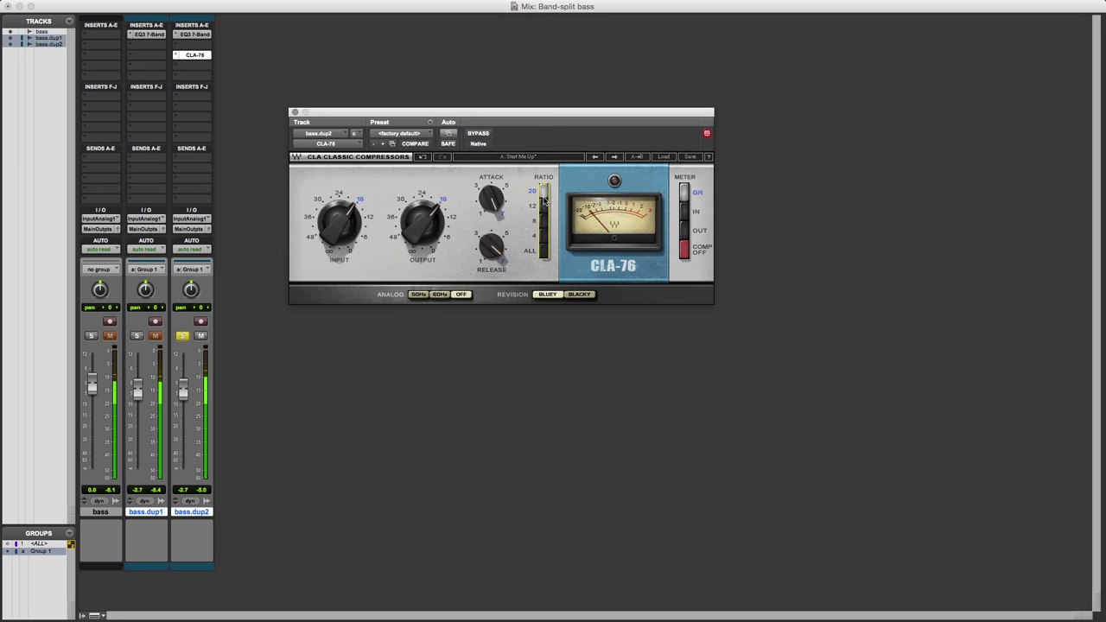
pyautogui.moveTo(411, 324)
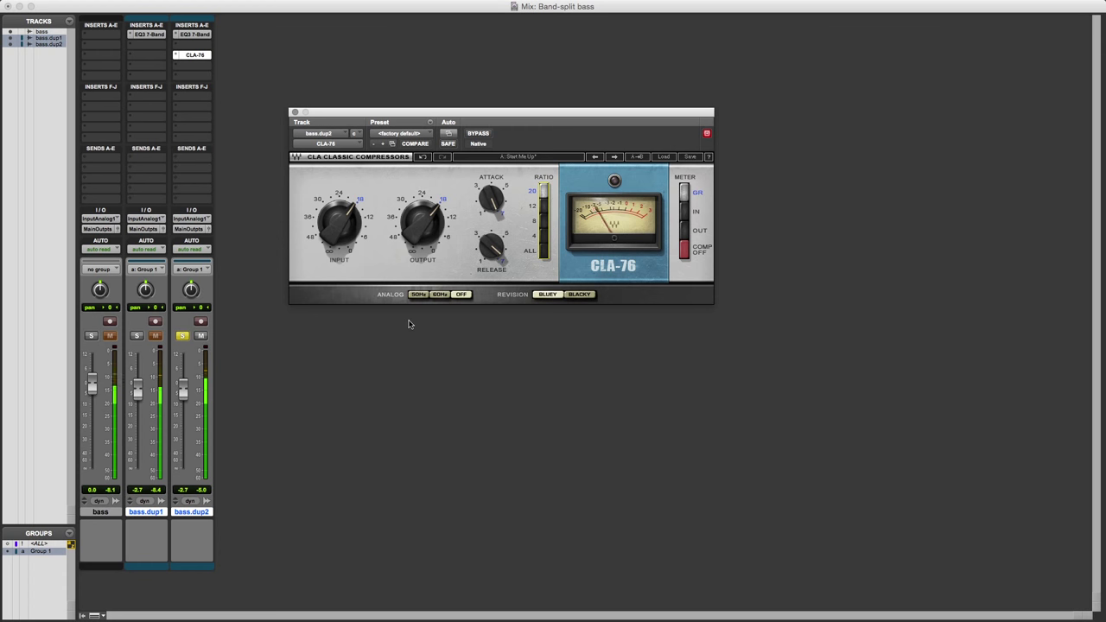
pyautogui.moveTo(240, 395)
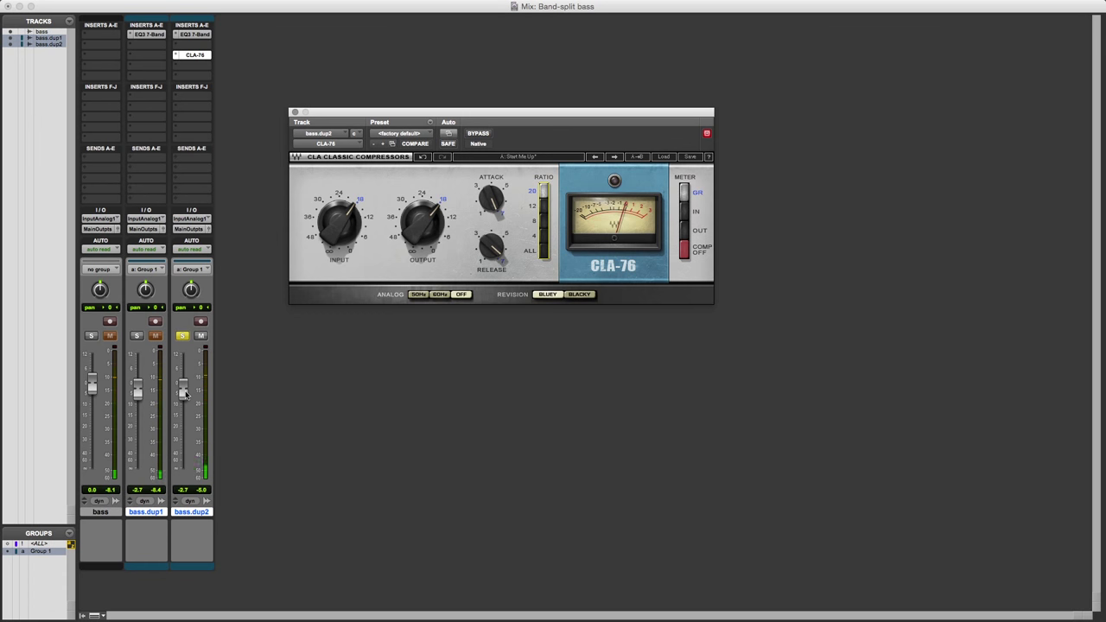
pyautogui.moveTo(185, 392); pyautogui.dragTo(184, 403)
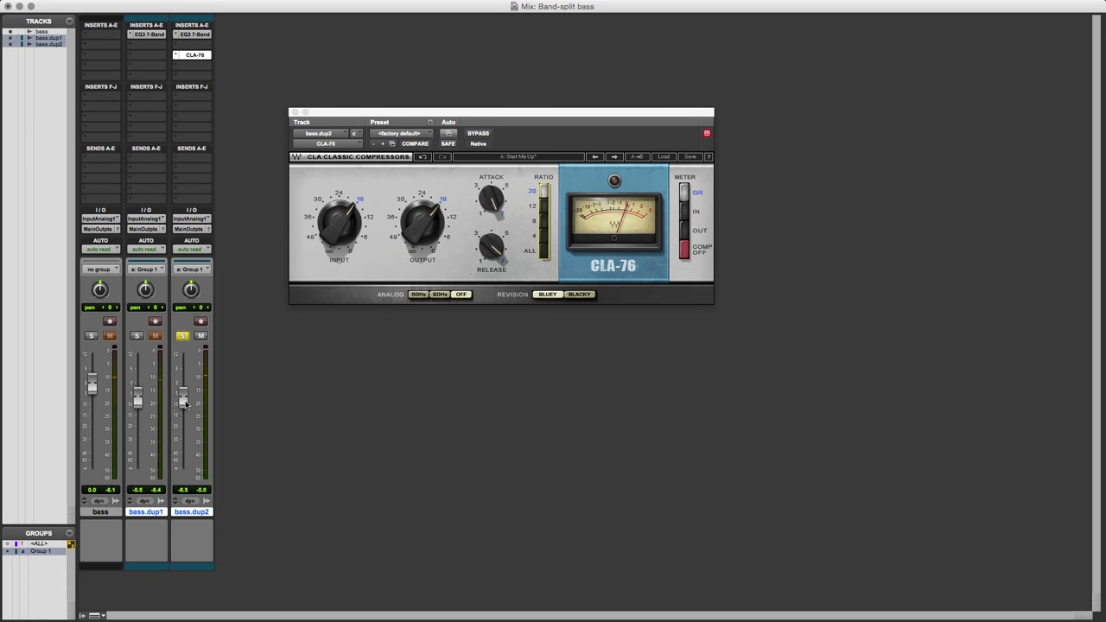
pyautogui.moveTo(182, 403); pyautogui.dragTo(183, 390)
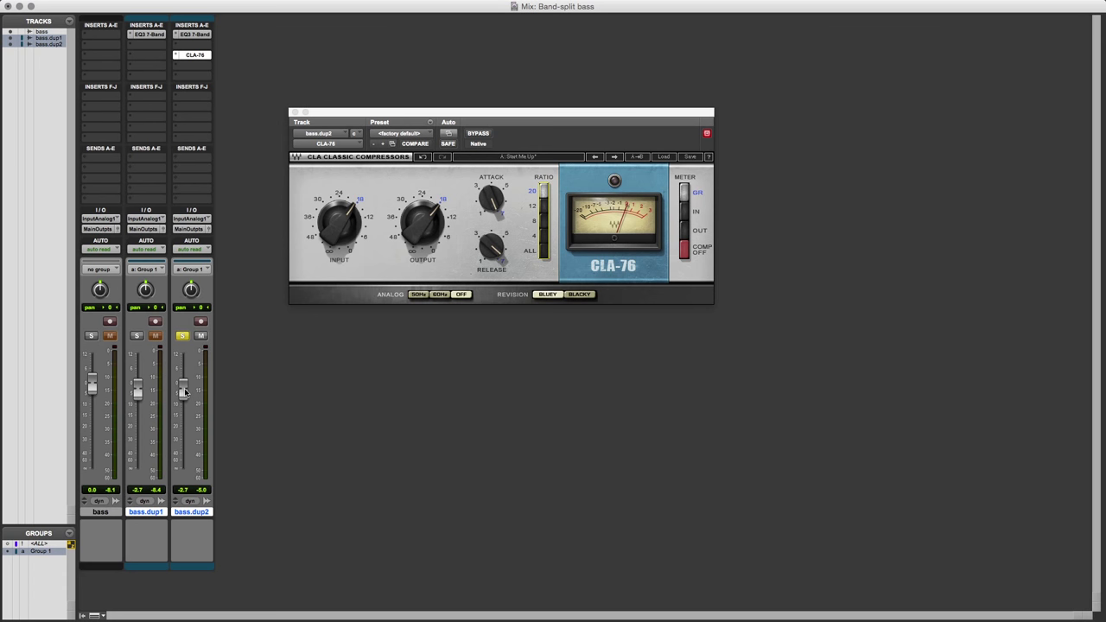
# - Solo bass.dup1 alongside bass.dup2 and settle bass.dup2's fader at -7.5 dB
pyautogui.click(145, 336)
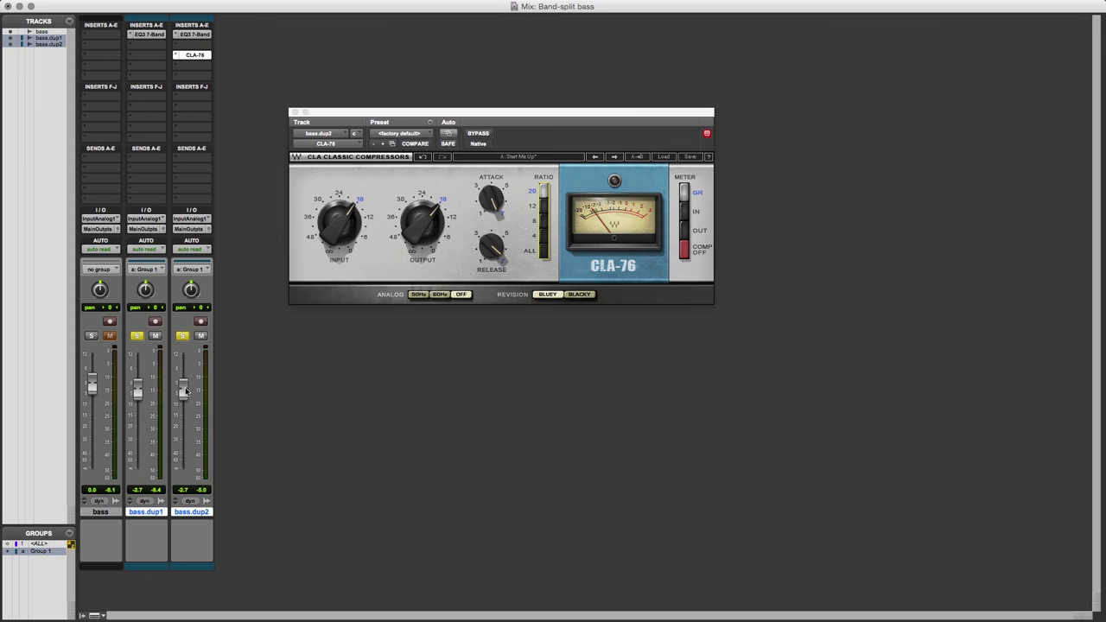
pyautogui.moveTo(183, 393); pyautogui.dragTo(183, 432)
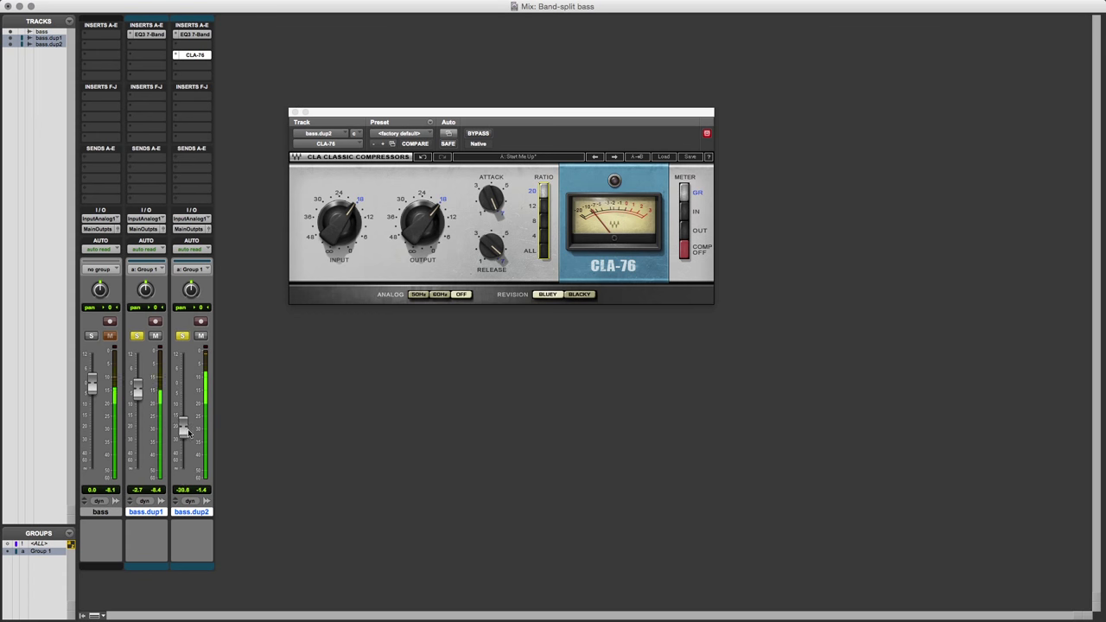
pyautogui.moveTo(184, 430); pyautogui.dragTo(183, 409)
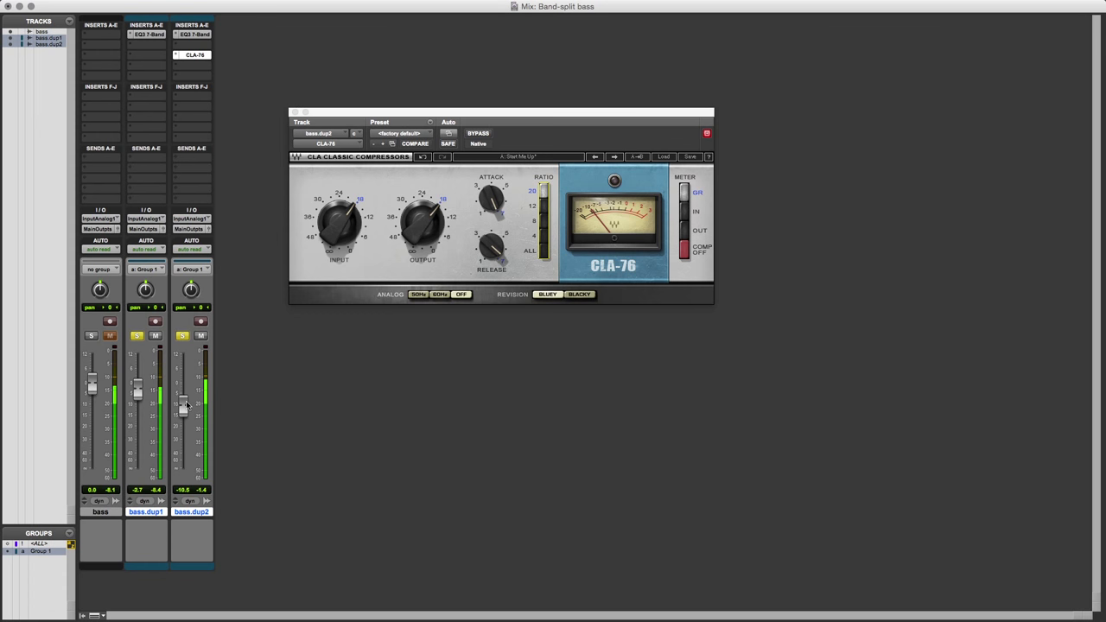
pyautogui.moveTo(183, 415); pyautogui.dragTo(183, 402)
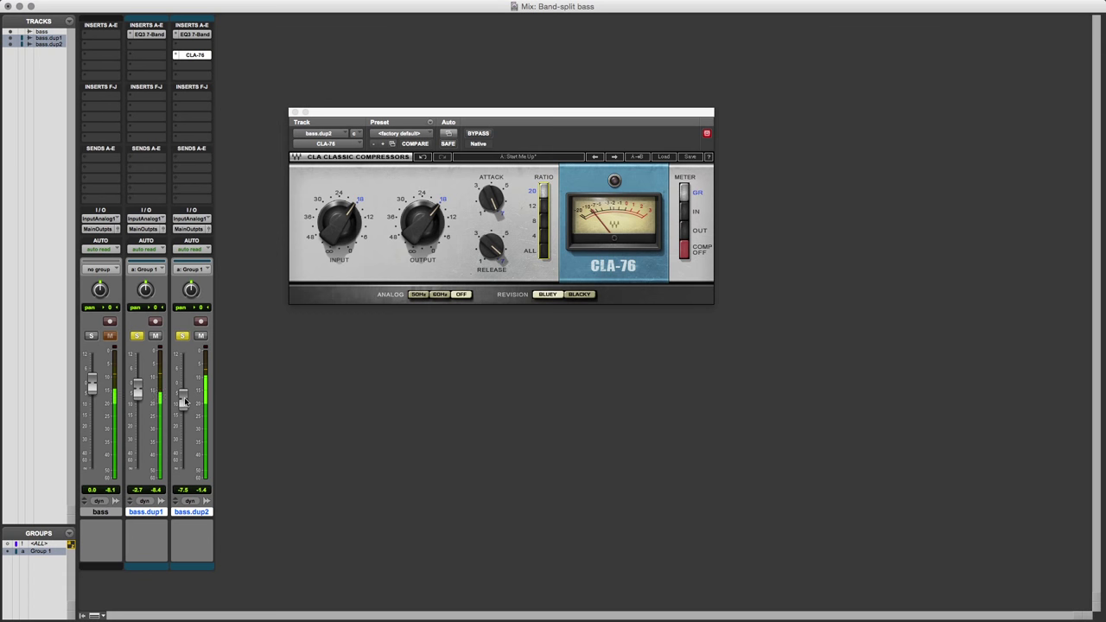
# - A/B the original bass against the split duplicate tracks by alternating solo buttons
pyautogui.click(91, 335)
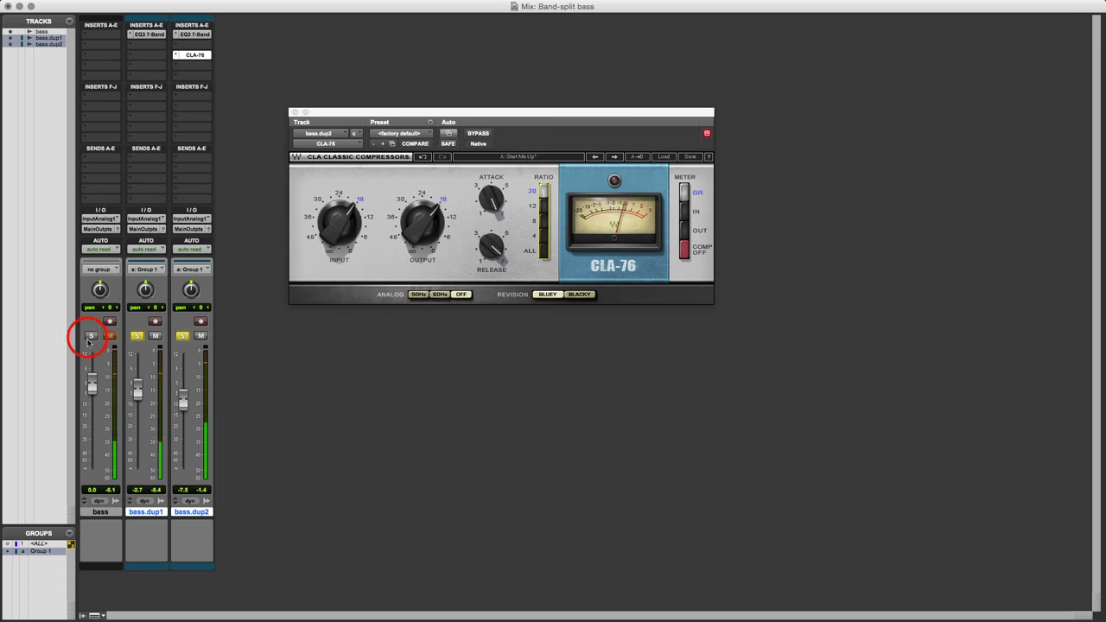
pyautogui.click(91, 335)
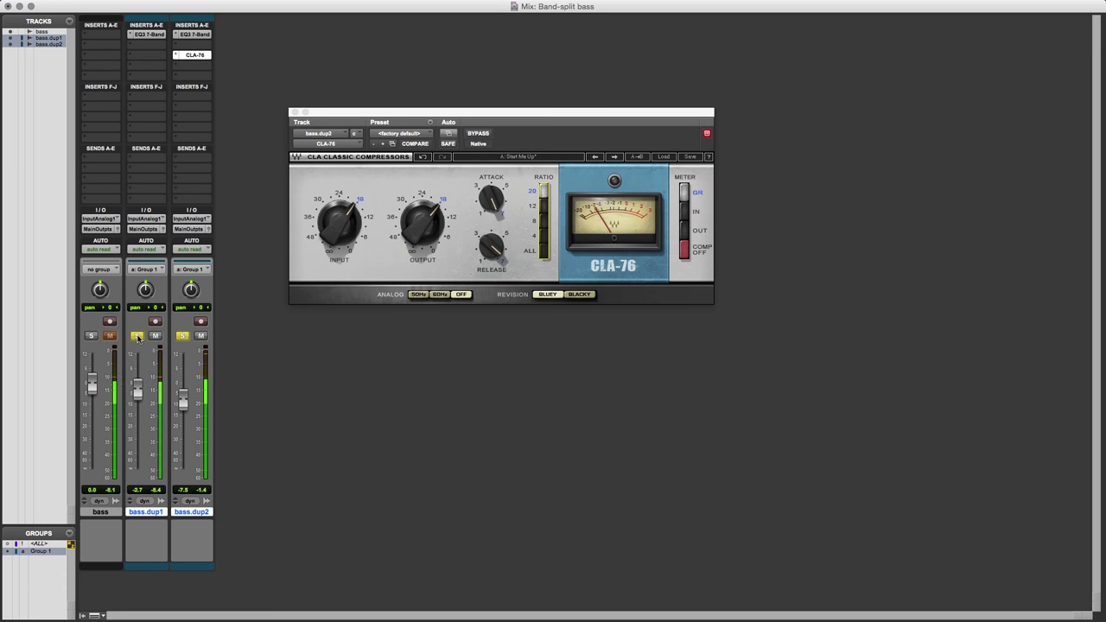
pyautogui.click(92, 335)
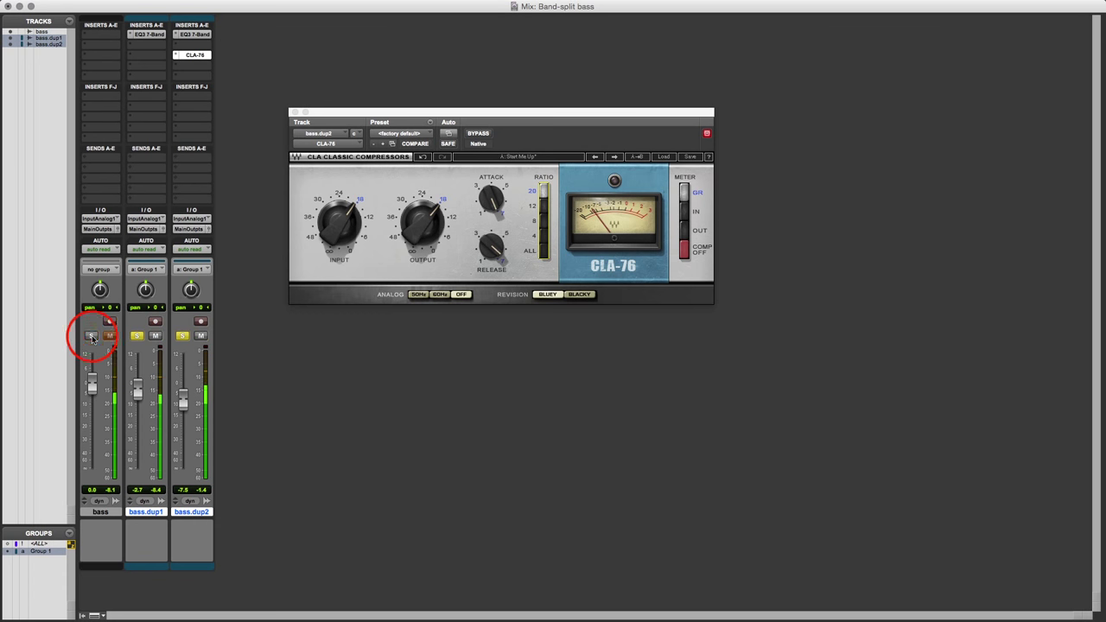
pyautogui.click(136, 335)
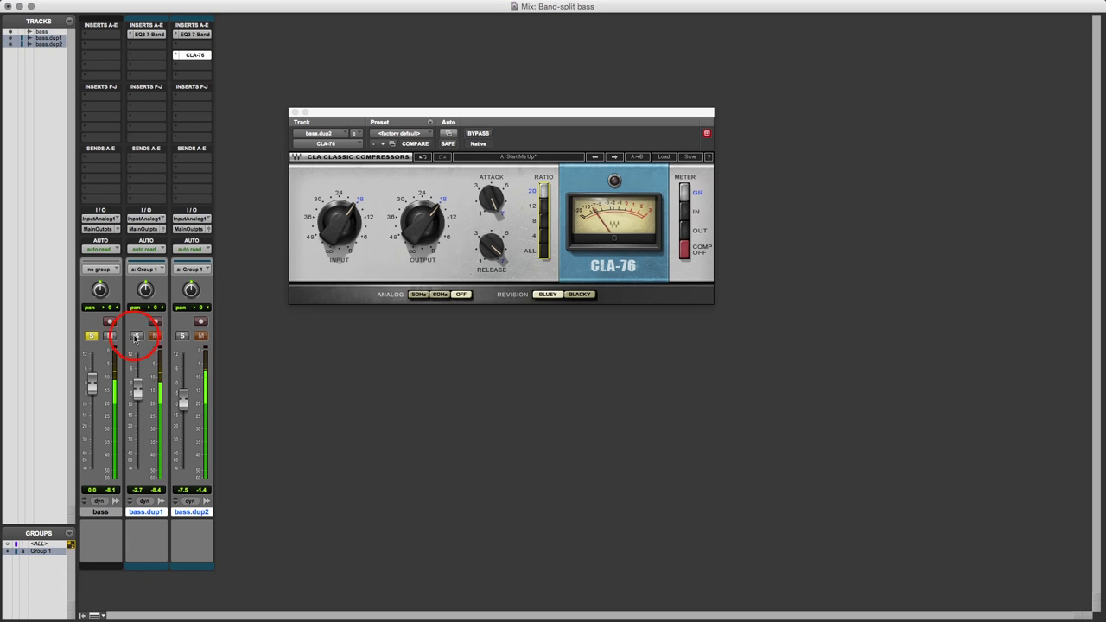
pyautogui.click(92, 336)
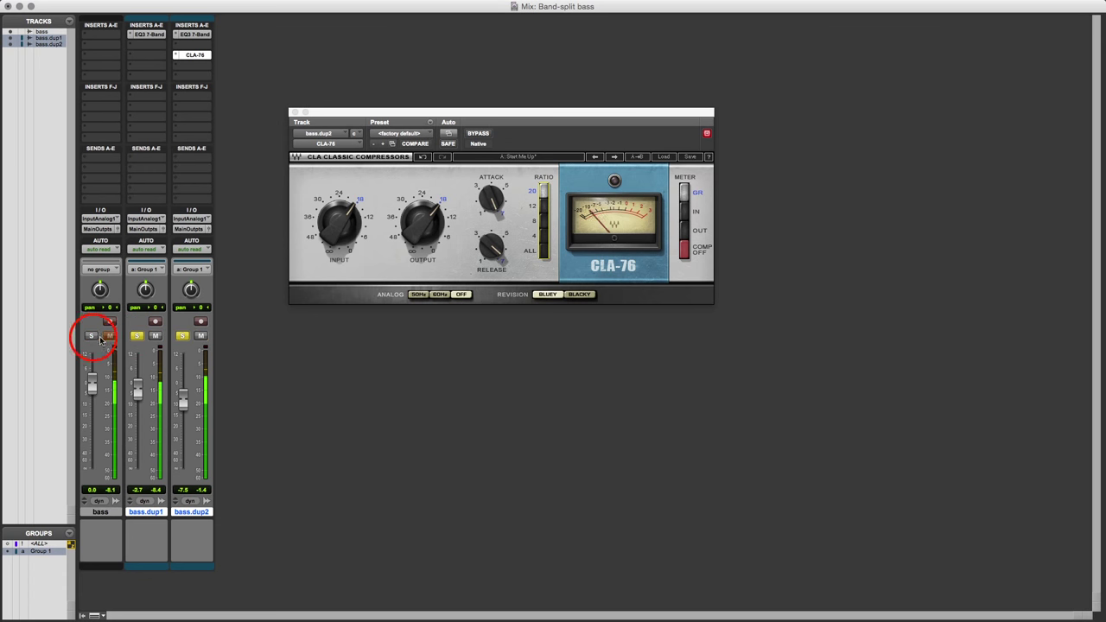
pyautogui.click(136, 335)
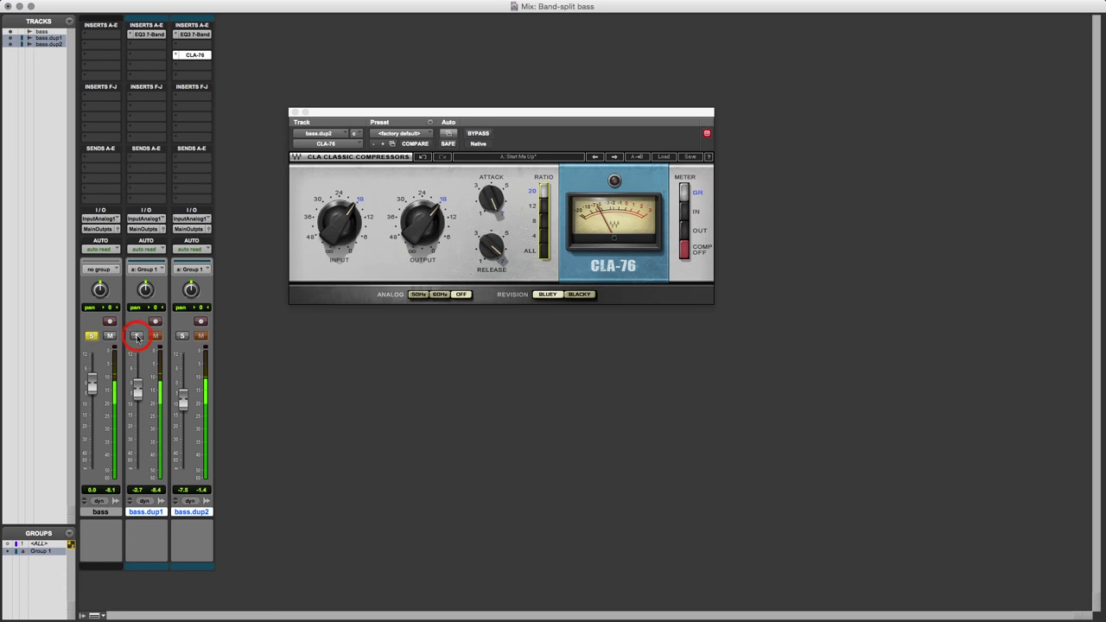
pyautogui.click(135, 335)
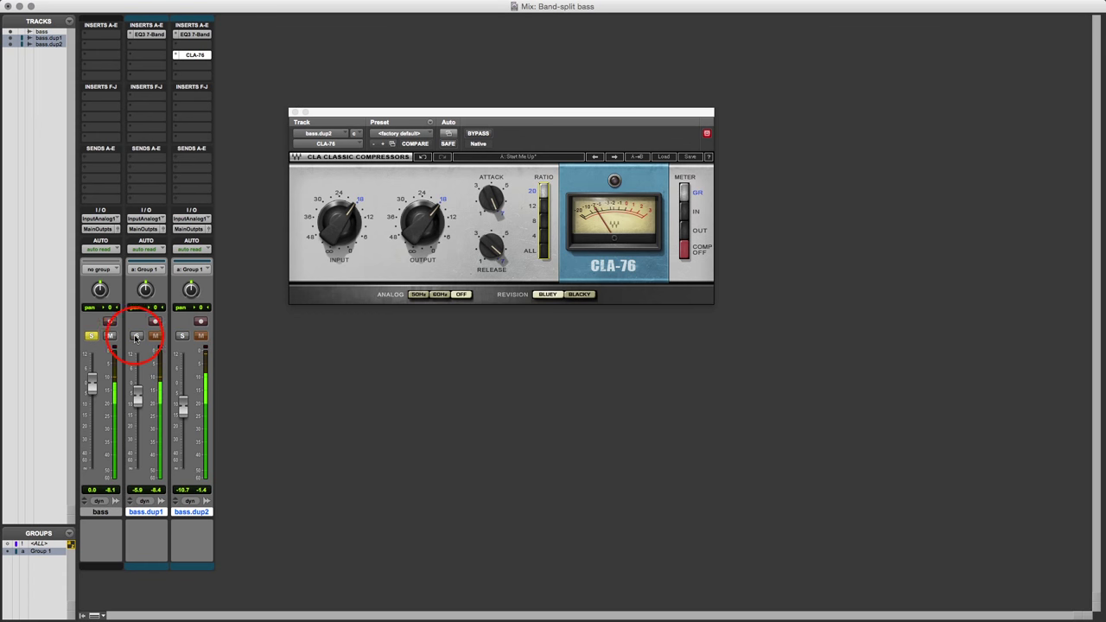
pyautogui.click(136, 335)
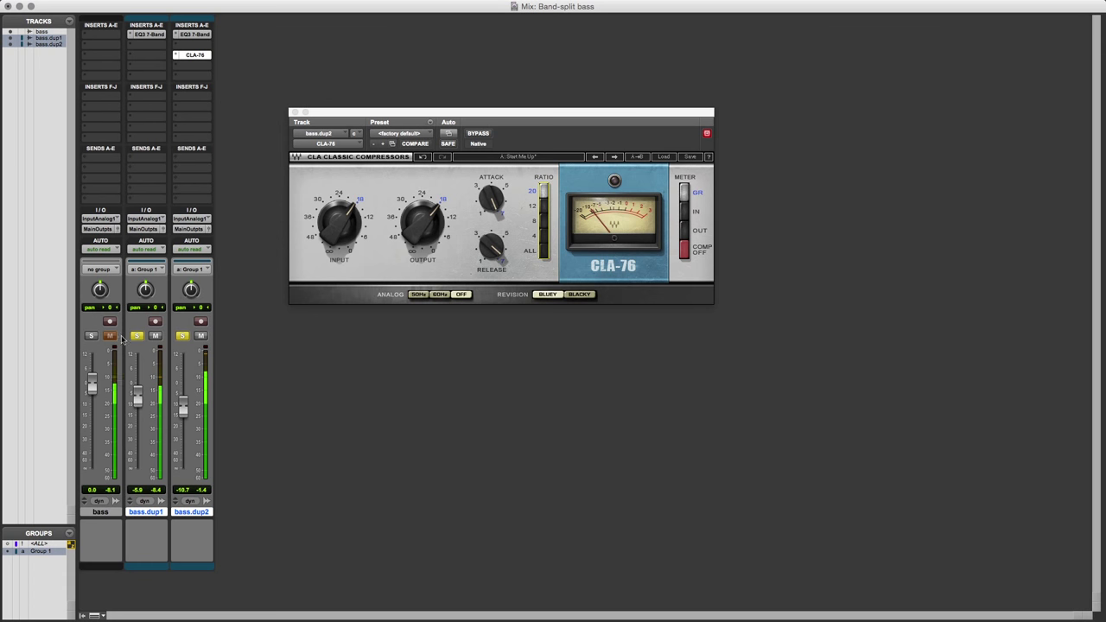
pyautogui.click(91, 336)
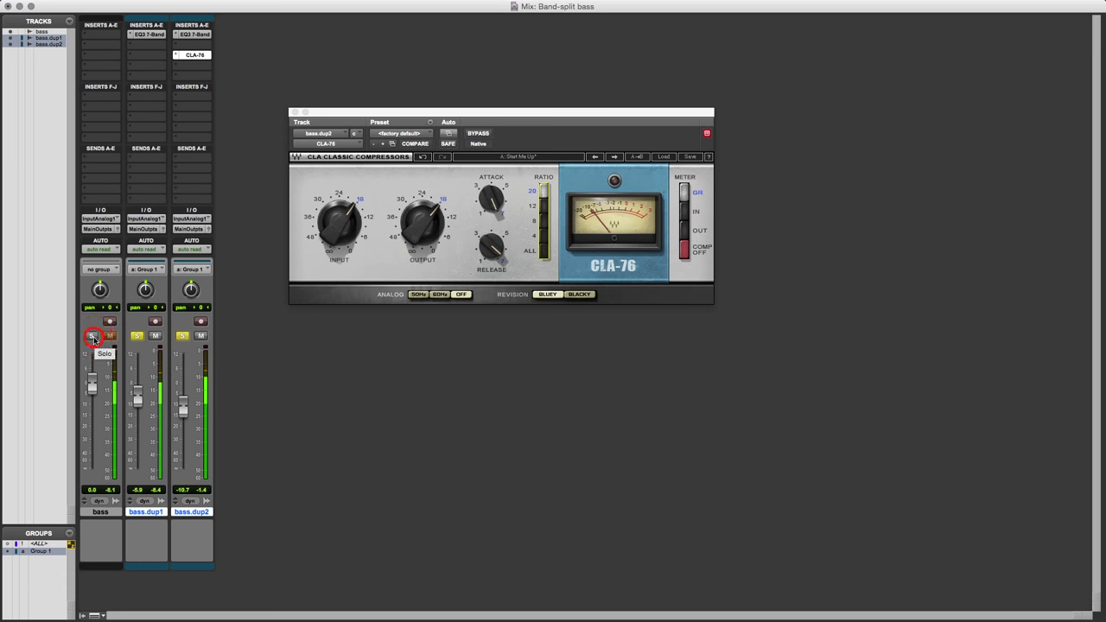
pyautogui.click(136, 335)
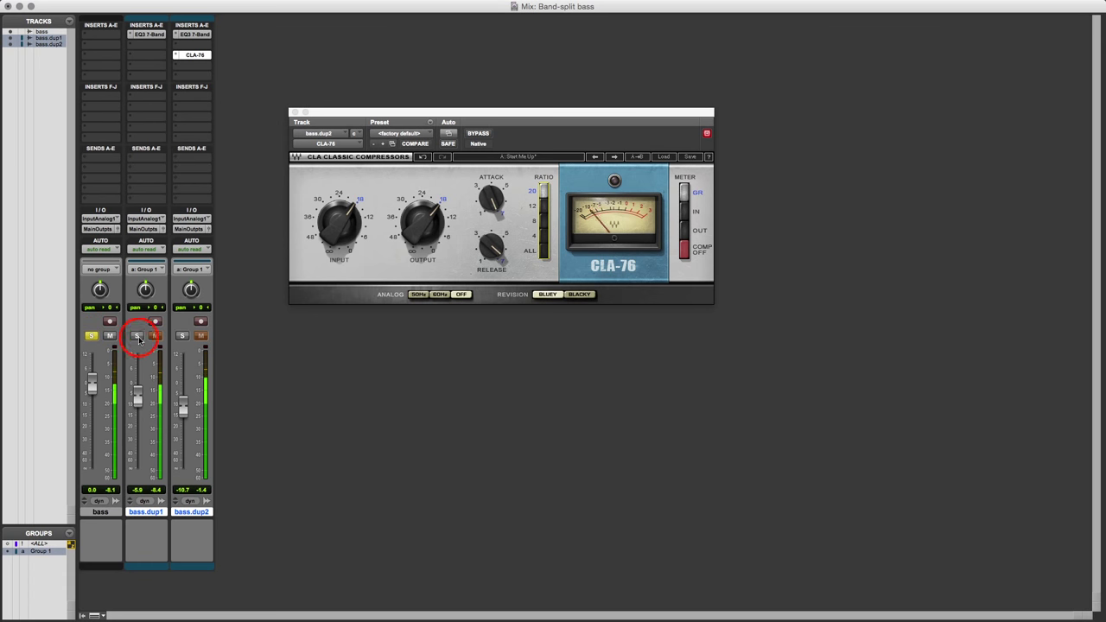
pyautogui.click(138, 336)
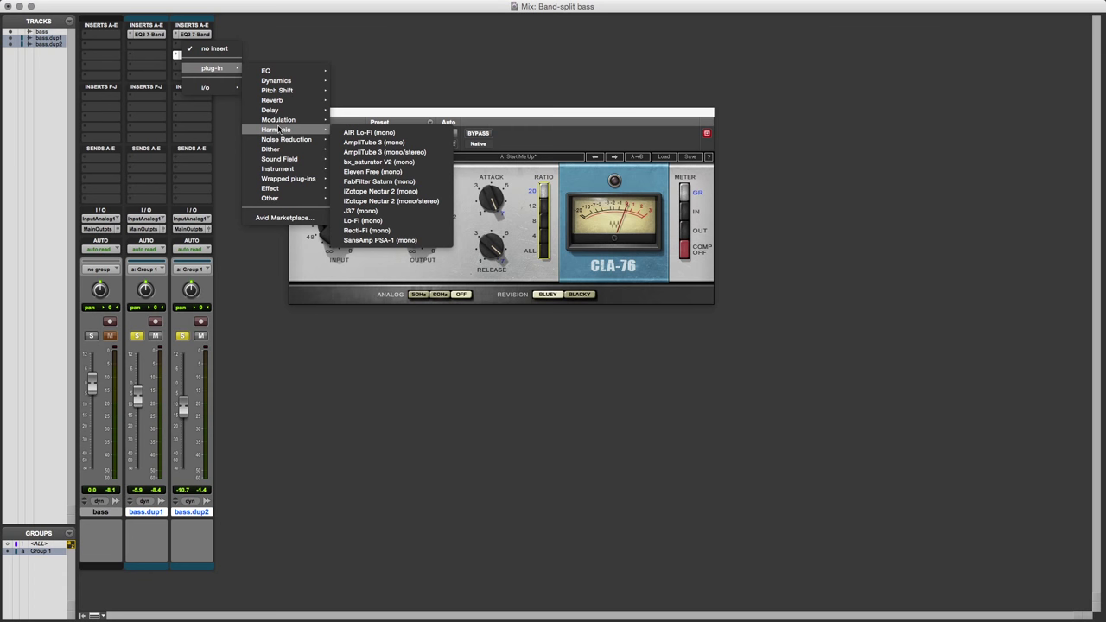
pyautogui.moveTo(385, 152)
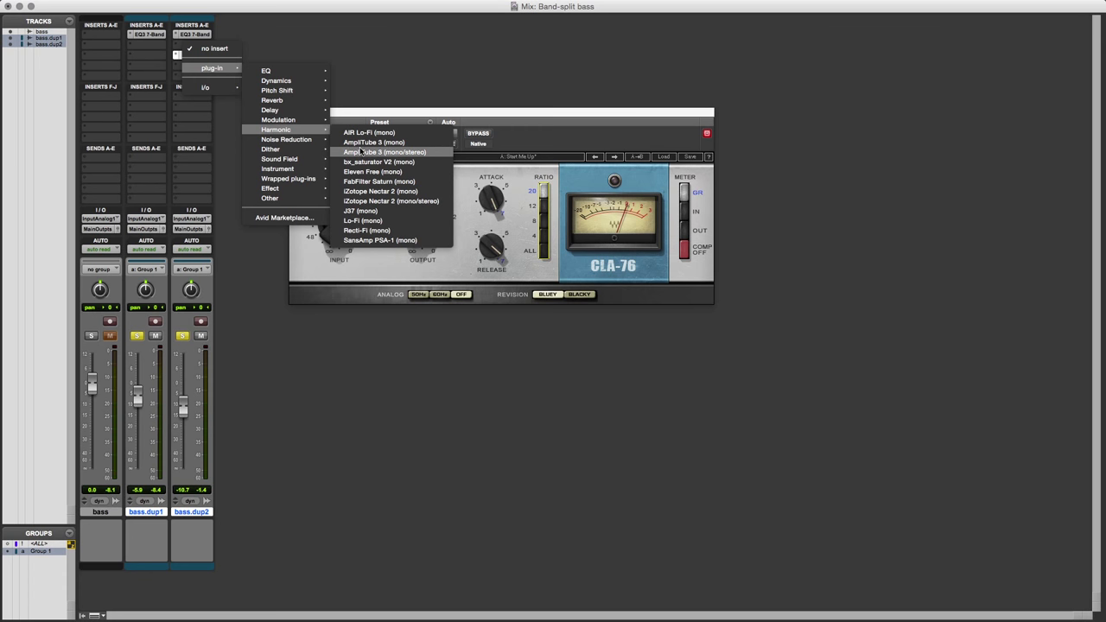
pyautogui.moveTo(379, 181)
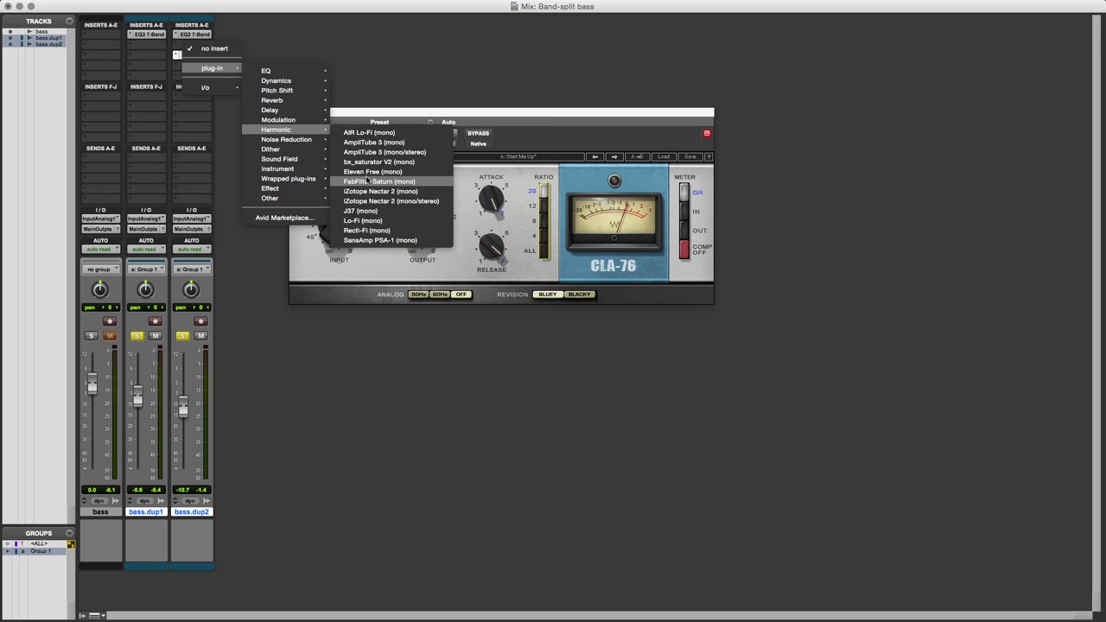
# - Insert FabFilter Saturn (mono) on bass.dup2, opening its window at default settings
pyautogui.click(380, 182)
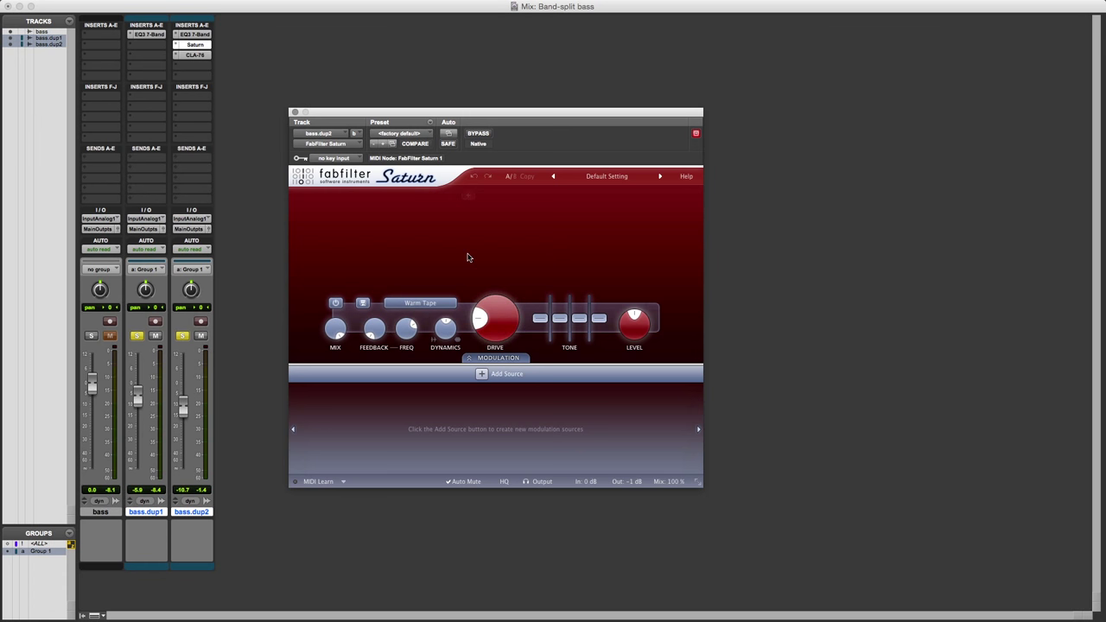
# - Solo bass.dup2 alone and raise Saturn's Band 1 Drive toward 85%
pyautogui.click(181, 336)
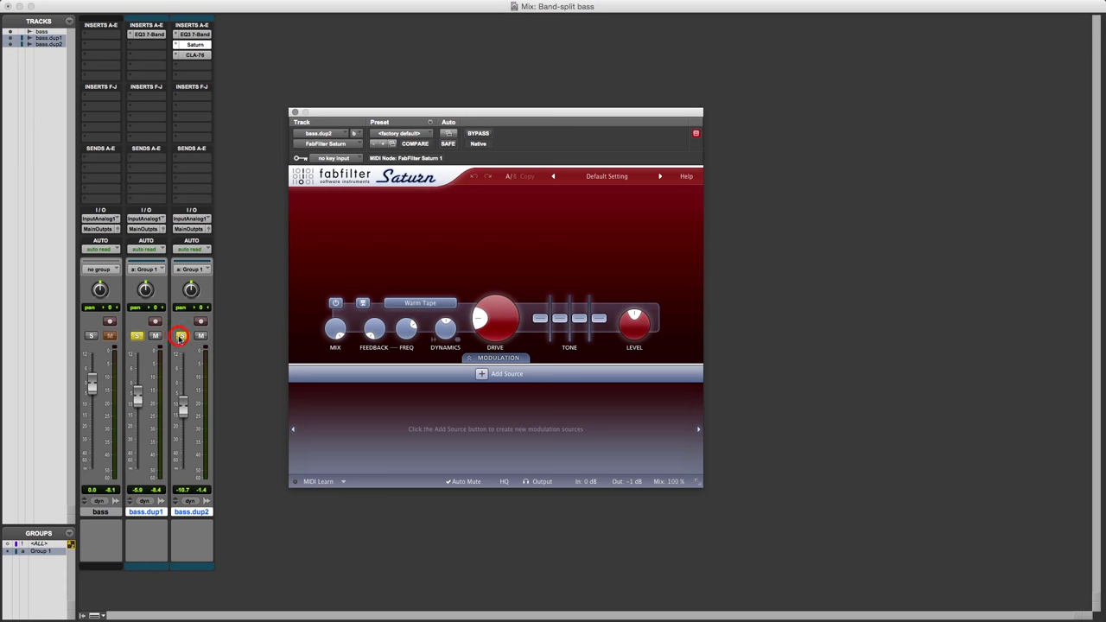
pyautogui.click(182, 336)
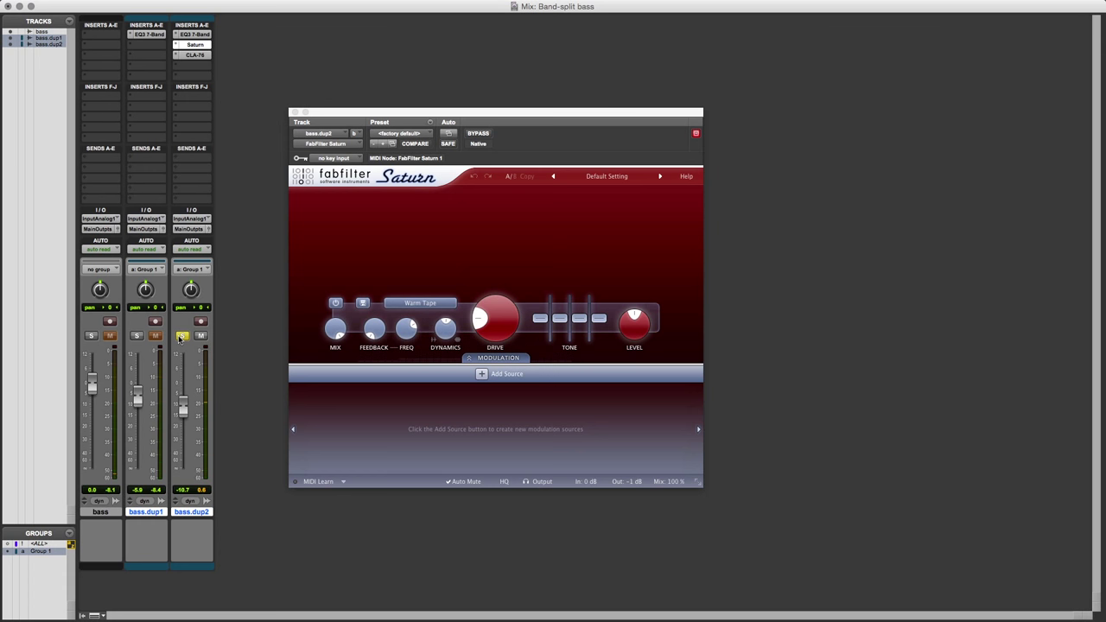
pyautogui.click(182, 335)
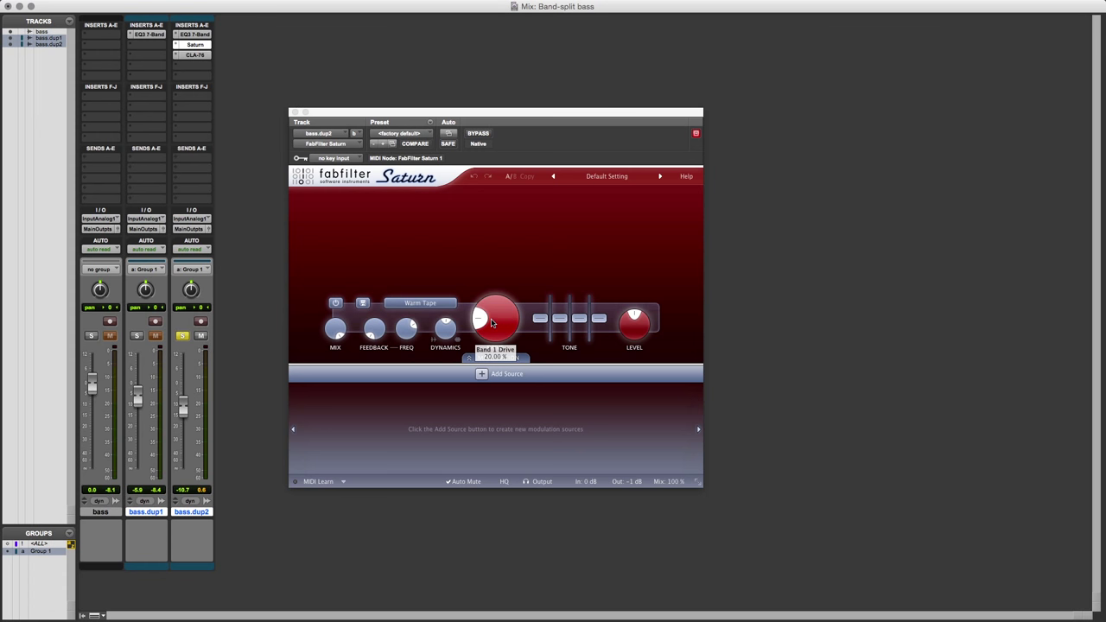
pyautogui.moveTo(417, 277)
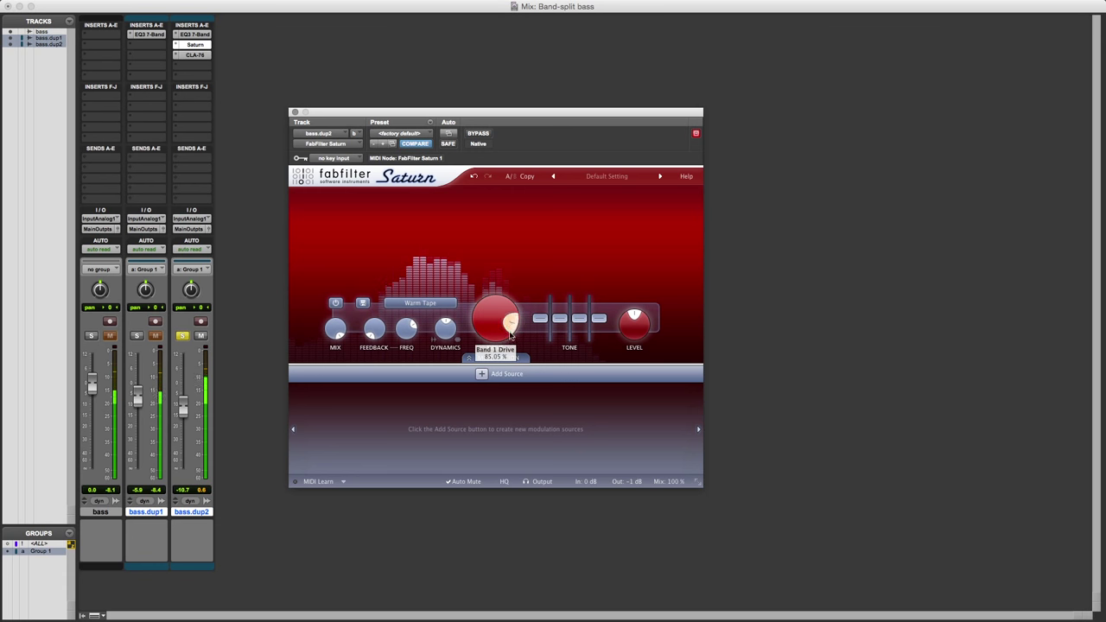
# - Push Saturn's drive near maximum and boost the Band 1 mid to about +16 dB, adjusting treble
pyautogui.moveTo(495, 320); pyautogui.dragTo(496, 303)
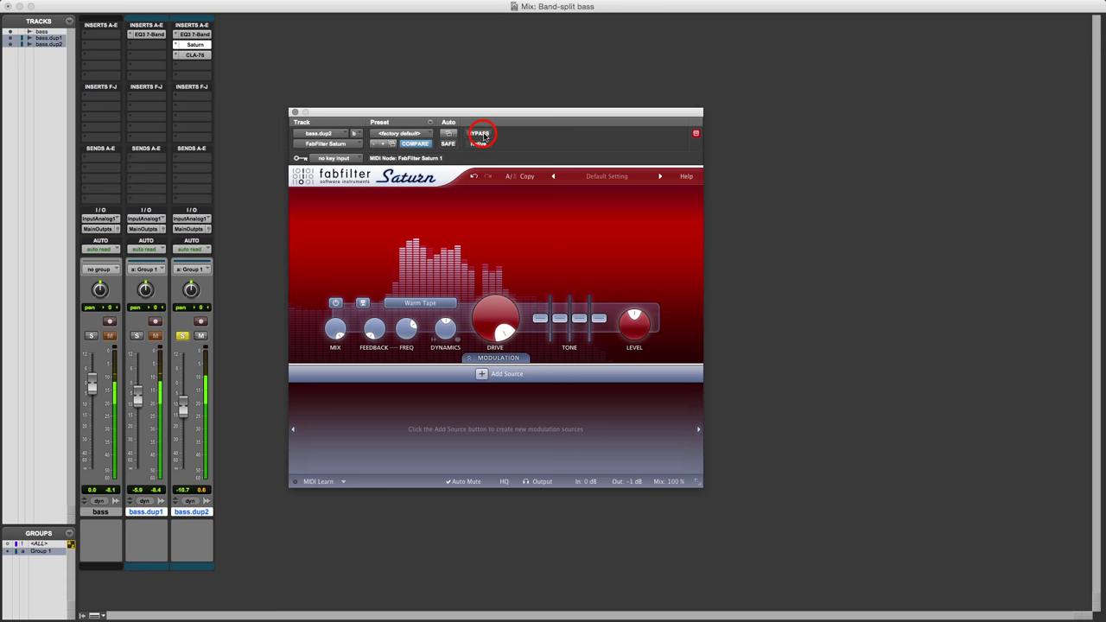
pyautogui.click(479, 134)
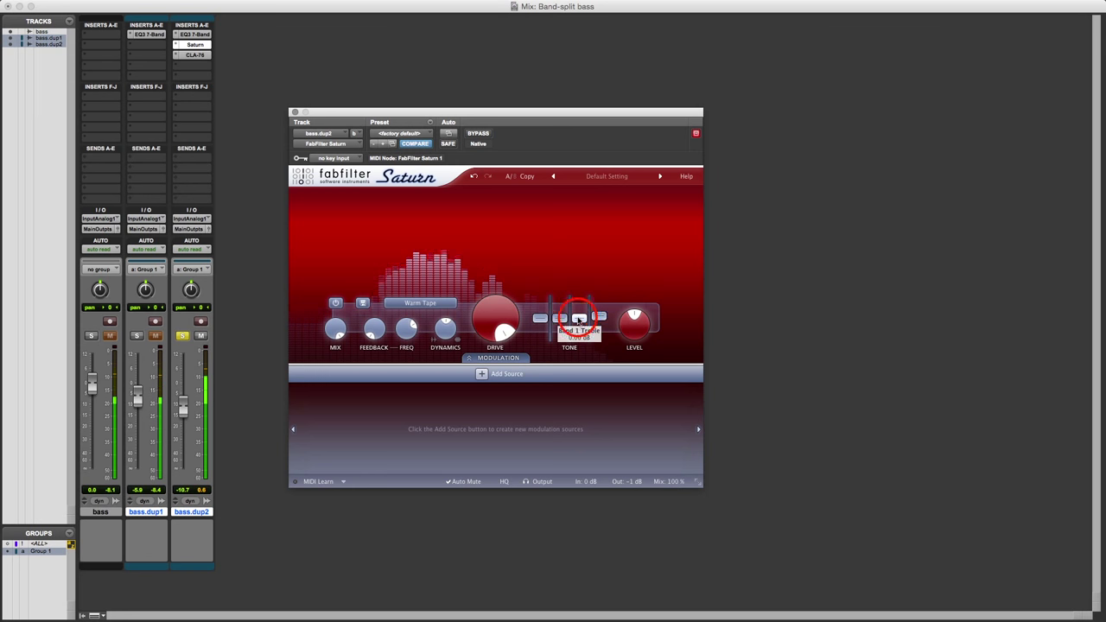
pyautogui.moveTo(581, 313); pyautogui.dragTo(581, 305)
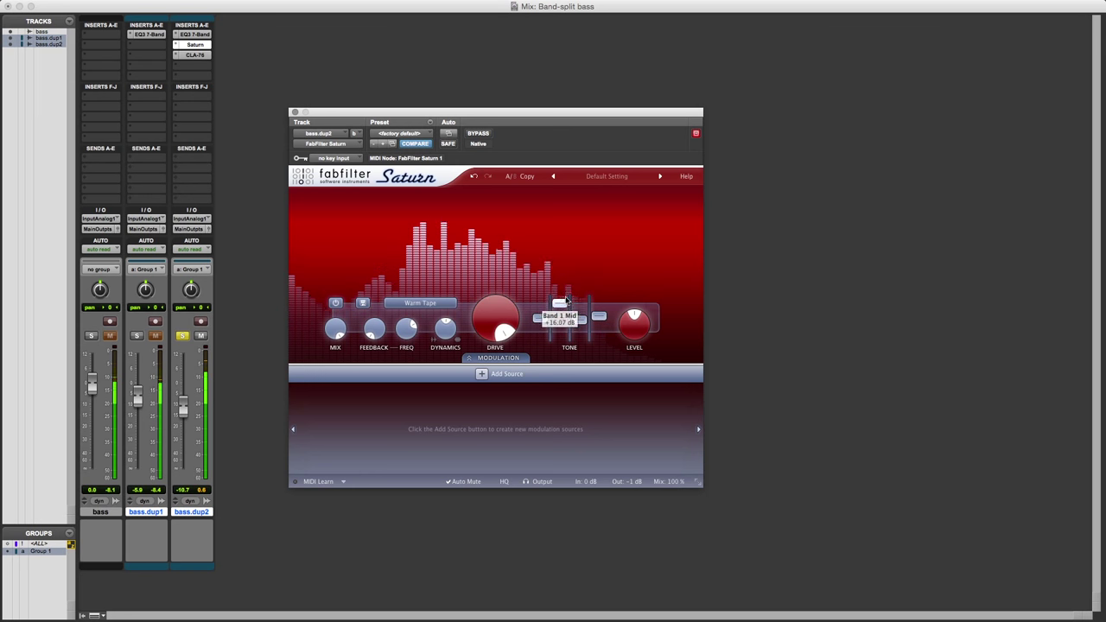
pyautogui.moveTo(569, 323); pyautogui.dragTo(577, 318)
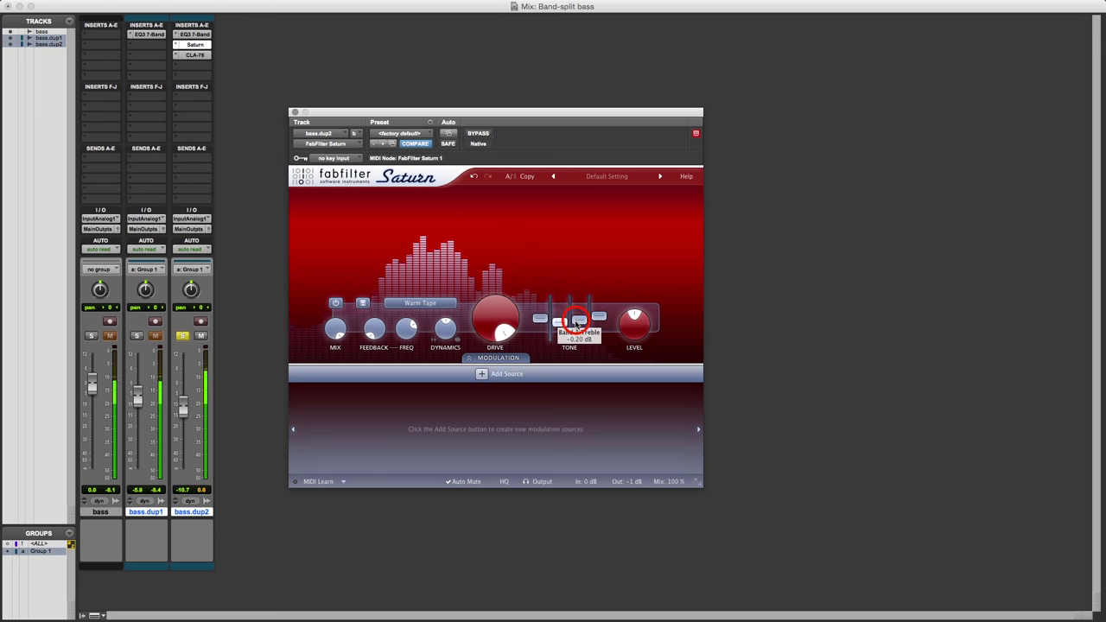
pyautogui.moveTo(578, 322); pyautogui.dragTo(577, 300)
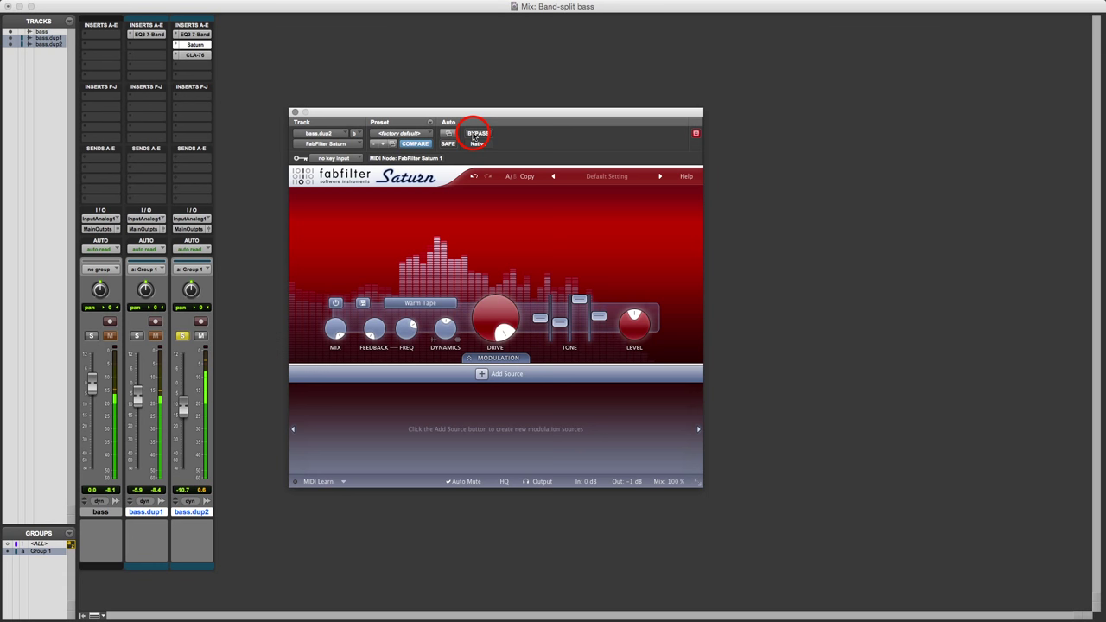
# - Toggle Saturn's bypass on and off to compare, leaving the plug-in active
pyautogui.click(478, 133)
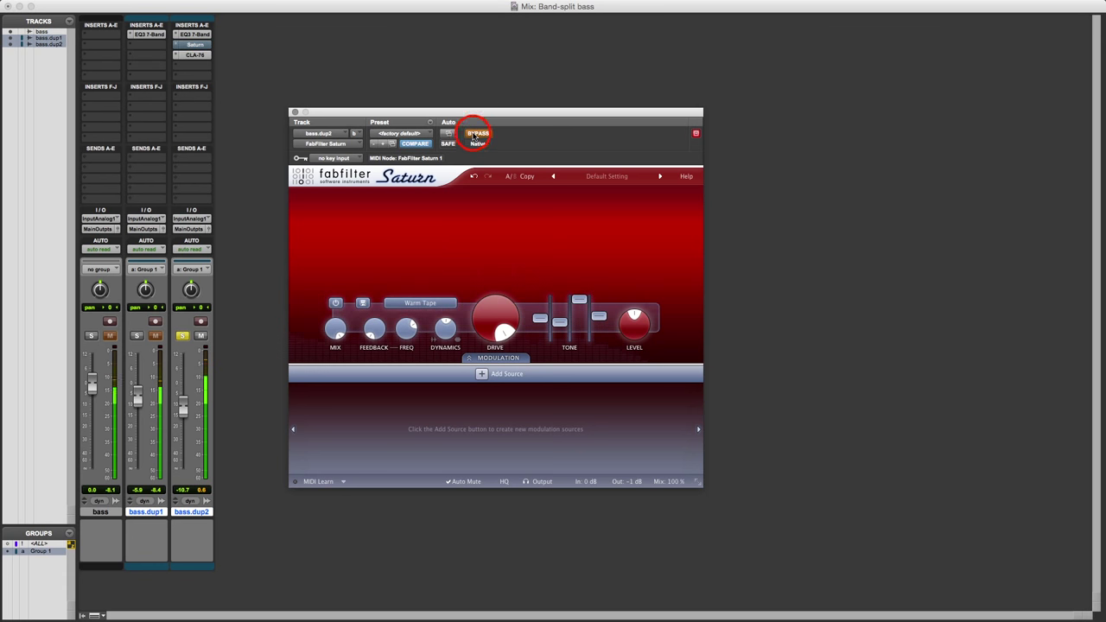
pyautogui.click(478, 134)
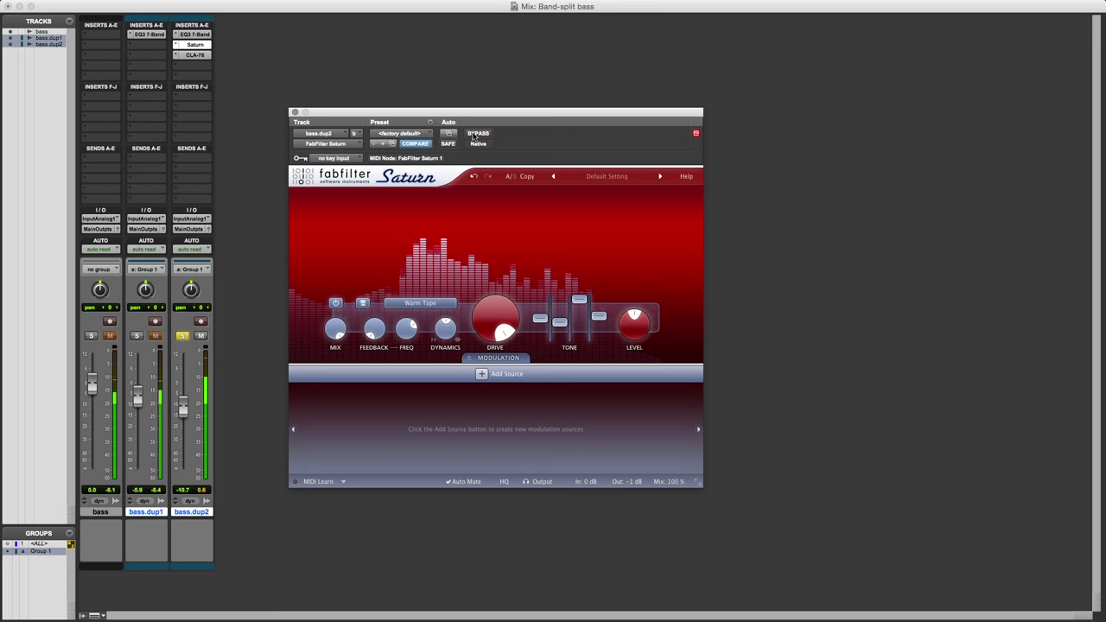
pyautogui.click(478, 134)
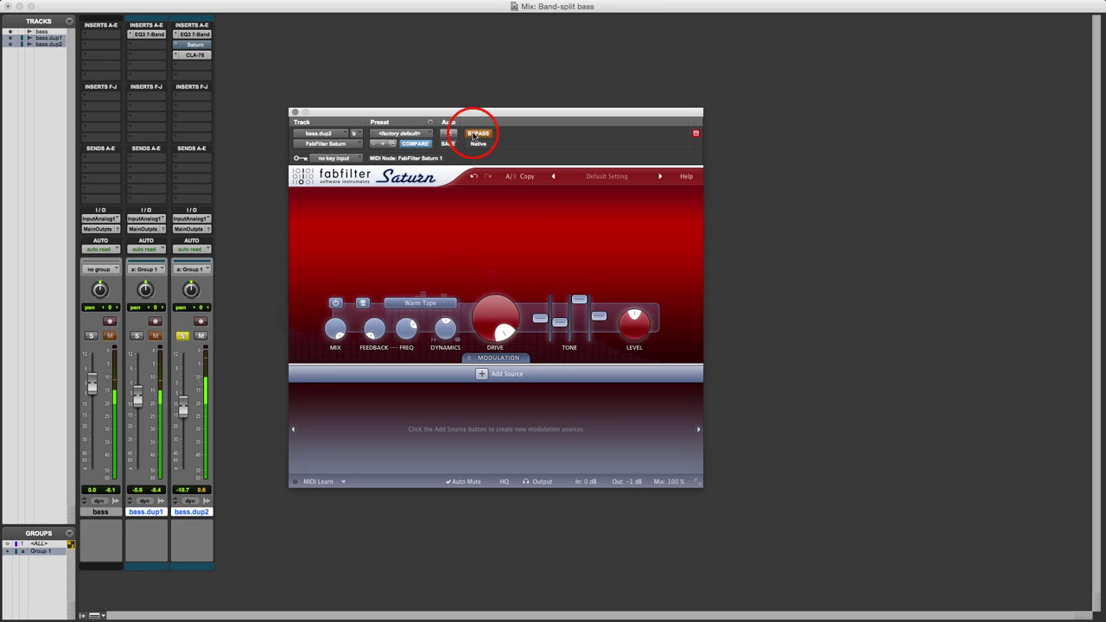
pyautogui.click(478, 133)
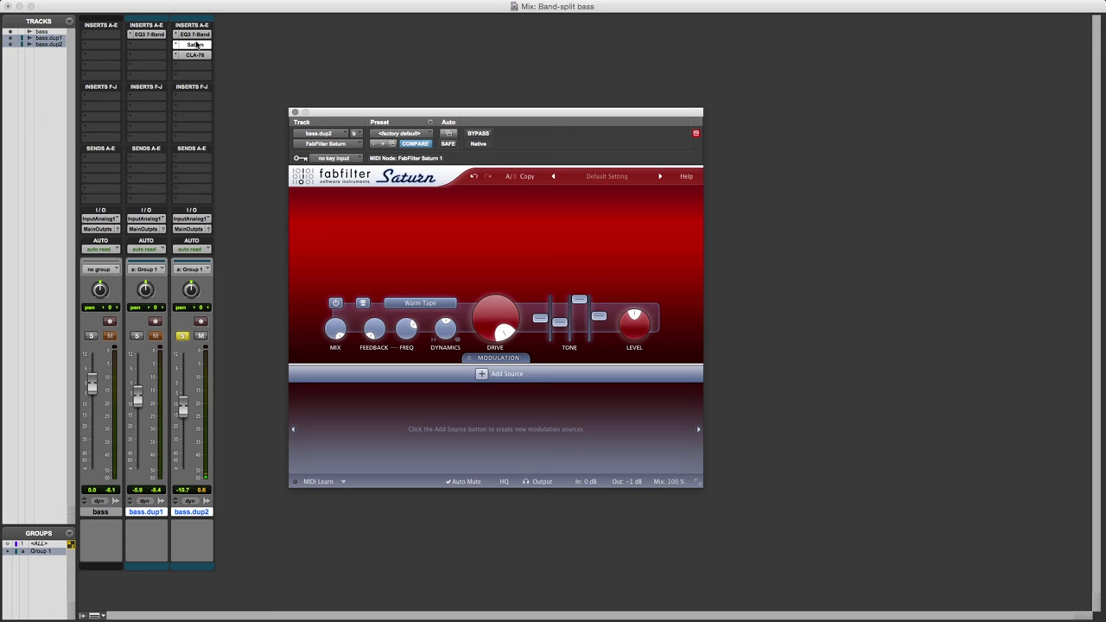
pyautogui.moveTo(196, 55)
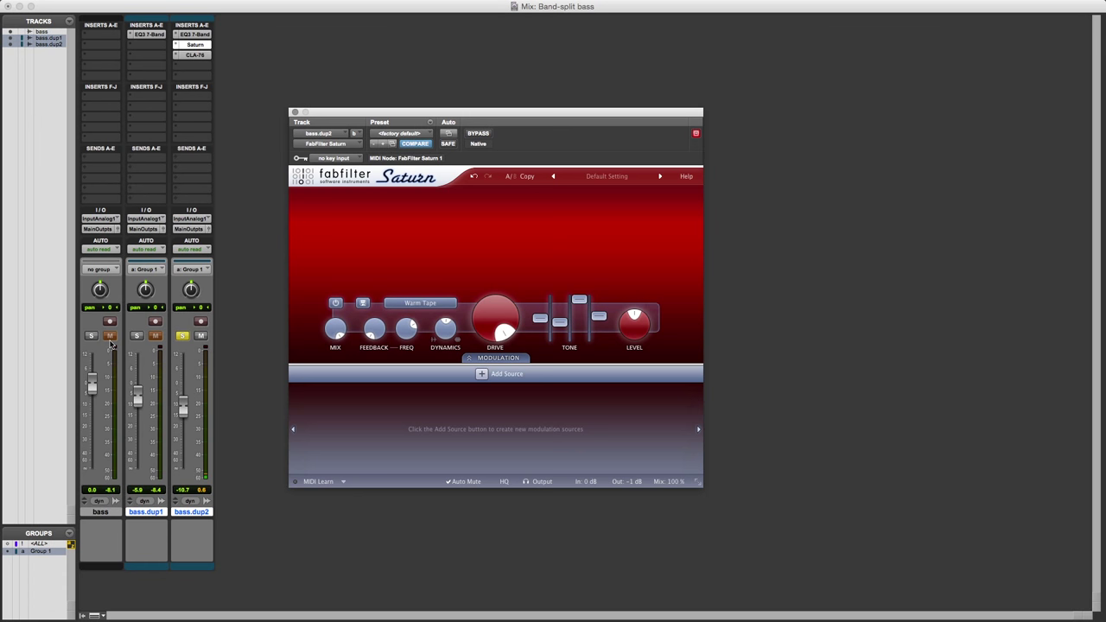
# - Alternate solo between the original bass and bass.dup1/bass.dup2, finishing with bass soloed
pyautogui.click(91, 337)
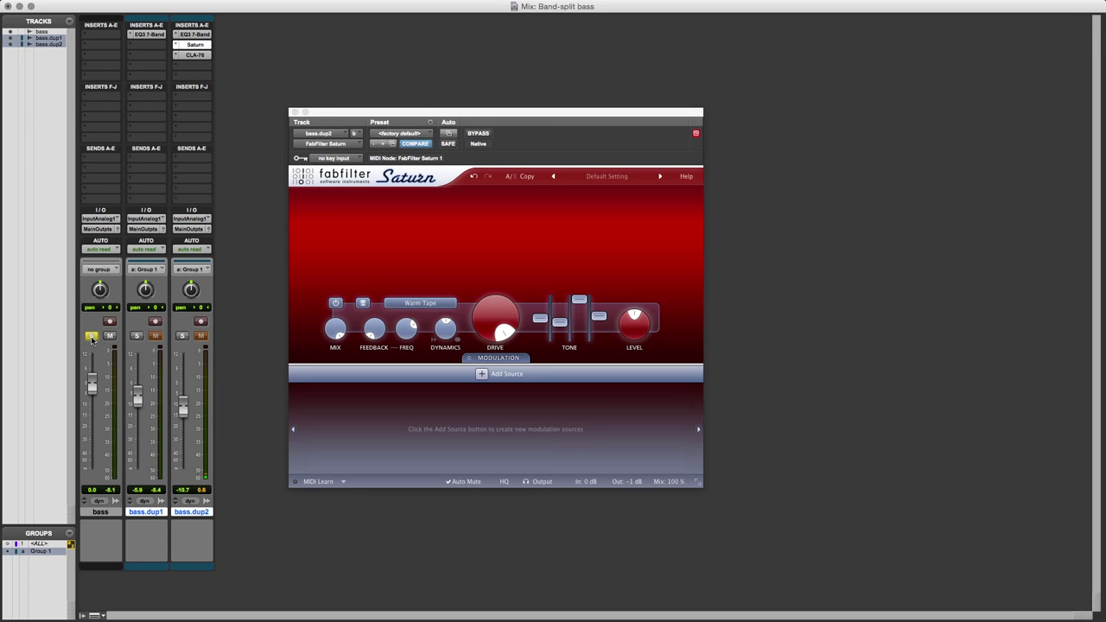
pyautogui.click(92, 335)
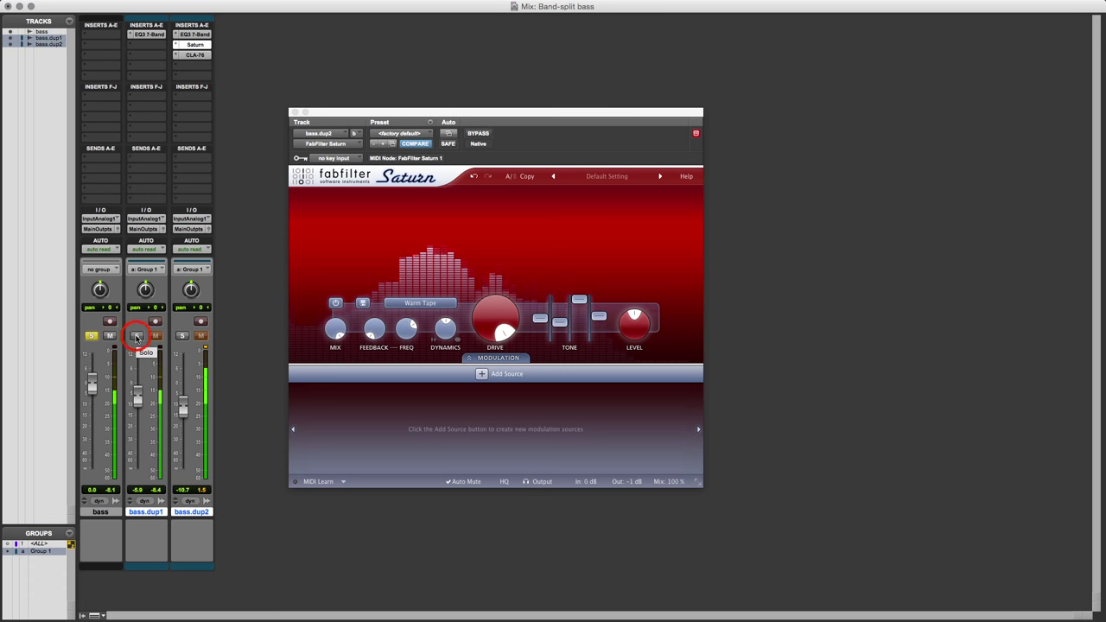
pyautogui.click(136, 335)
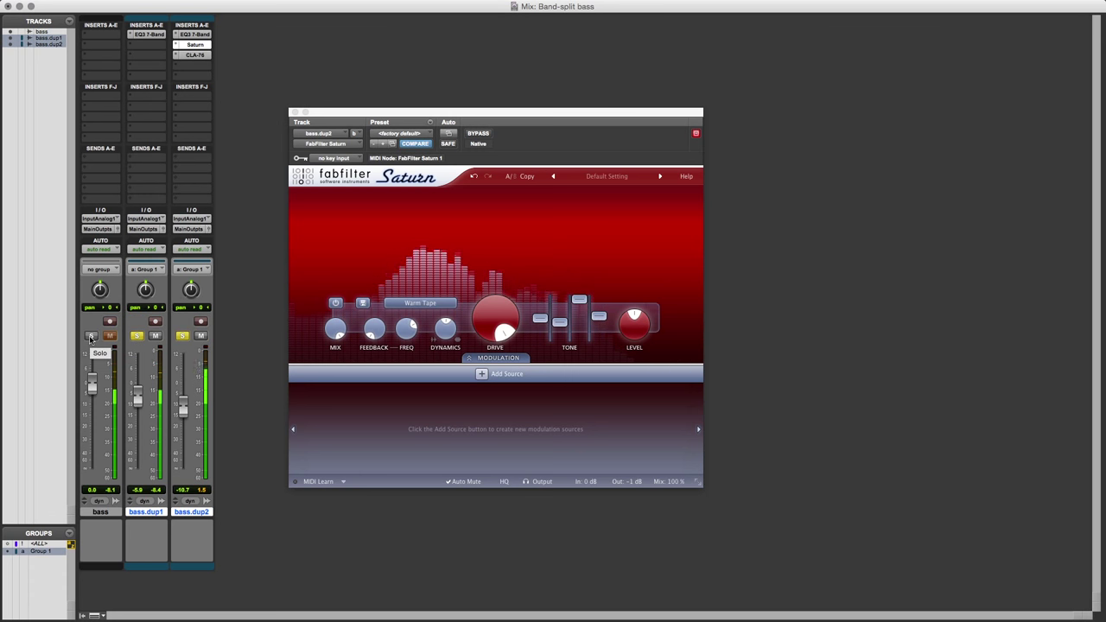
pyautogui.click(92, 335)
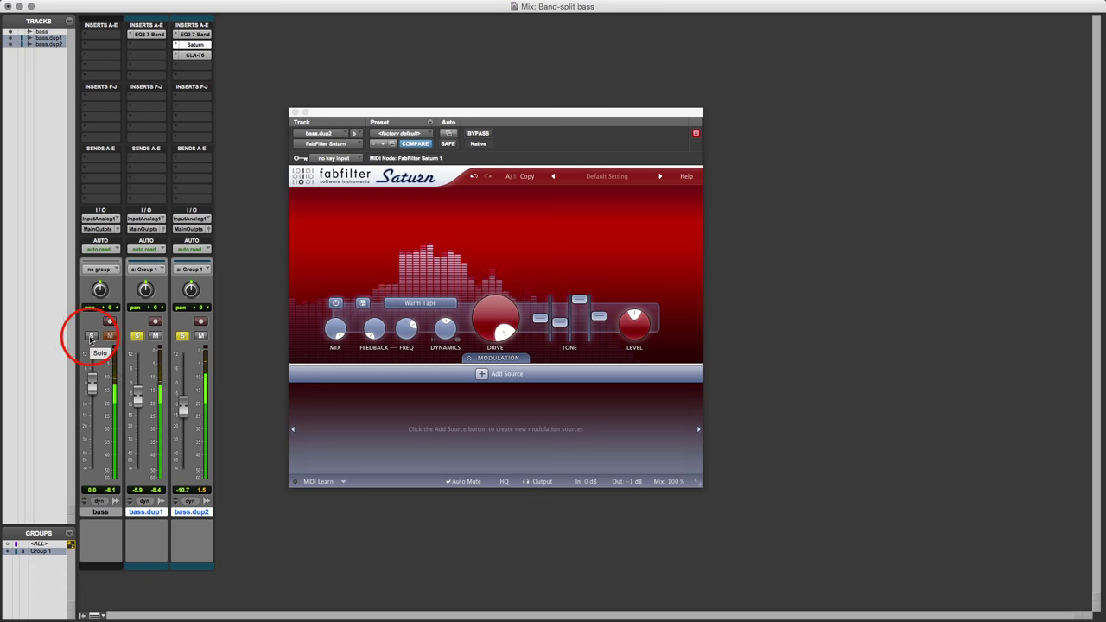
pyautogui.click(91, 335)
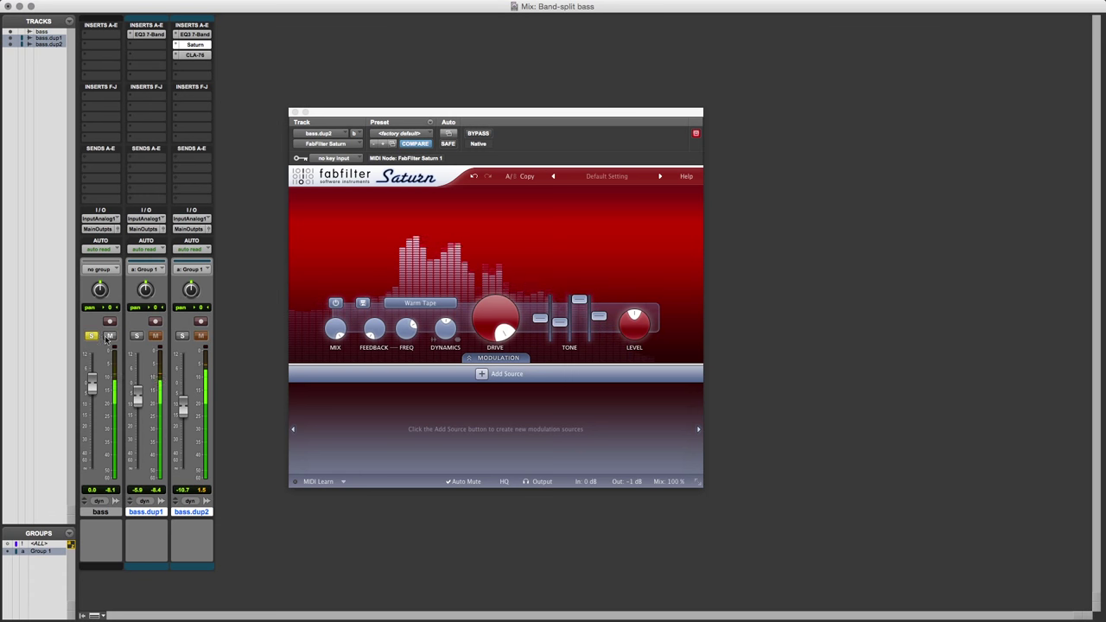
pyautogui.click(137, 335)
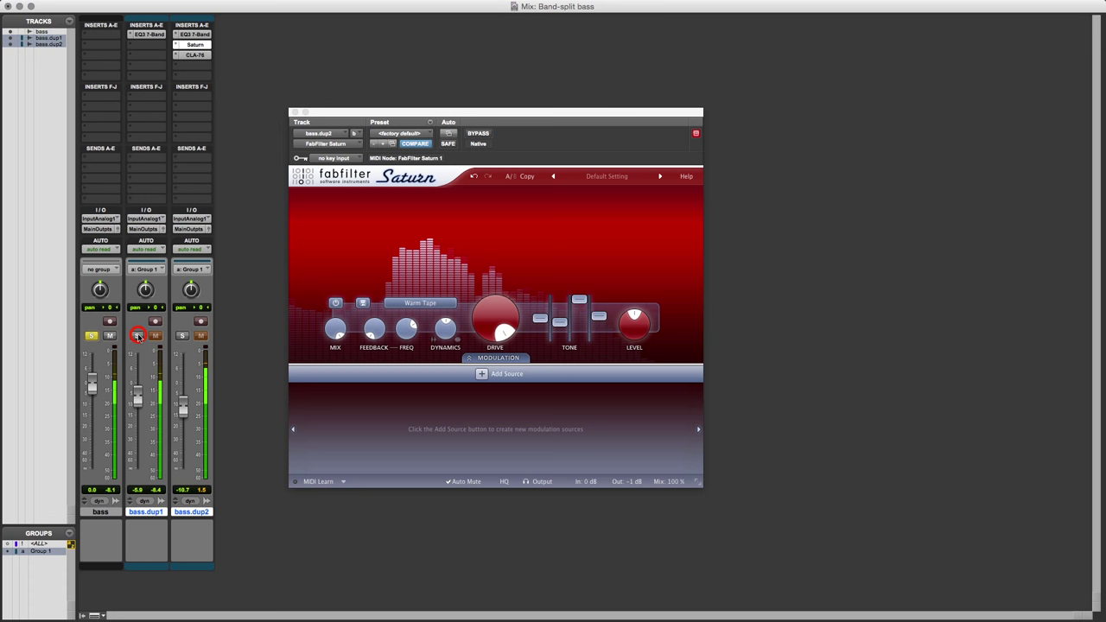
pyautogui.click(136, 336)
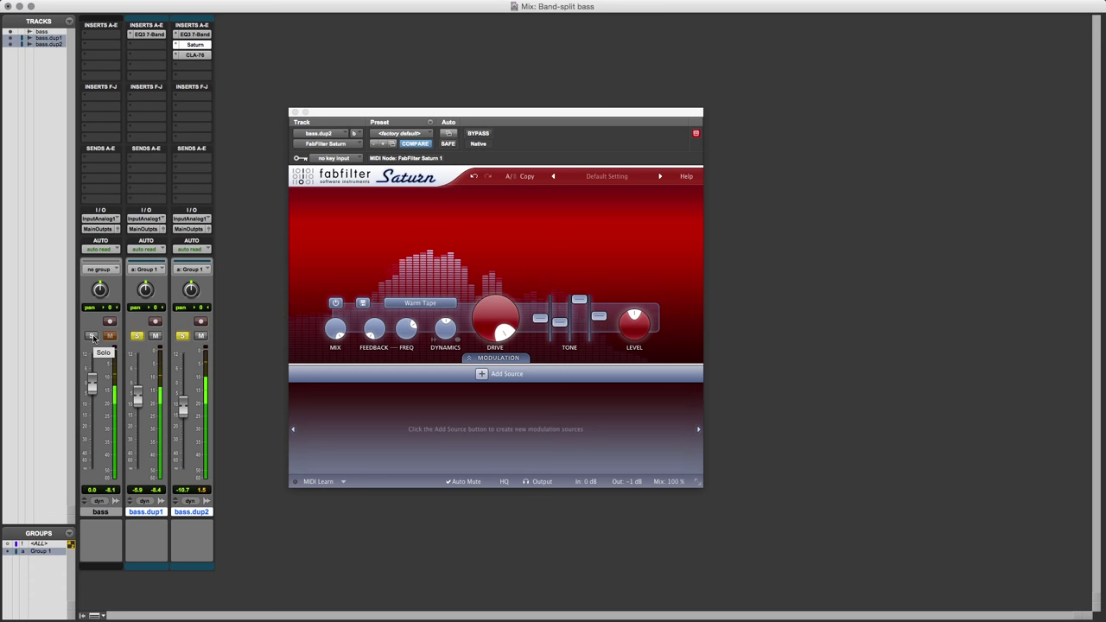
pyautogui.click(91, 336)
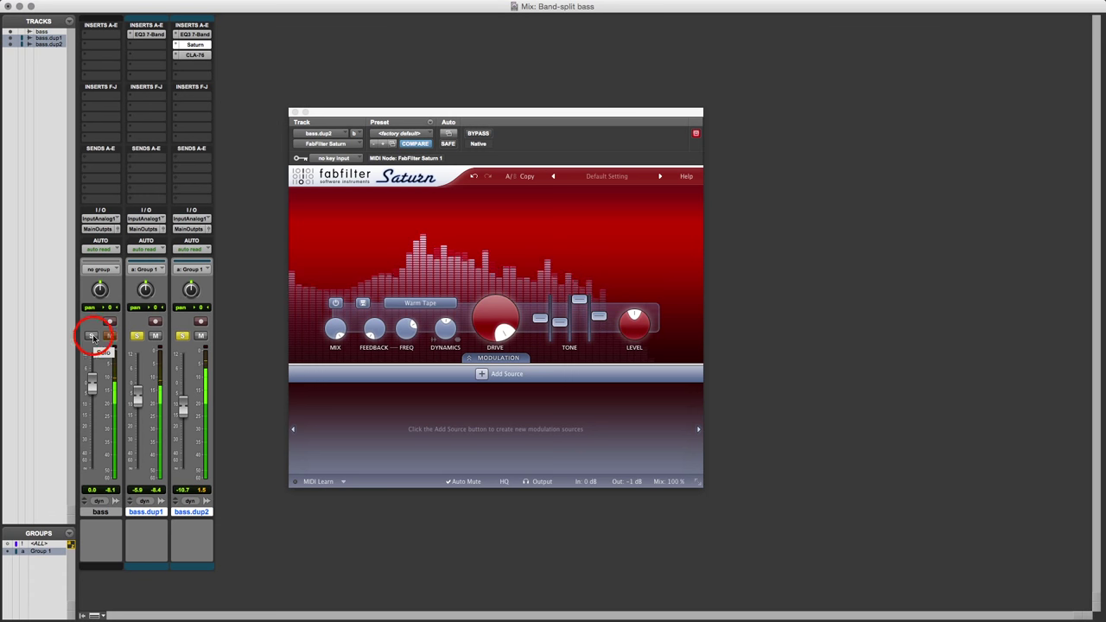
pyautogui.click(91, 335)
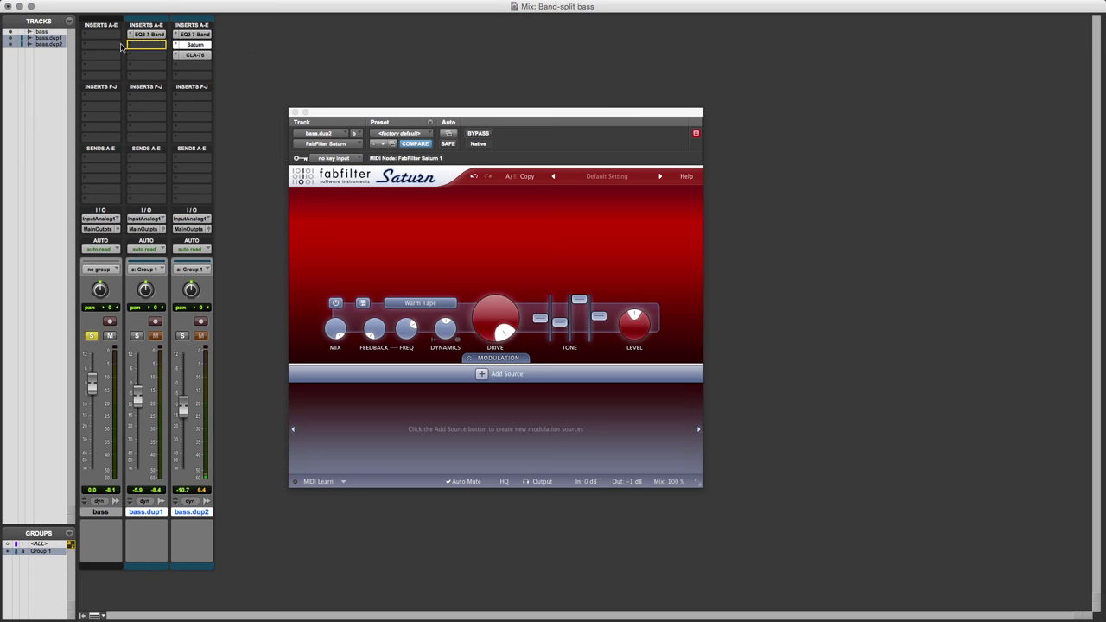
# - Option-drag the Saturn and CLA-76 inserts from bass.dup2 onto the bass track
pyautogui.click(101, 44)
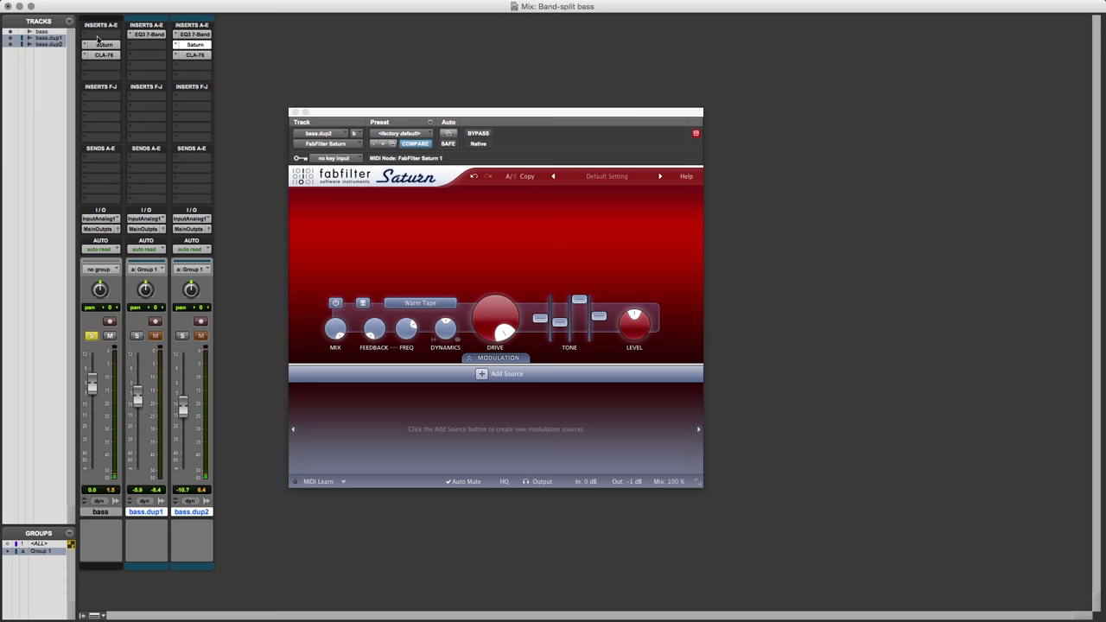
pyautogui.moveTo(89, 37)
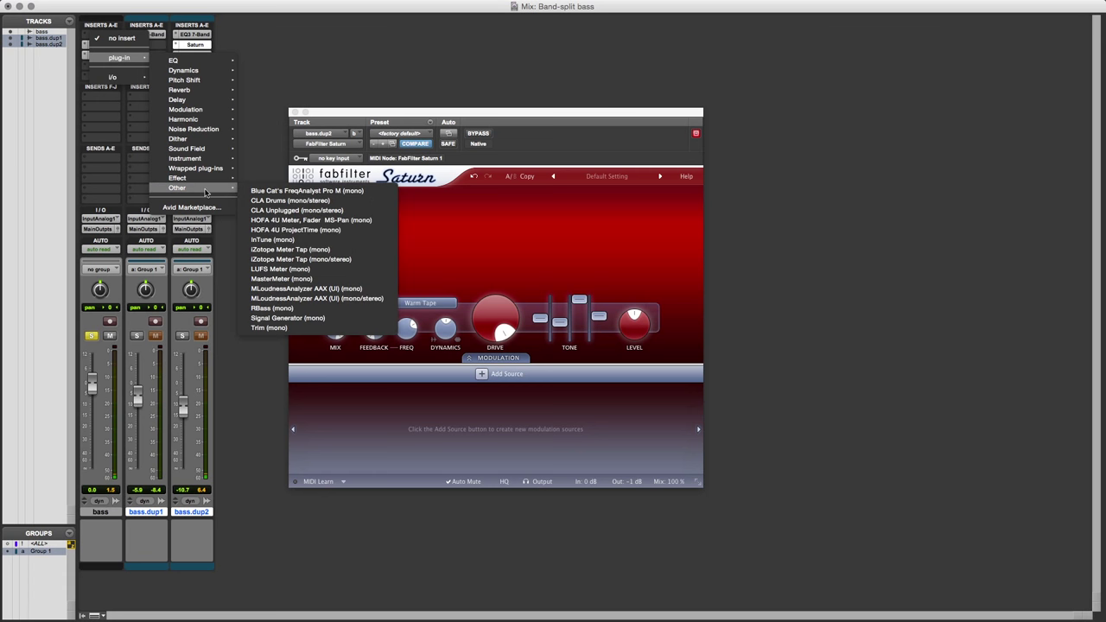
pyautogui.moveTo(276, 328)
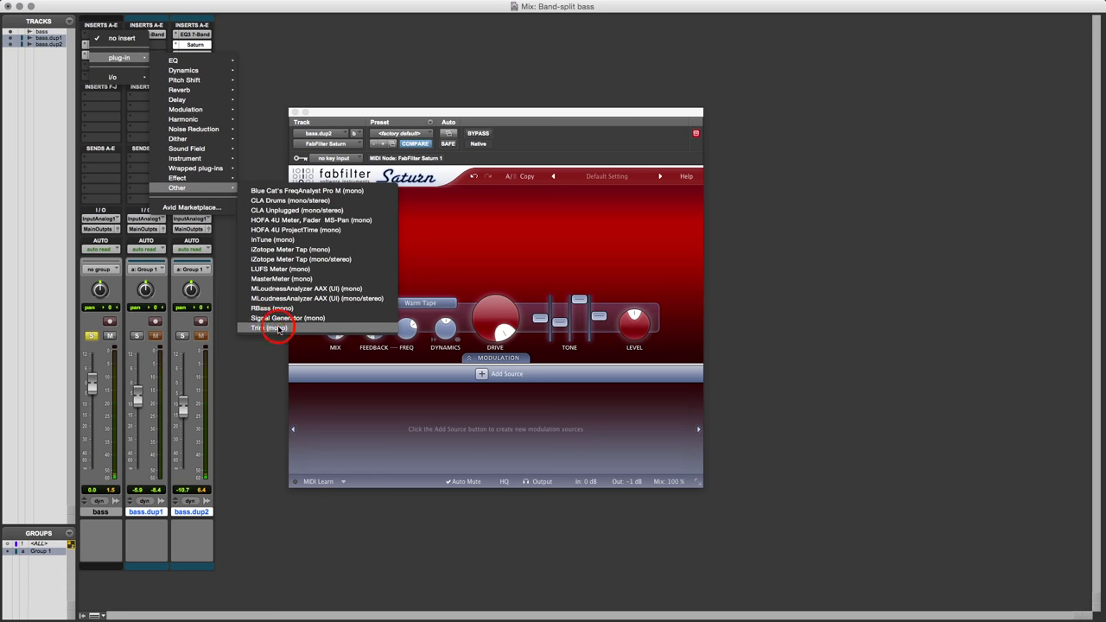
# - Pull the Trim plug-in gain on the original bass track down to -7.7 dB
pyautogui.click(276, 328)
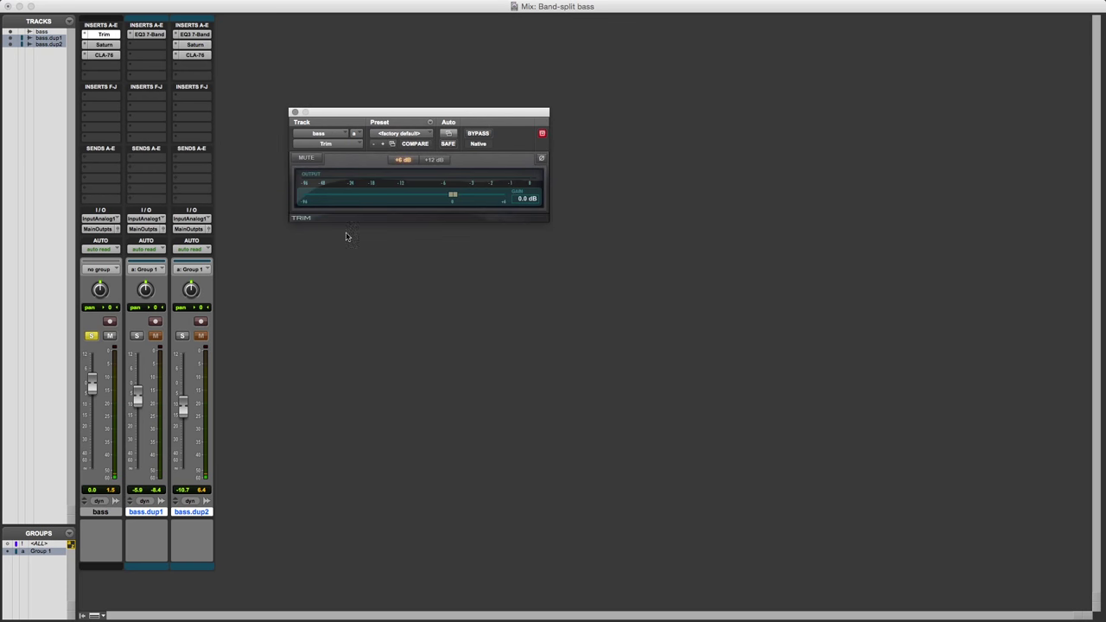
pyautogui.moveTo(453, 196); pyautogui.dragTo(446, 196)
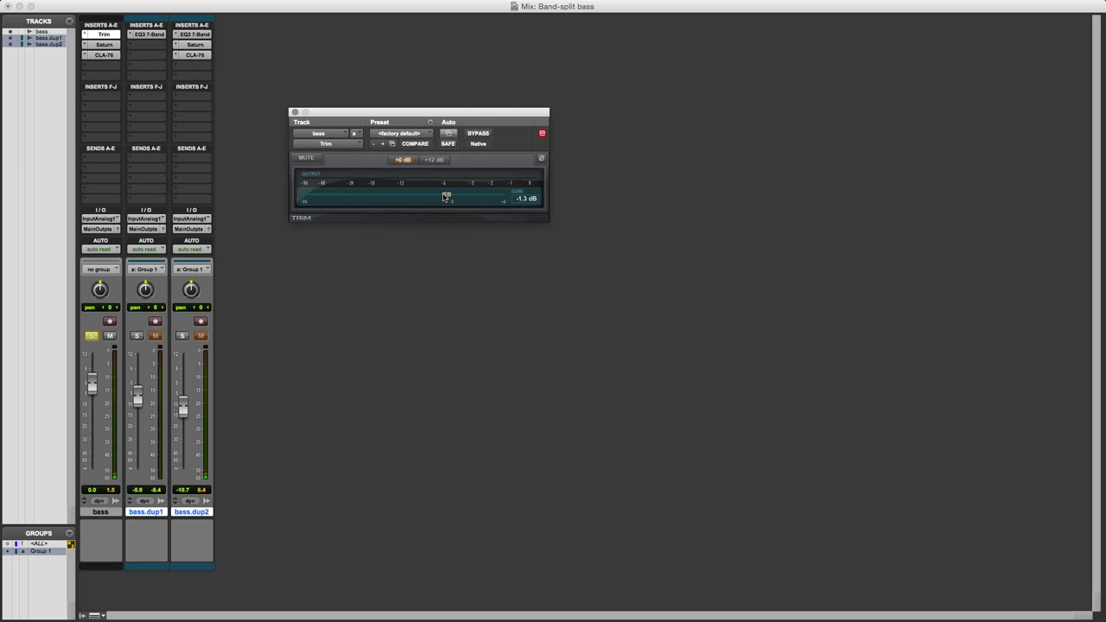
pyautogui.moveTo(447, 195); pyautogui.dragTo(415, 196)
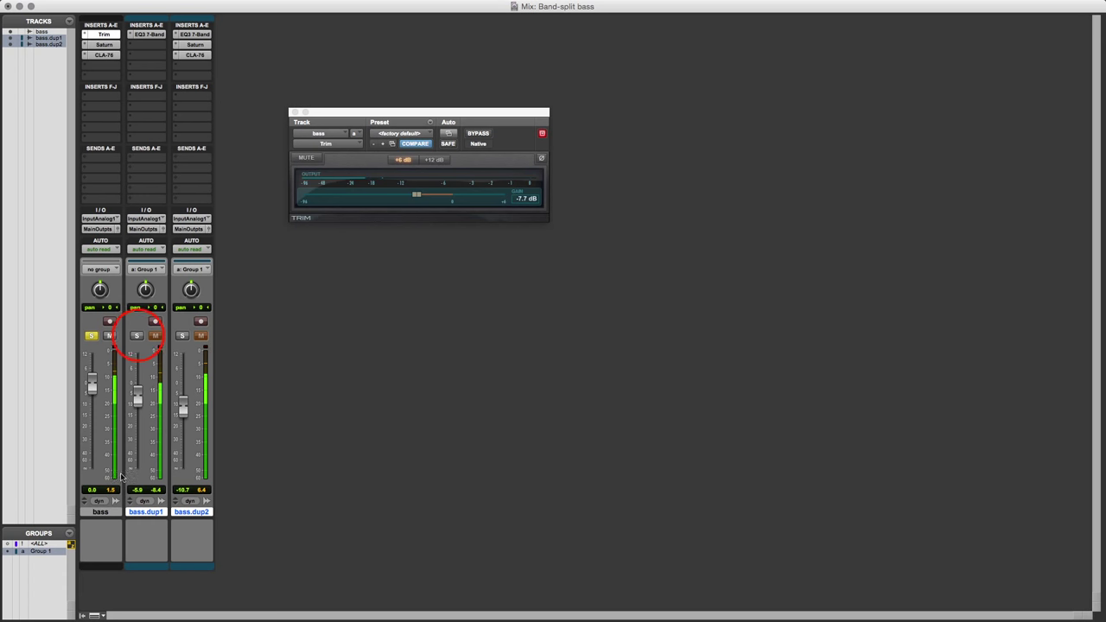
# - Lower the original bass track's fader to -2.5 dB
pyautogui.click(109, 335)
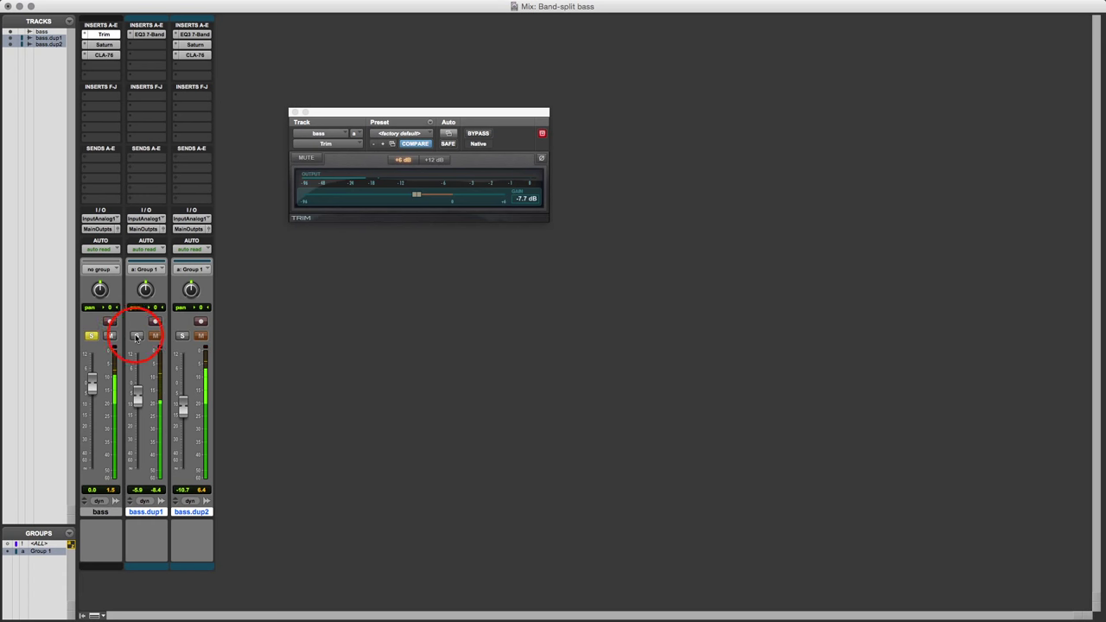
pyautogui.click(91, 336)
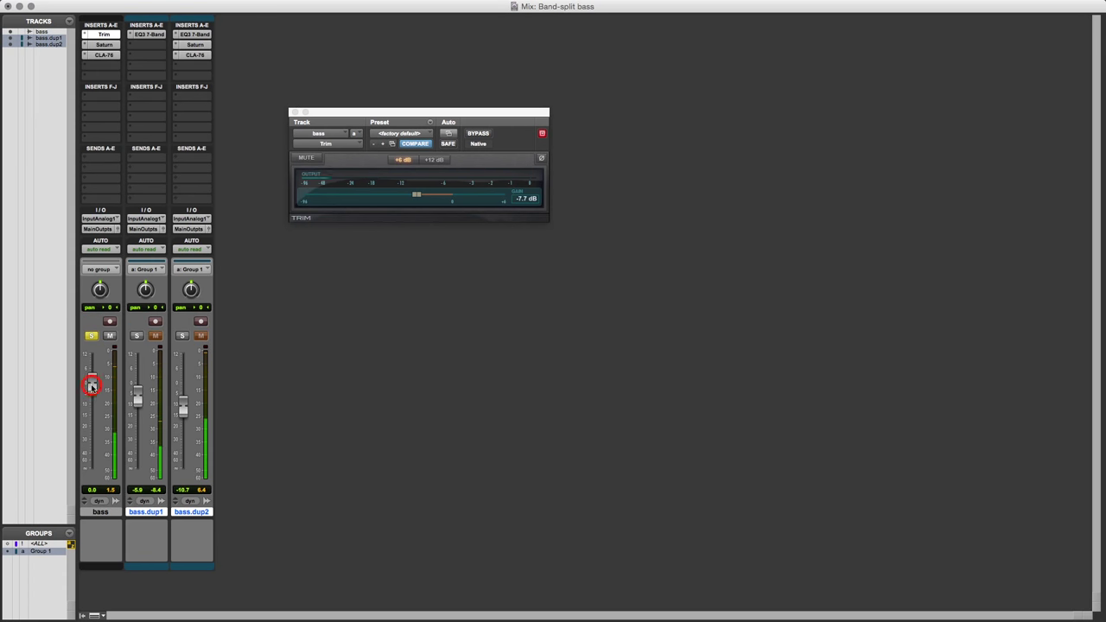
pyautogui.moveTo(91, 386); pyautogui.dragTo(90, 391)
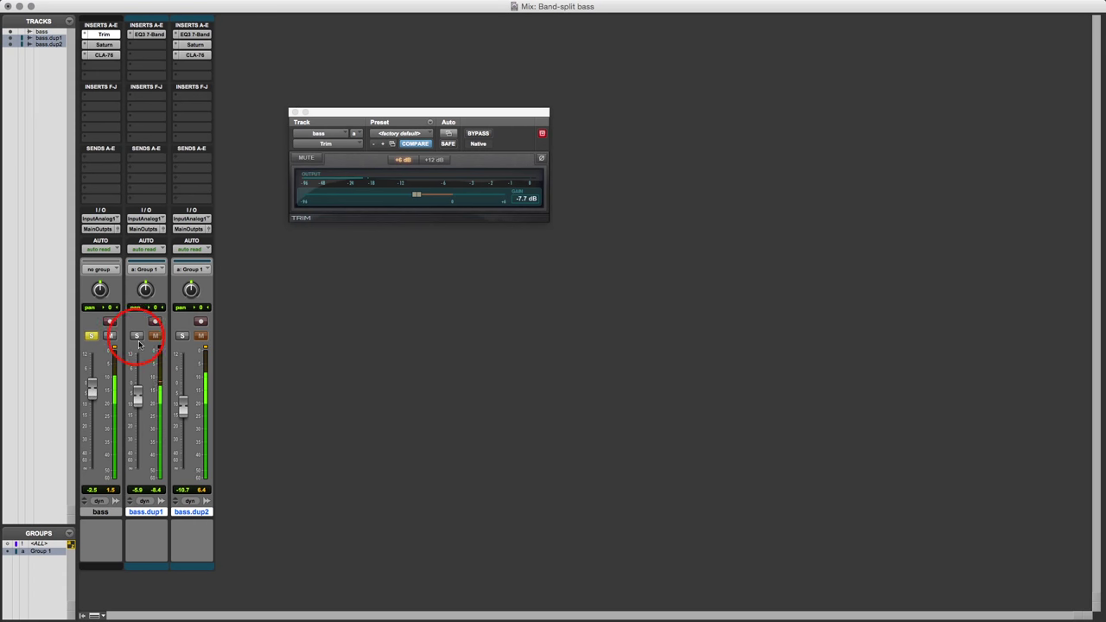
# - Toggle solo between bass and the split bands, ending with bass.dup1/bass.dup2 soloed
pyautogui.click(92, 335)
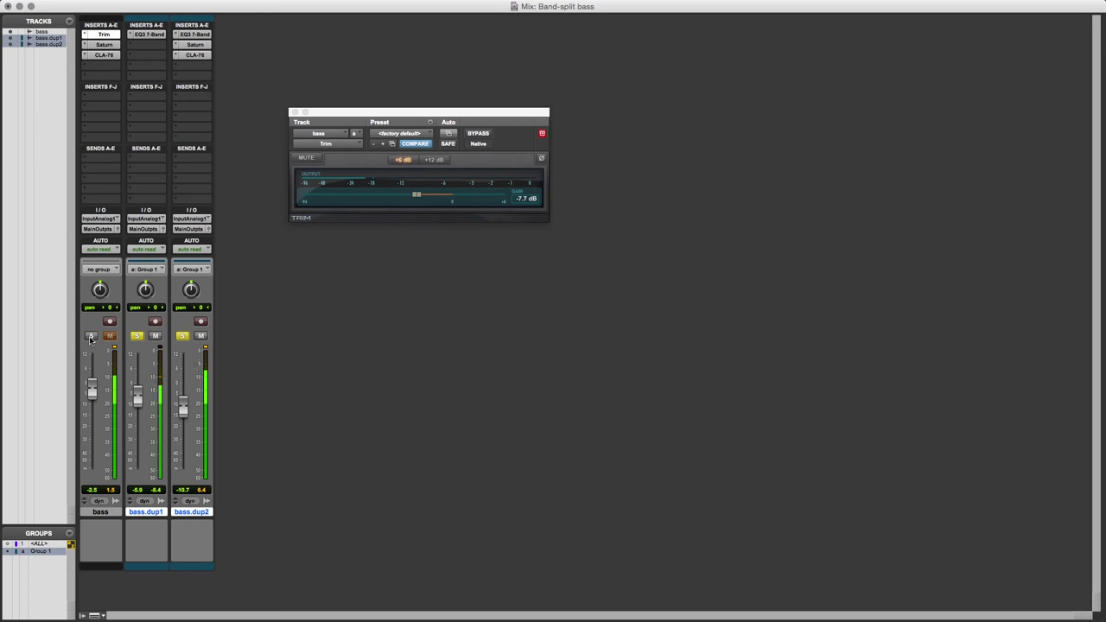
pyautogui.click(92, 335)
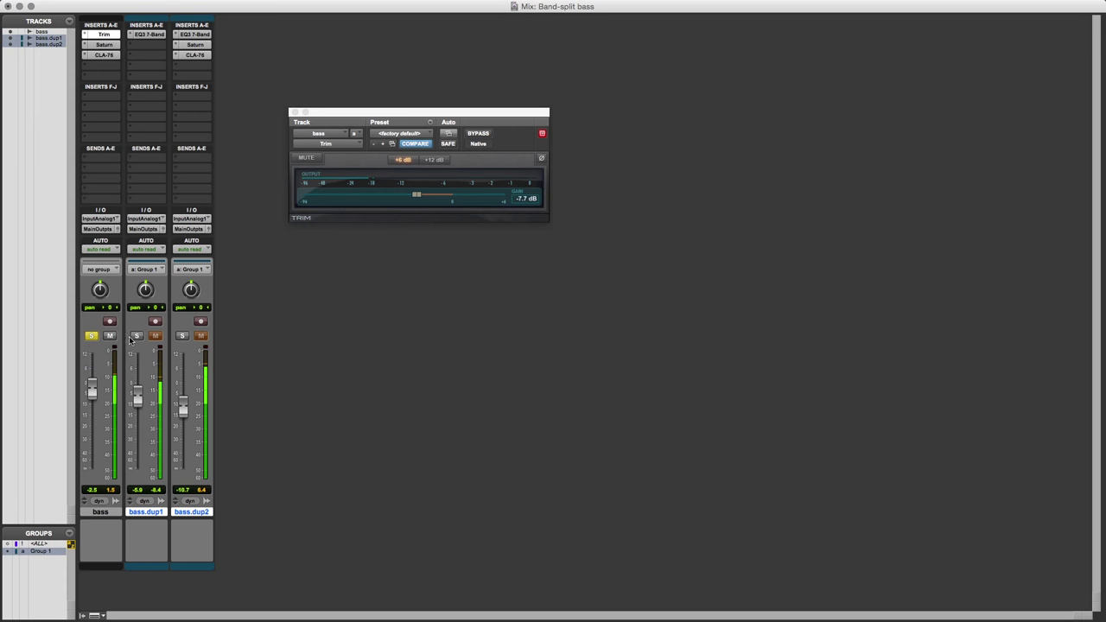
pyautogui.moveTo(136, 335)
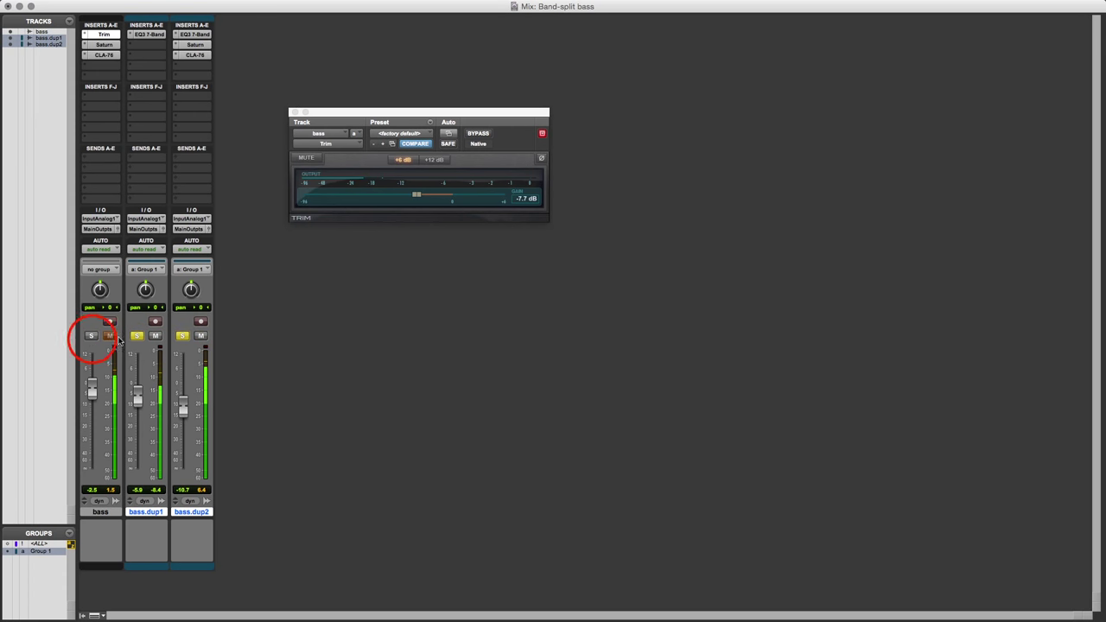
pyautogui.click(92, 335)
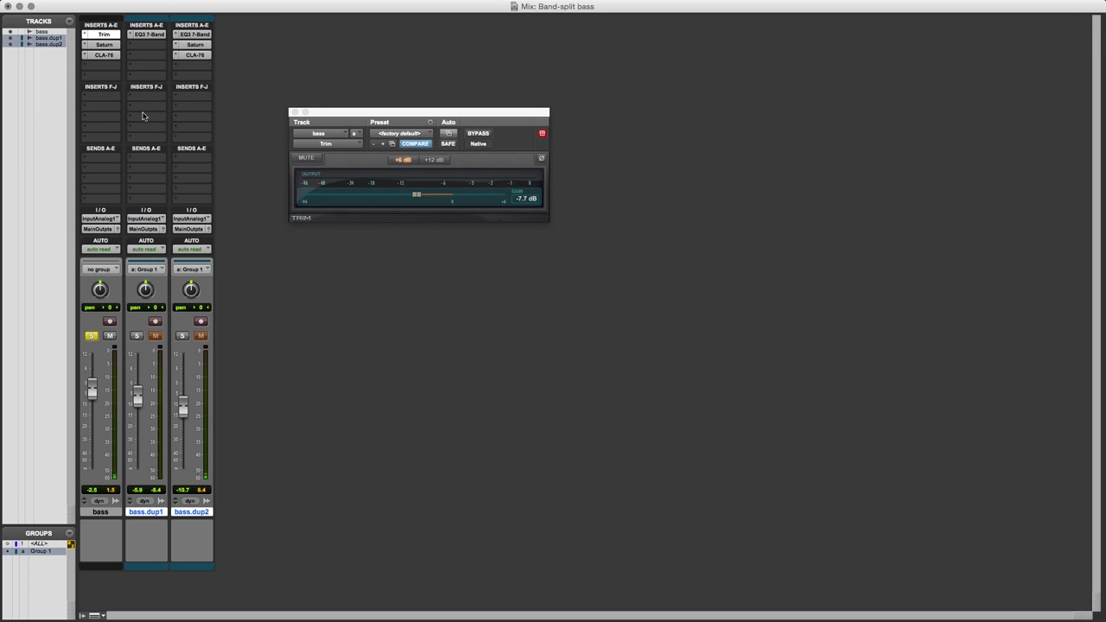
pyautogui.click(136, 335)
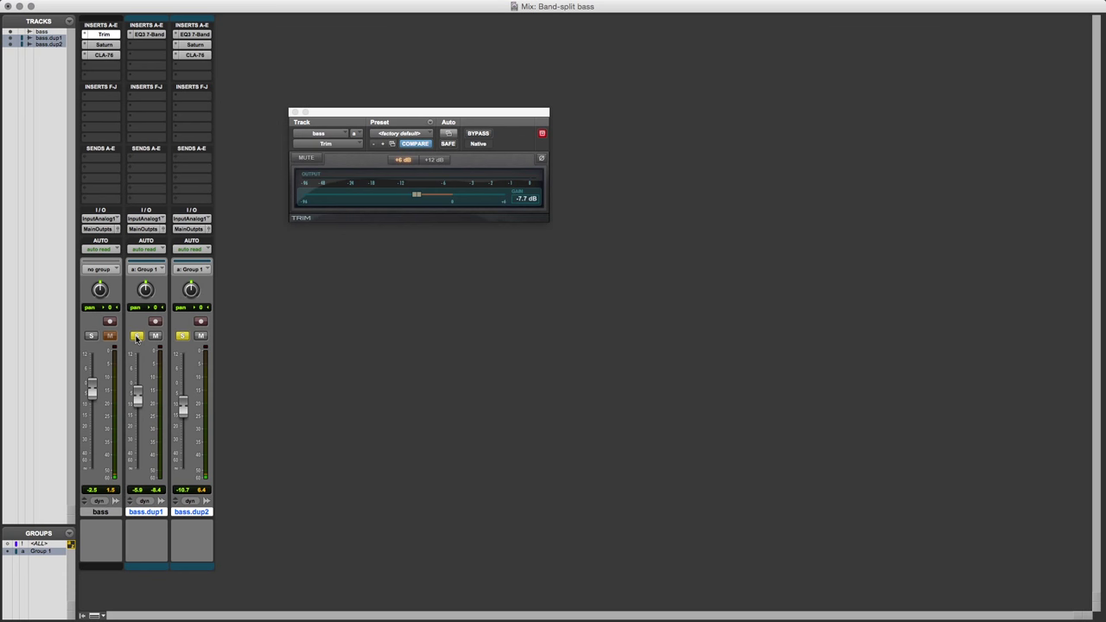
pyautogui.click(136, 336)
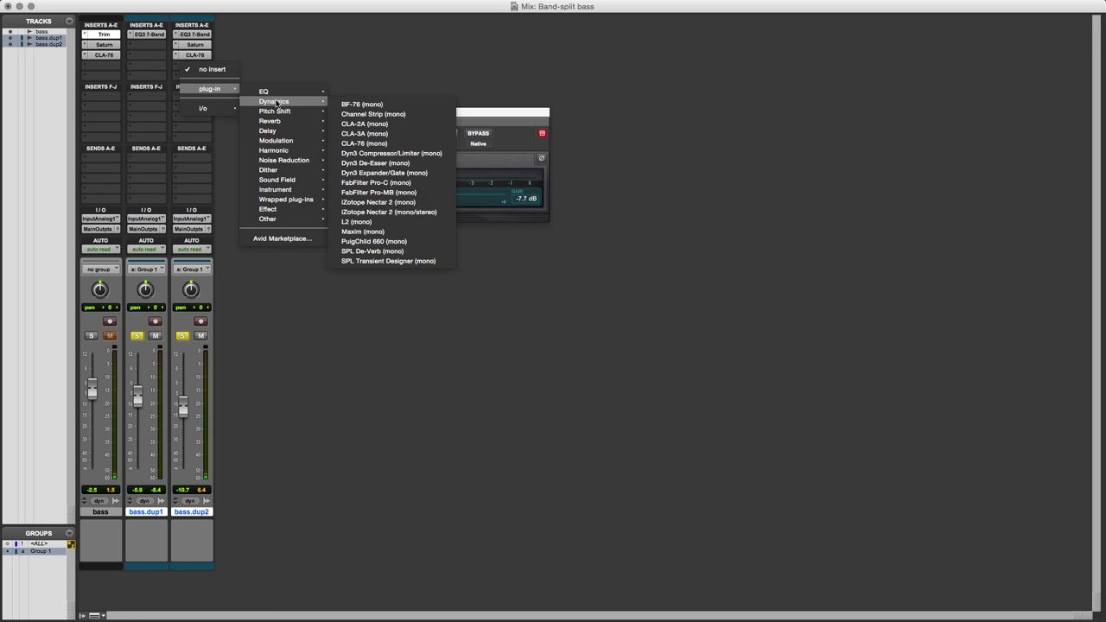
pyautogui.moveTo(375, 163)
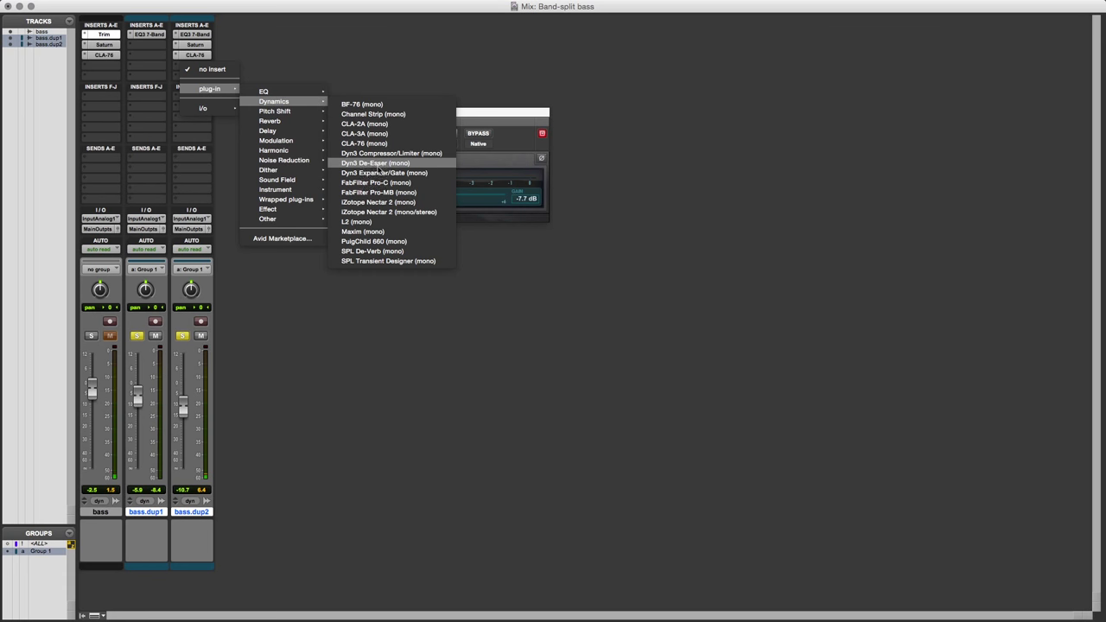
# - Add a mono Dyn3 Expander/Gate to bass.dup2, solo it, and bypass-compare the gate
pyautogui.click(384, 172)
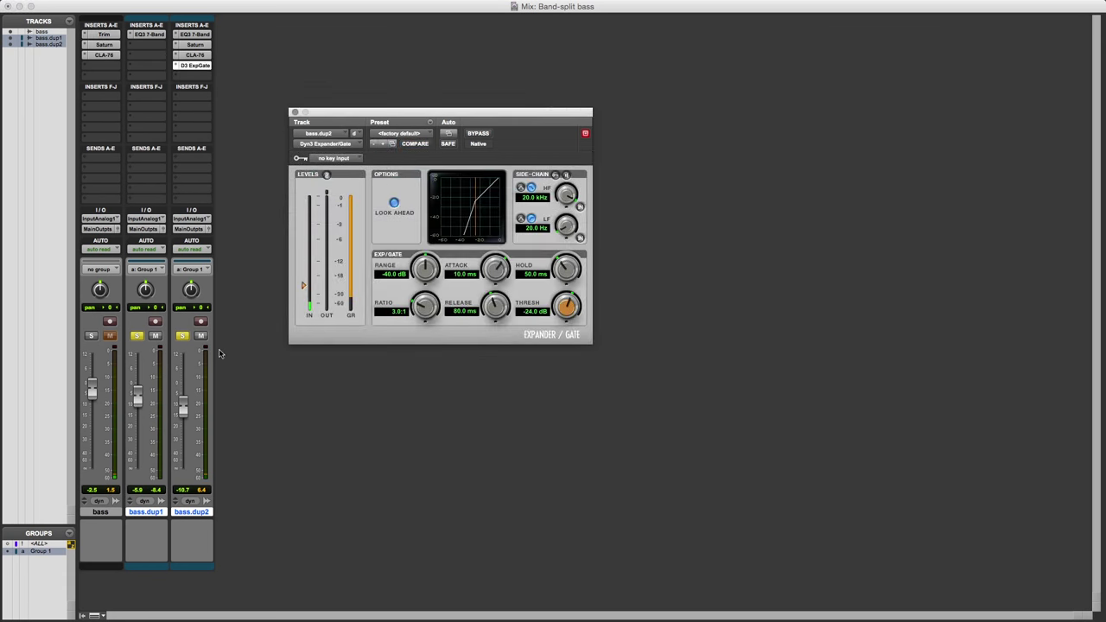
pyautogui.click(181, 336)
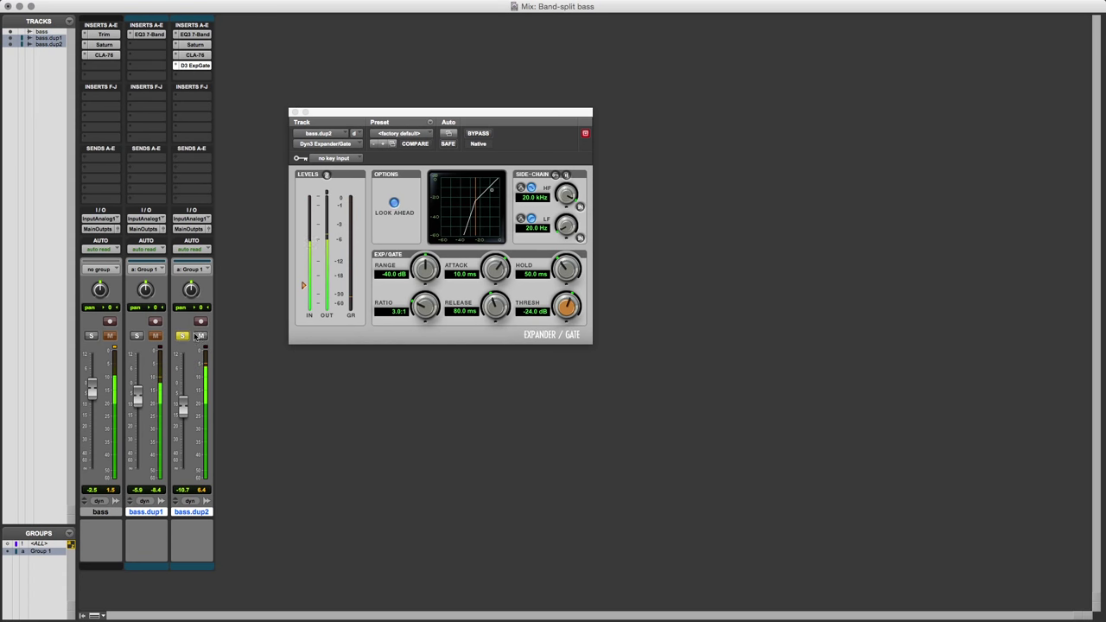
pyautogui.click(478, 133)
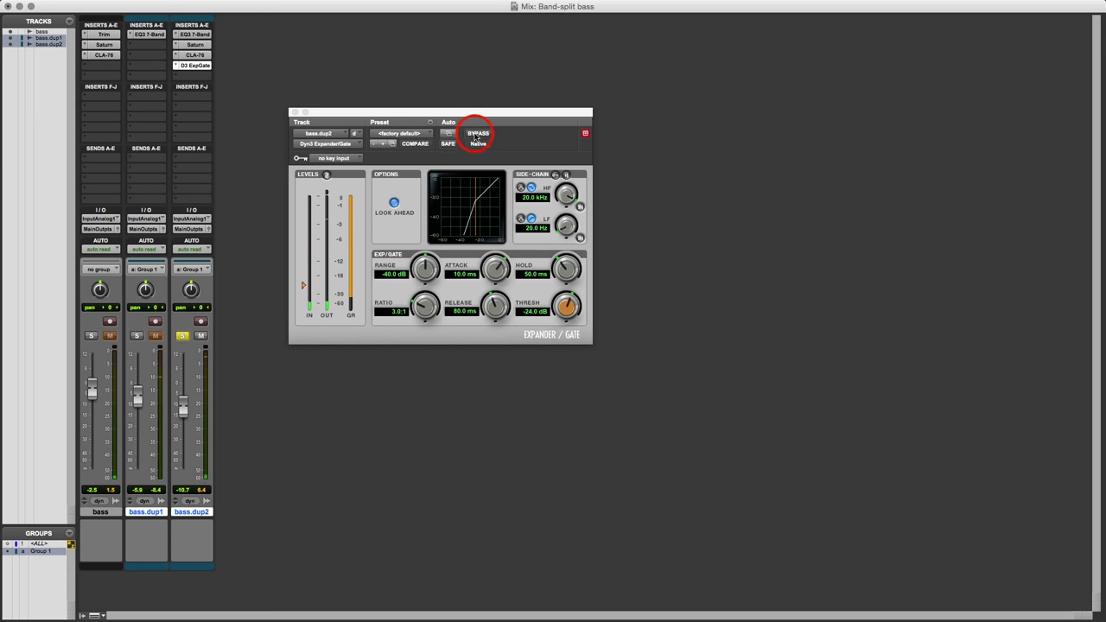
pyautogui.click(478, 134)
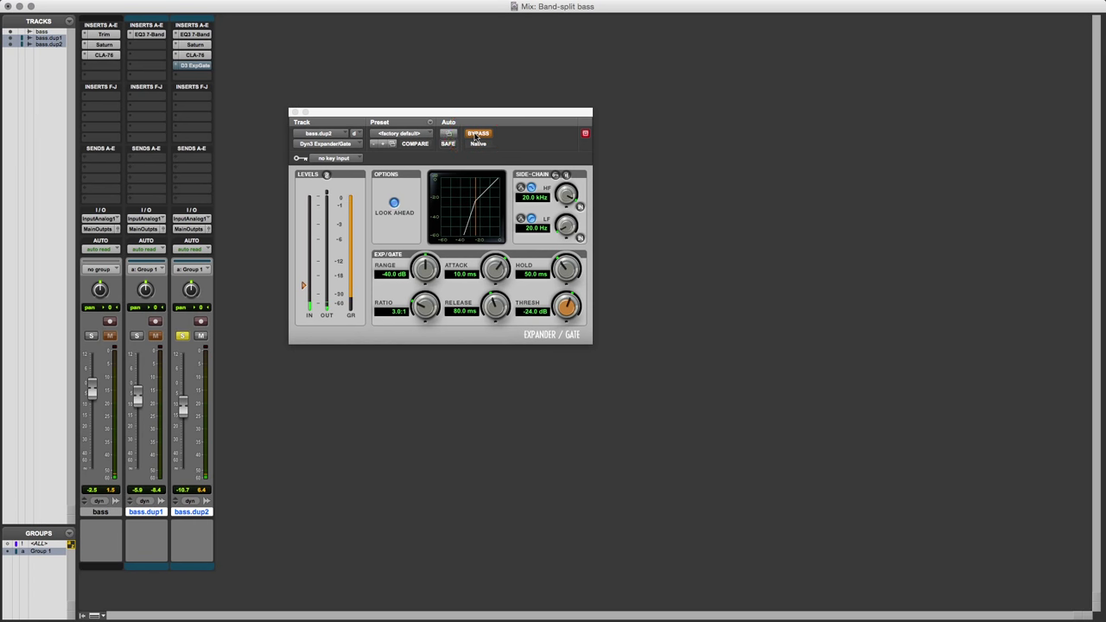
pyautogui.click(478, 133)
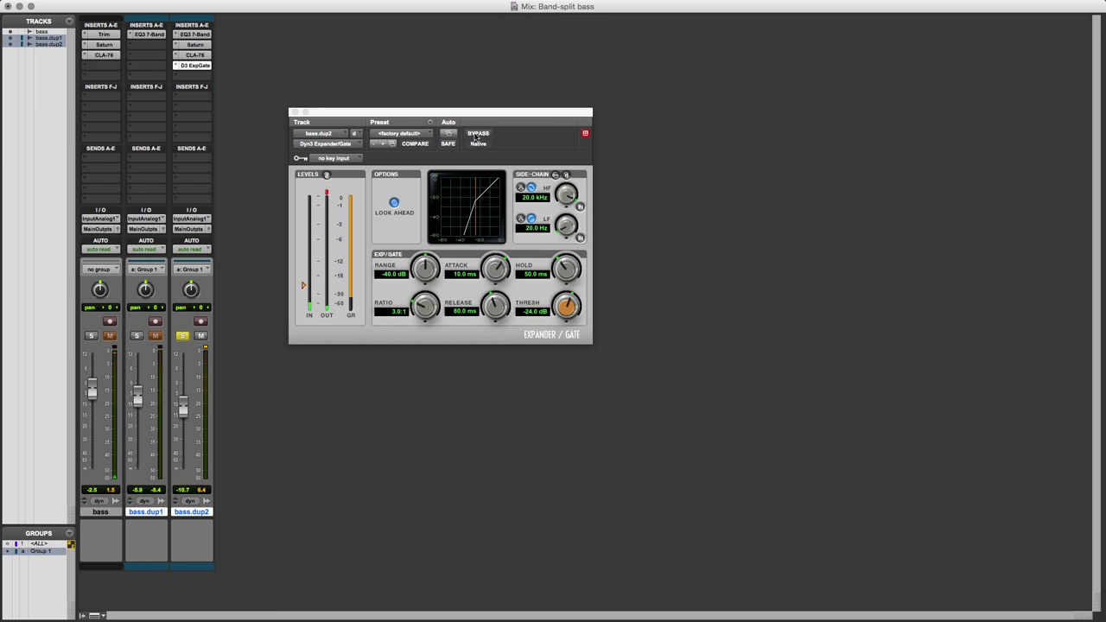
# - Switch off Bypass on bass.dup2's Dyn3 Expander/Gate
pyautogui.click(478, 133)
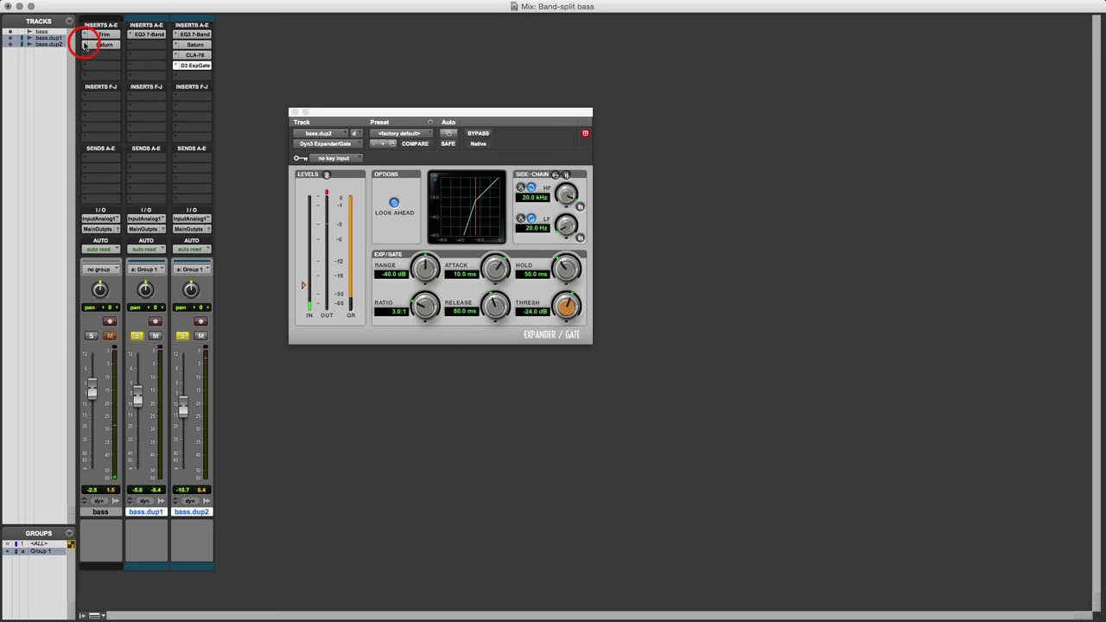
# - Remove Trim and Saturn from the bass track, reset its fader to 0 dB, and solo it
pyautogui.click(100, 44)
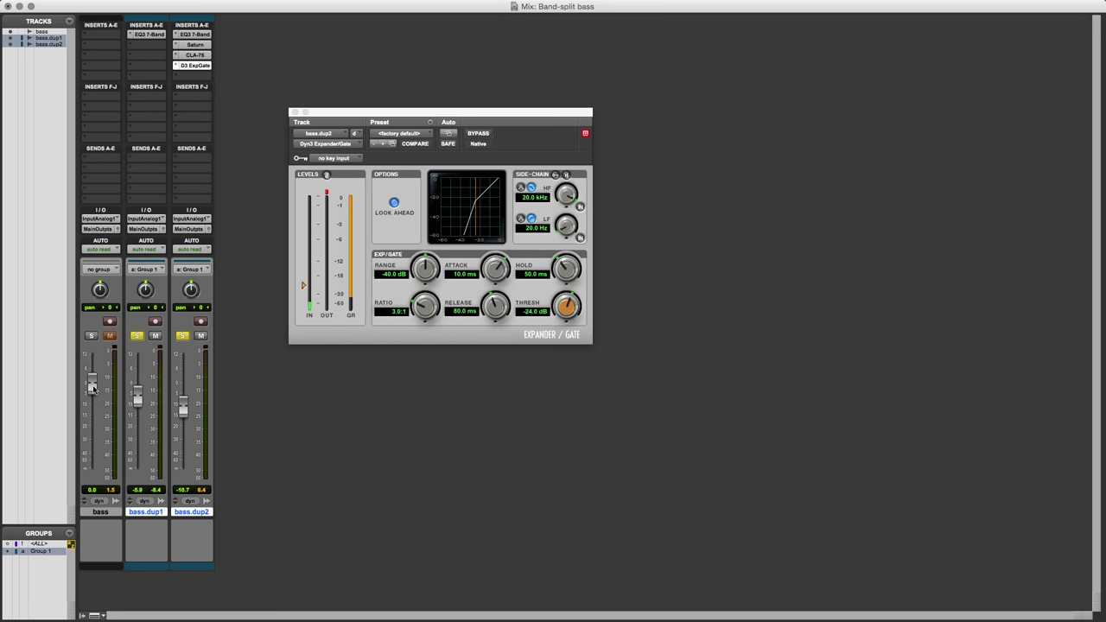
pyautogui.click(92, 336)
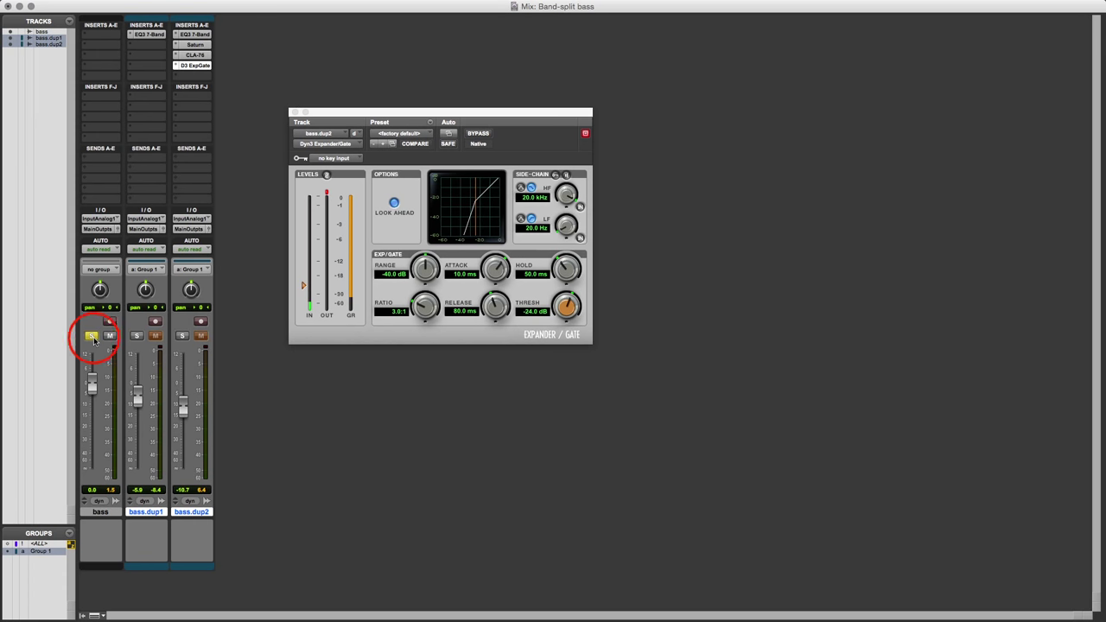
pyautogui.click(92, 335)
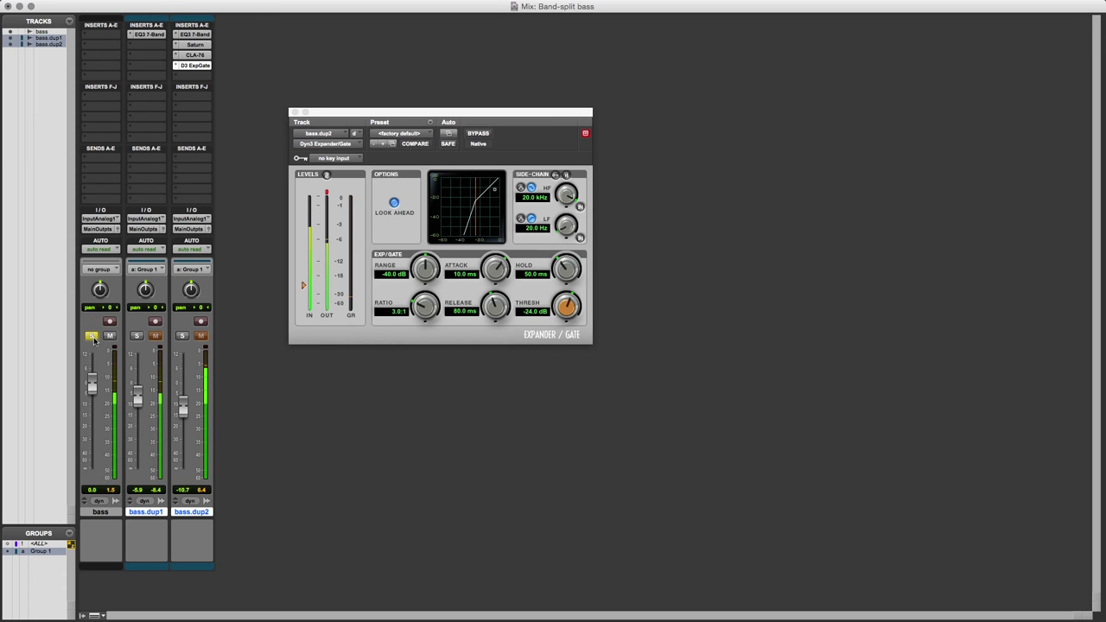
# - Alternate solo between bass and the split bands, ending with both split bands soloed
pyautogui.click(137, 335)
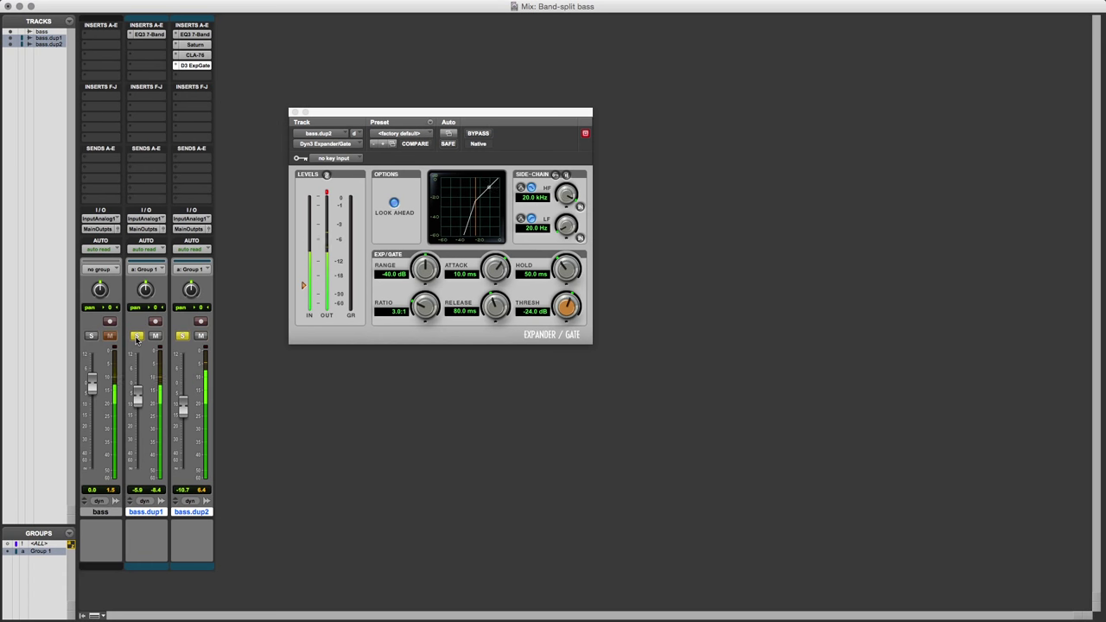
pyautogui.click(92, 335)
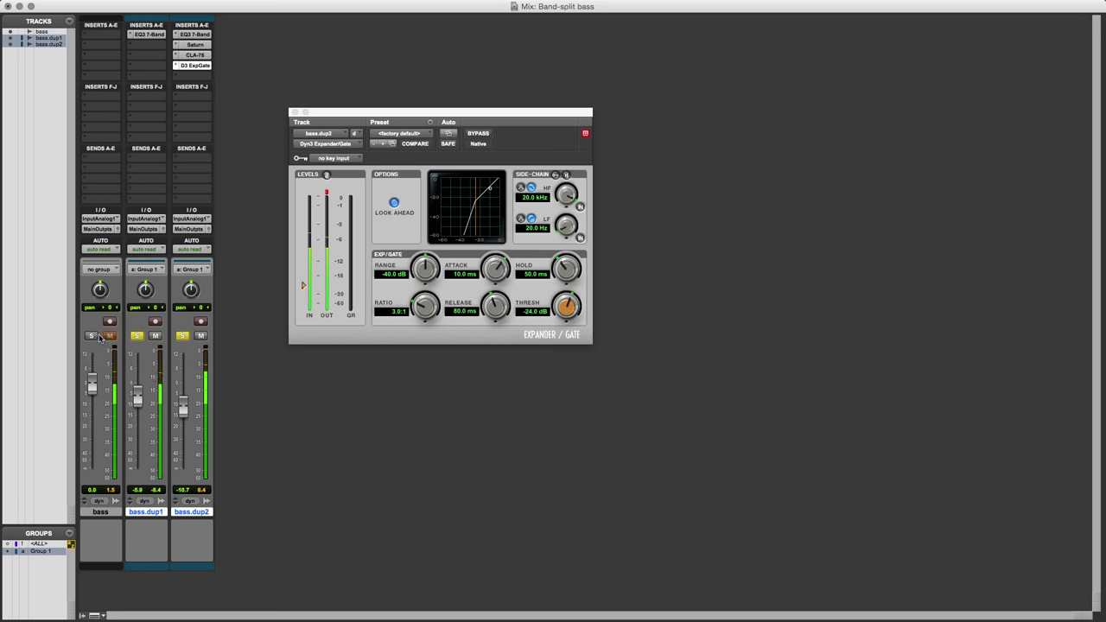
pyautogui.click(91, 335)
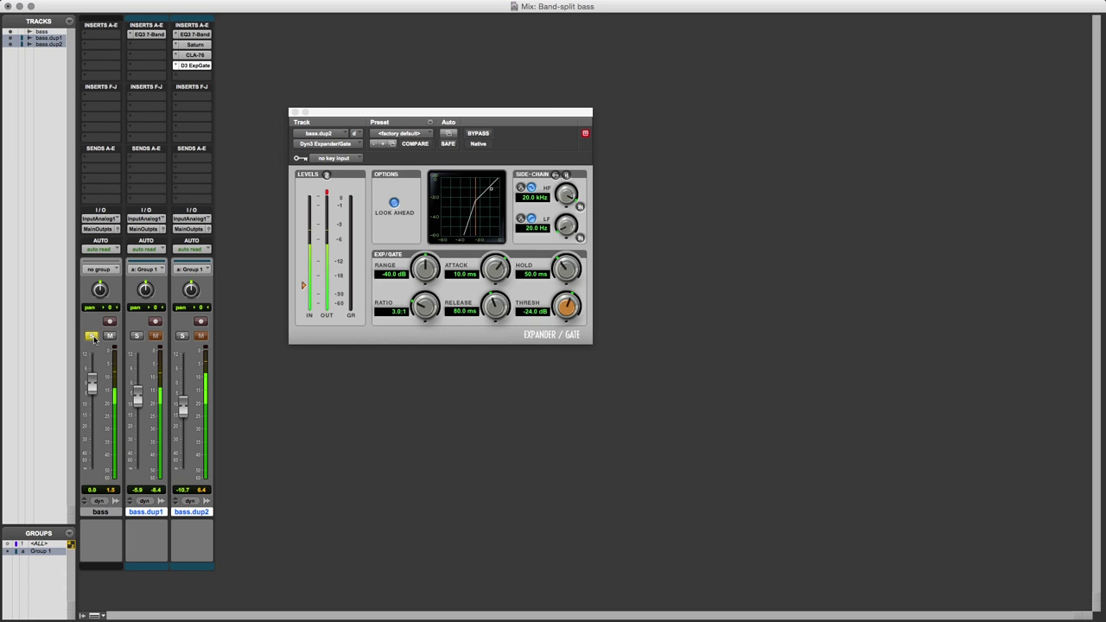
pyautogui.click(137, 336)
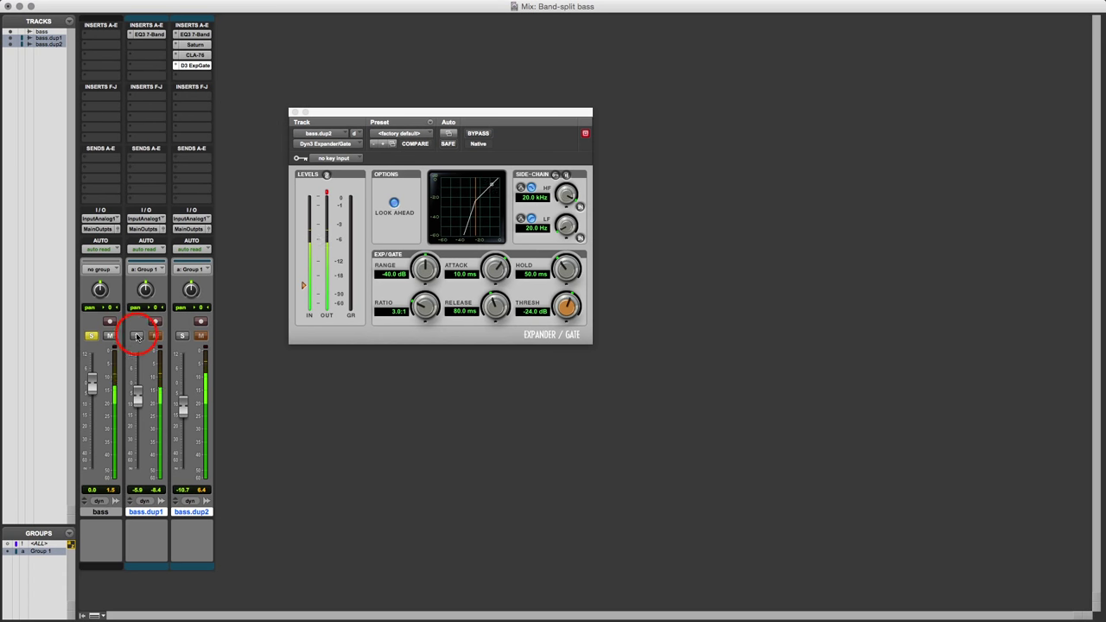
pyautogui.click(137, 335)
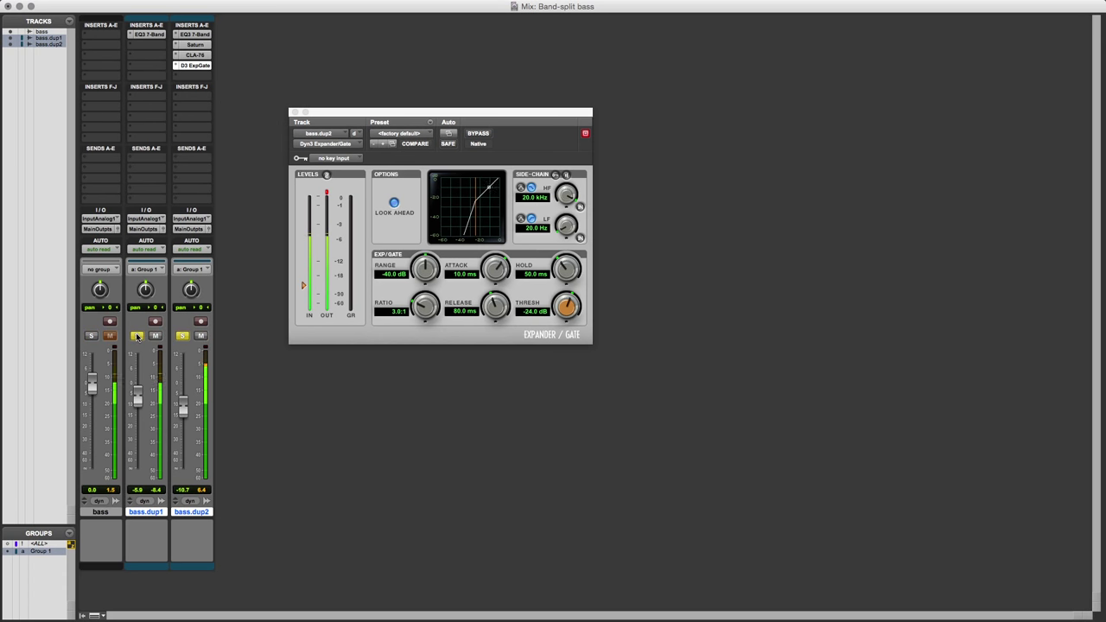